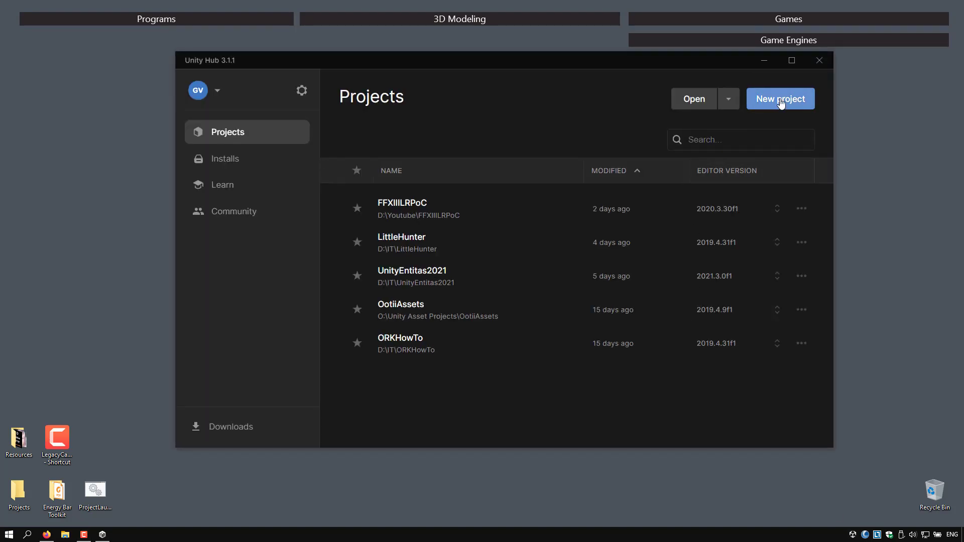
Start a new project with editor version 2021.3.0f1 and the 3D (Core) template.
left_click(779, 98)
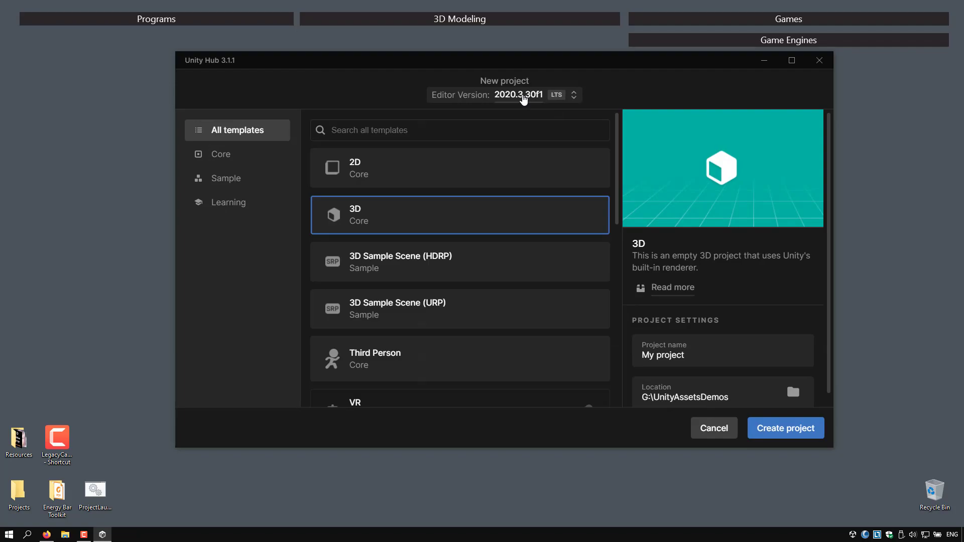
left_click(572, 94)
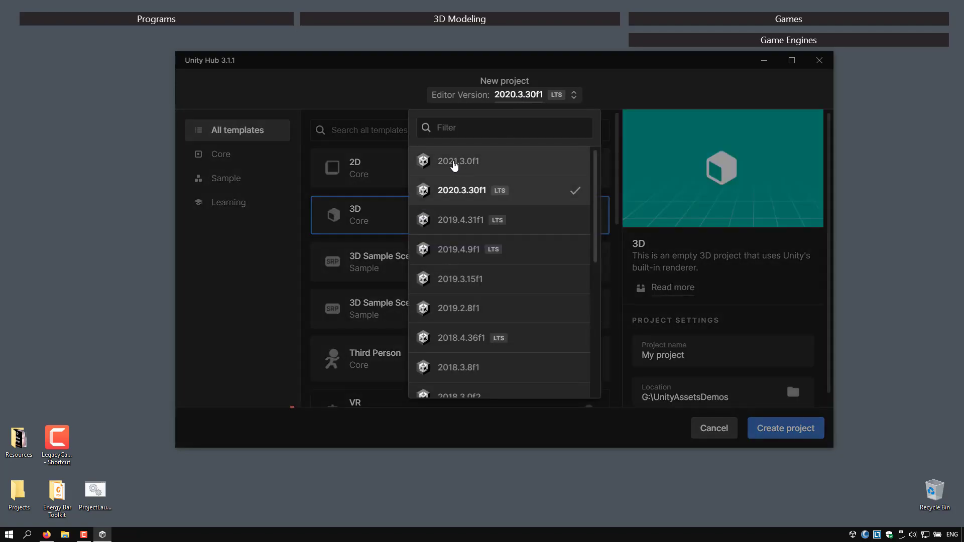
left_click(458, 161)
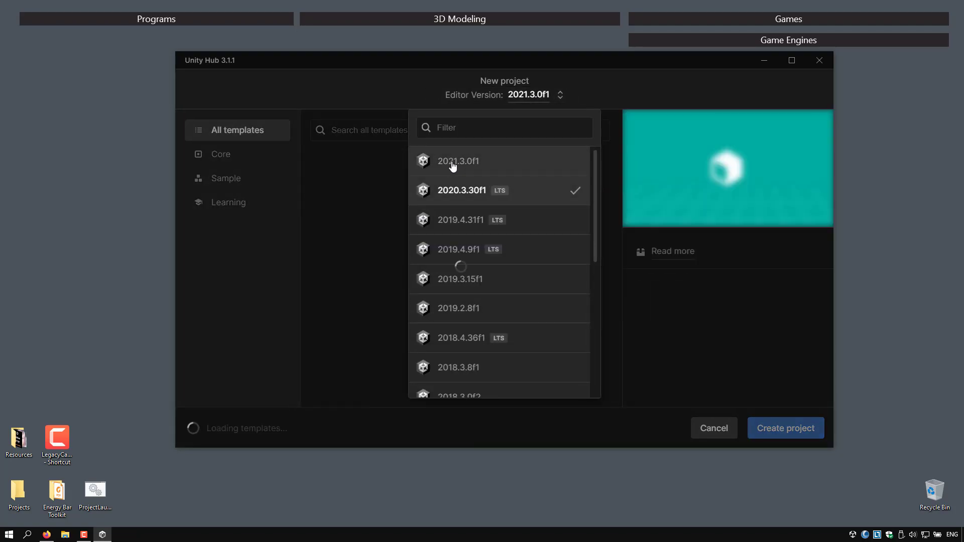
left_click(458, 161)
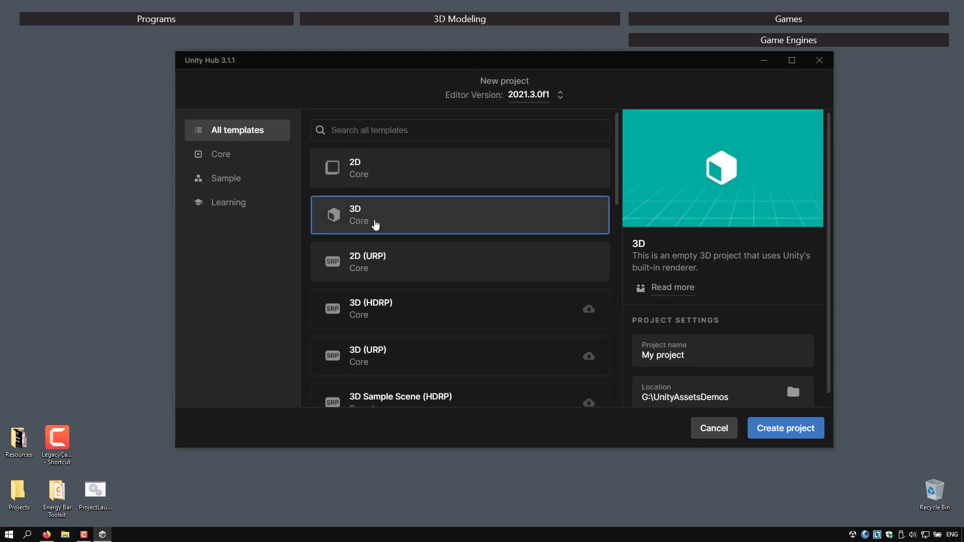
mouse_move(399, 275)
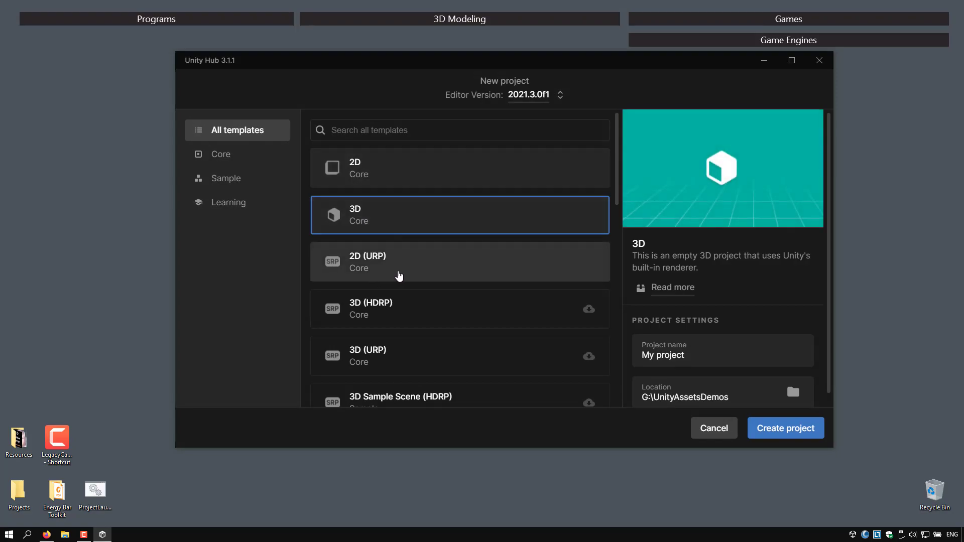
mouse_move(379, 217)
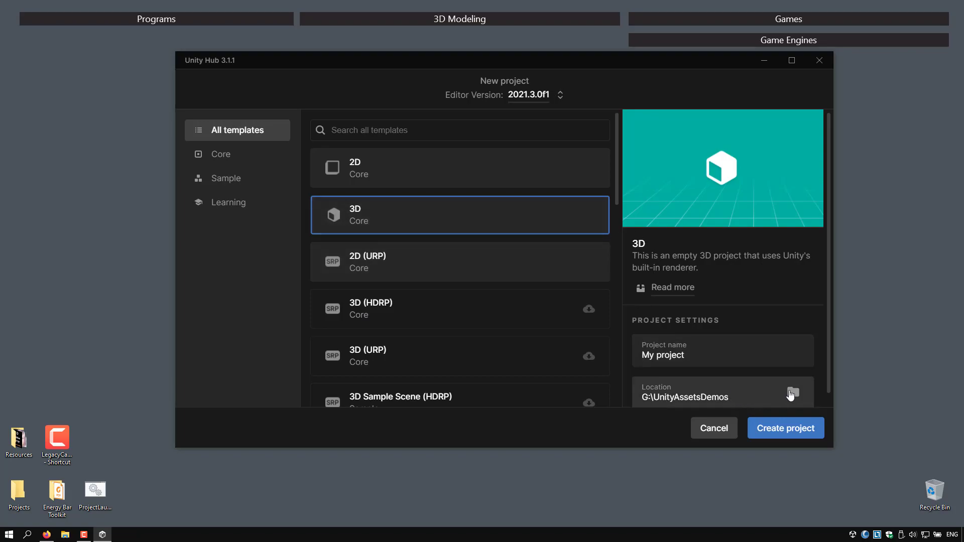
Set the location to D:\Youtube, name the project DarkARPGProject and create it.
left_click(792, 394)
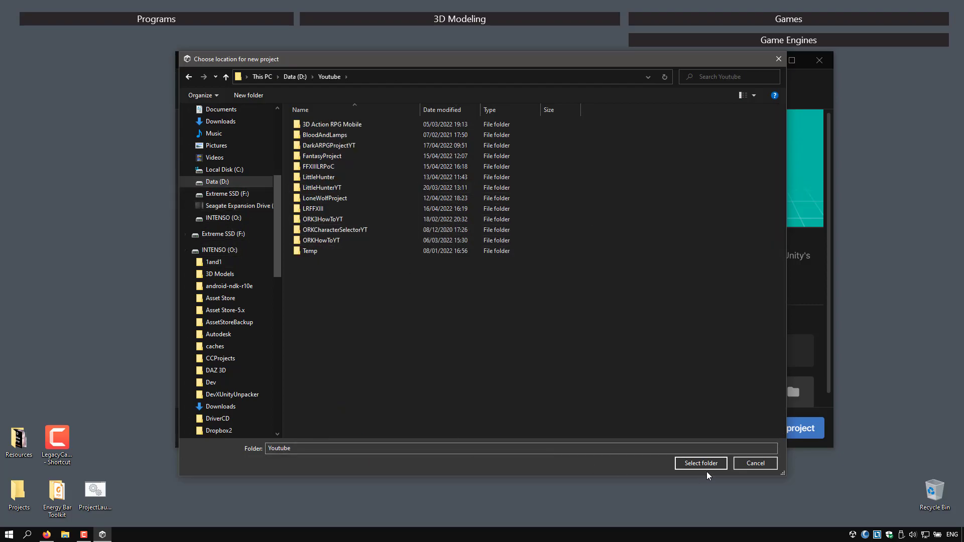
left_click(700, 463)
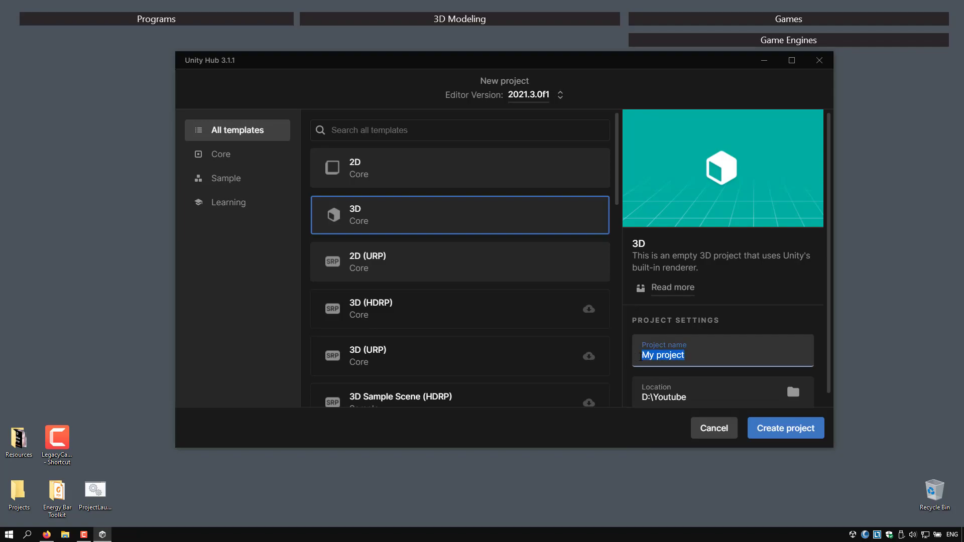
type("DarkA")
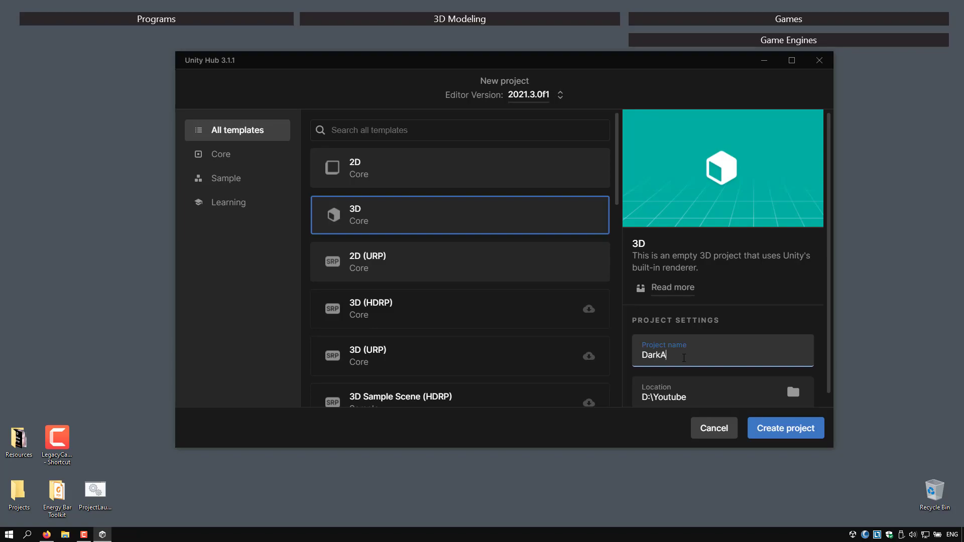
type("RPG")
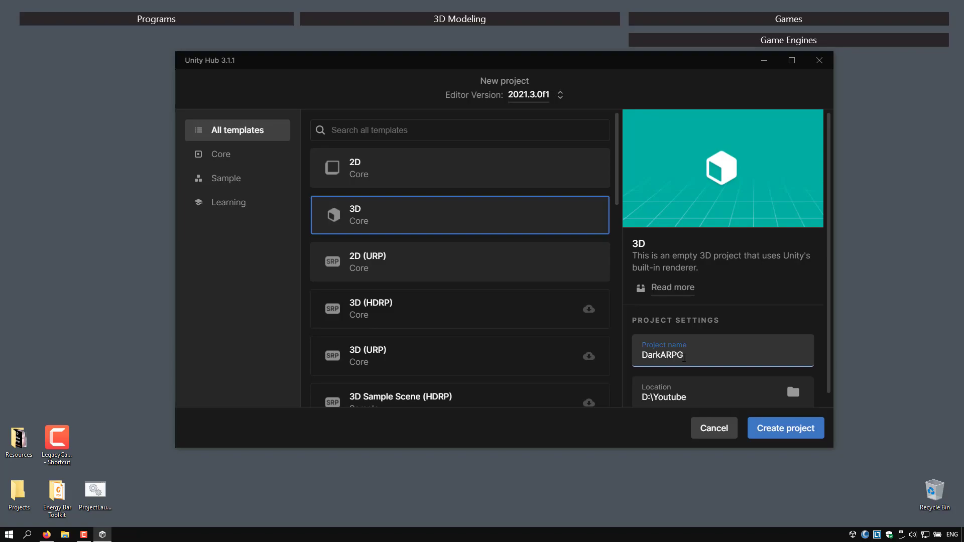
type("Project")
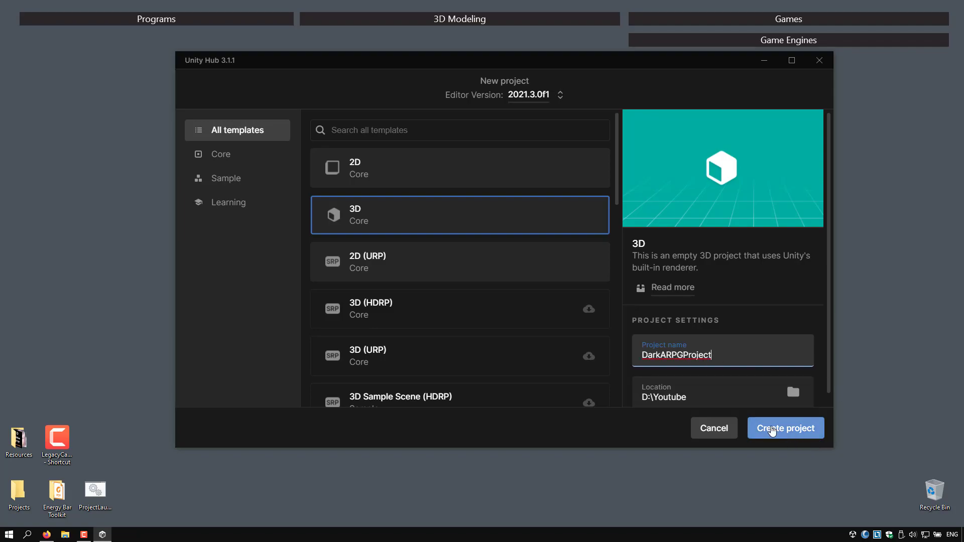
left_click(786, 428)
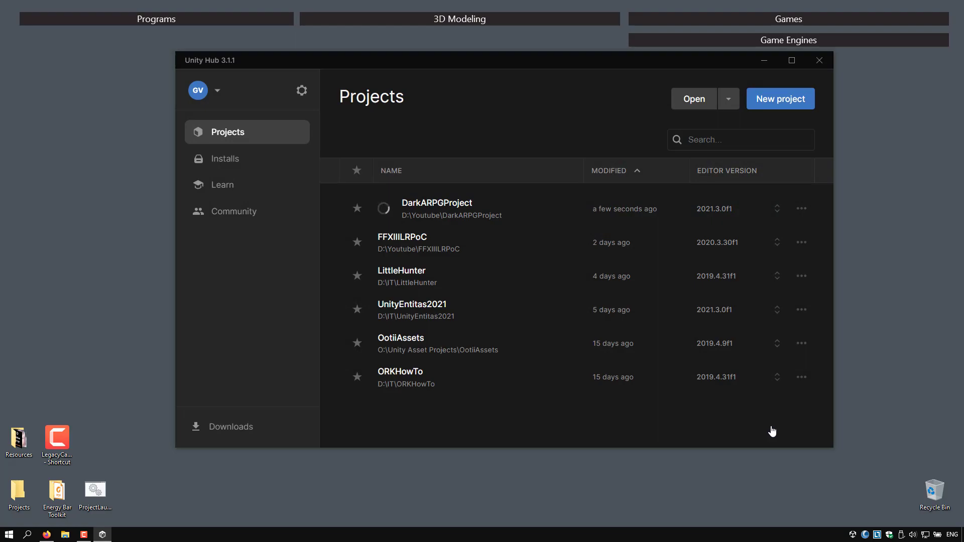
mouse_move(536, 212)
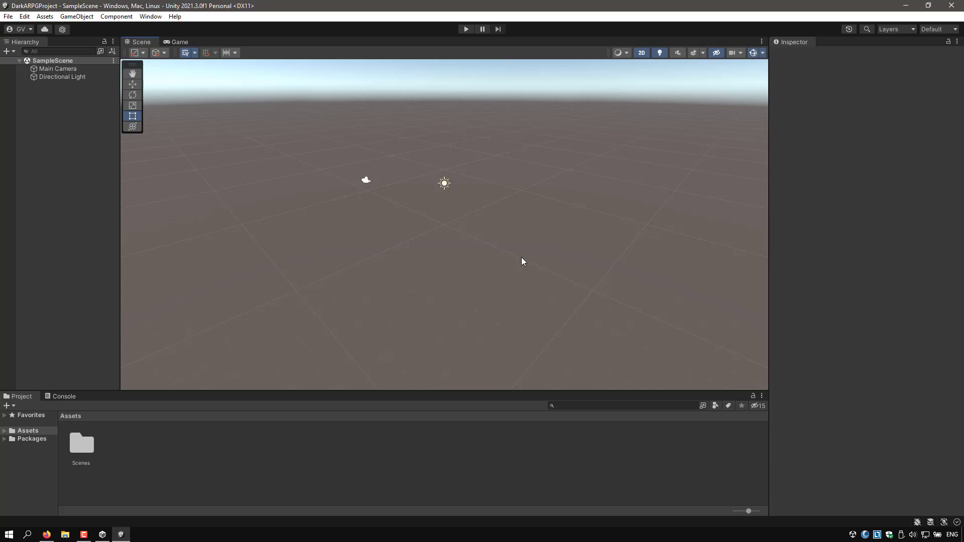
mouse_move(148, 154)
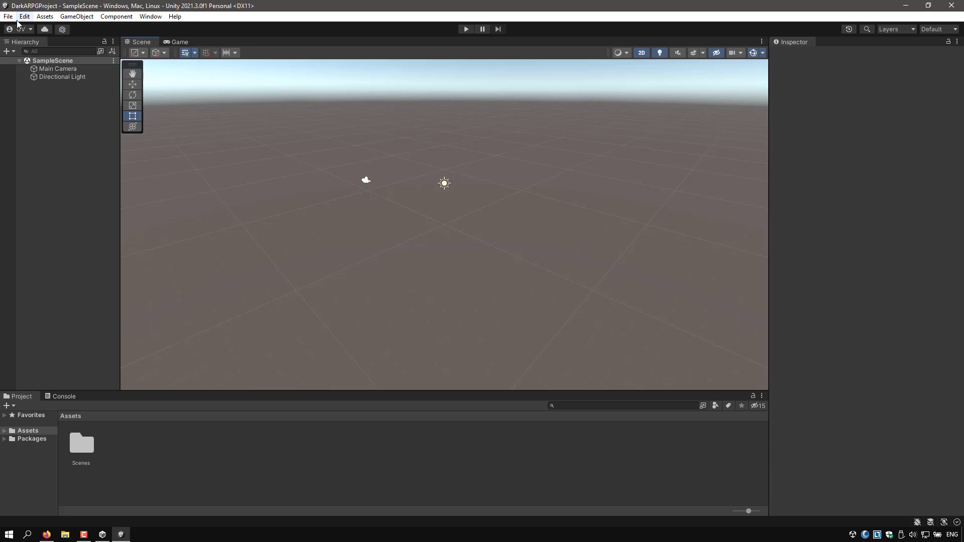
In Player settings, set Company Name to RustedGames and switch Color Space to Linear.
left_click(24, 17)
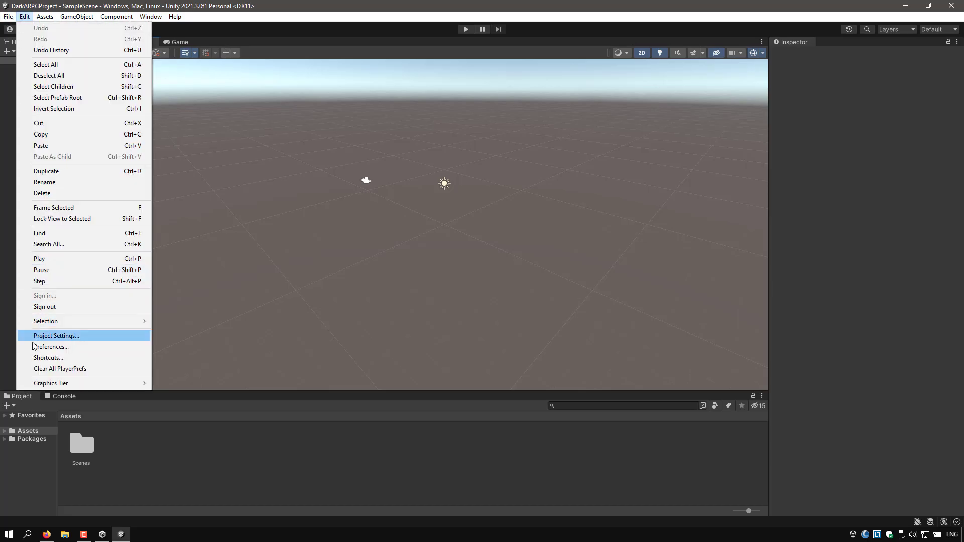
left_click(56, 335)
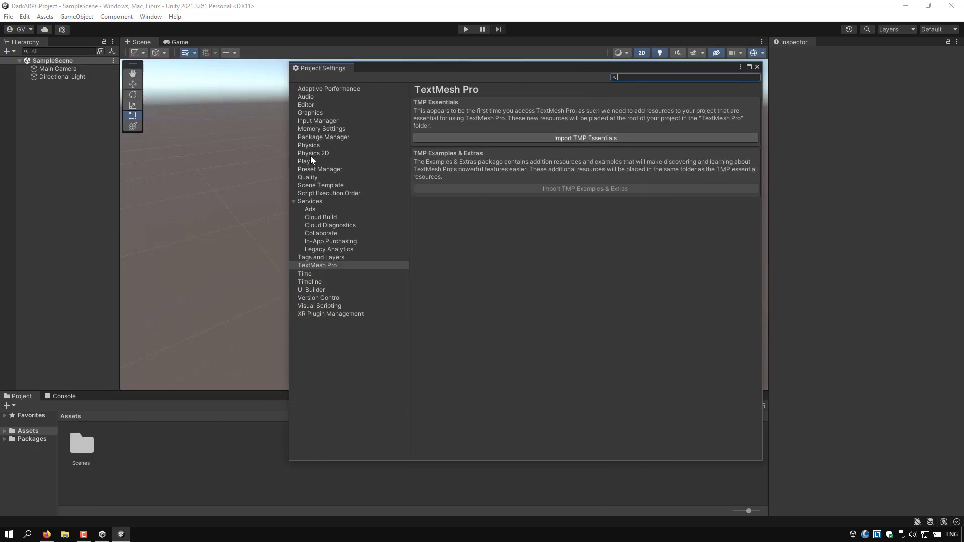
left_click(308, 160)
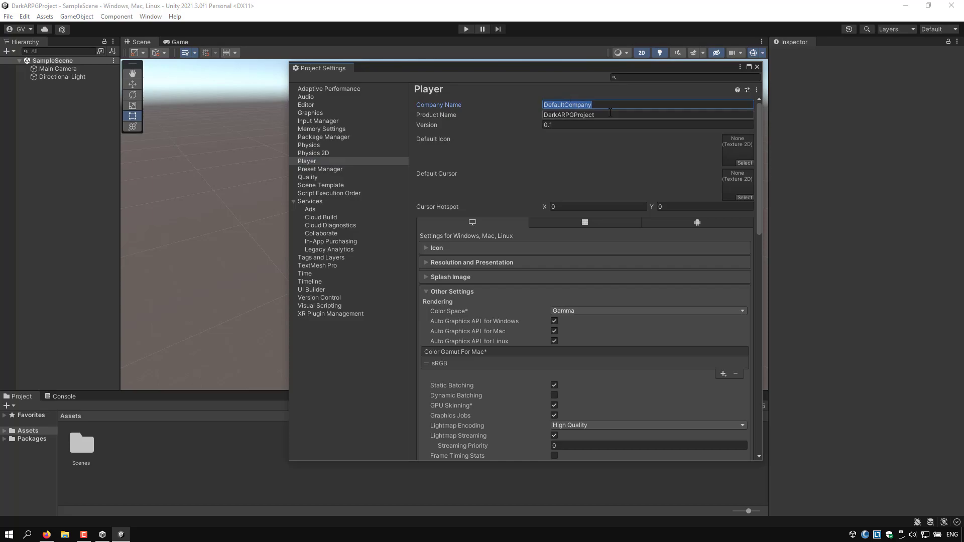
type("RustedGames")
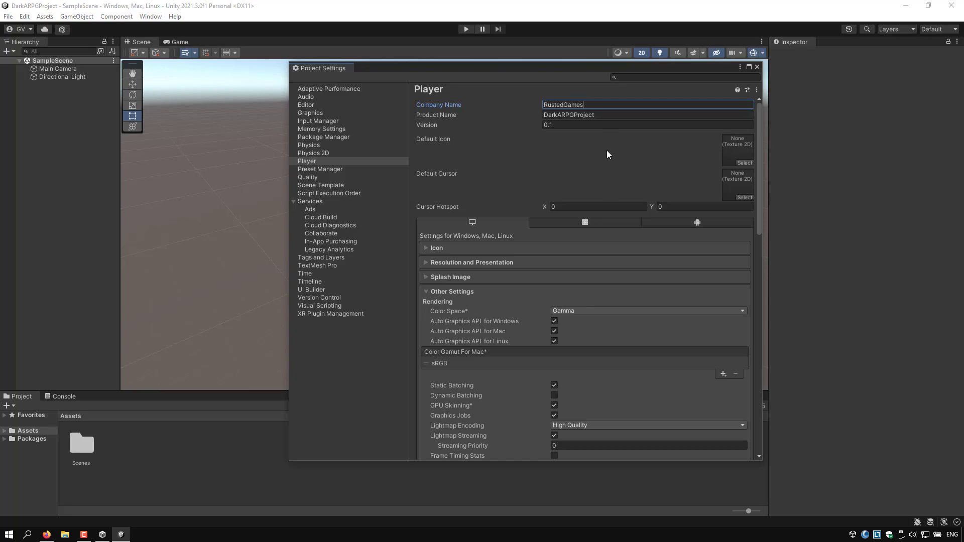
mouse_move(623, 312)
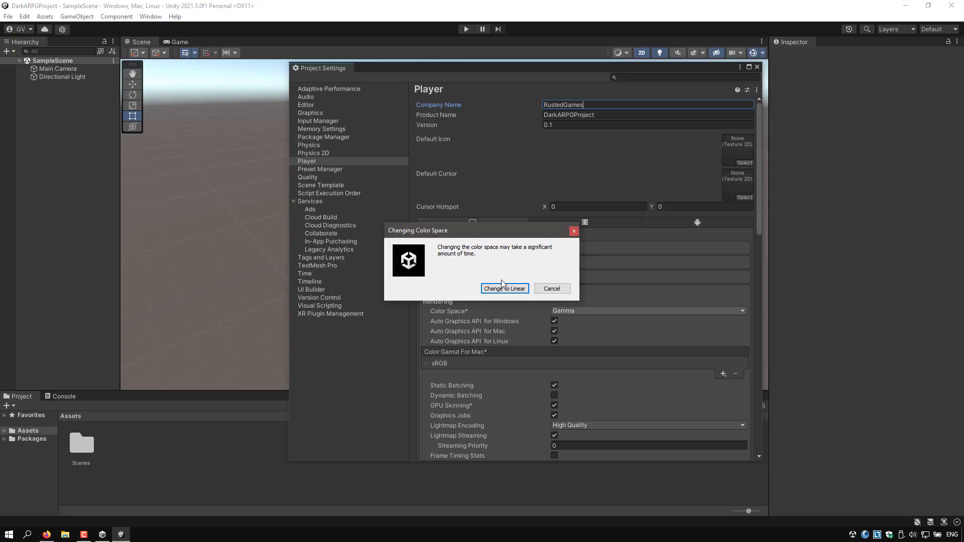
left_click(503, 288)
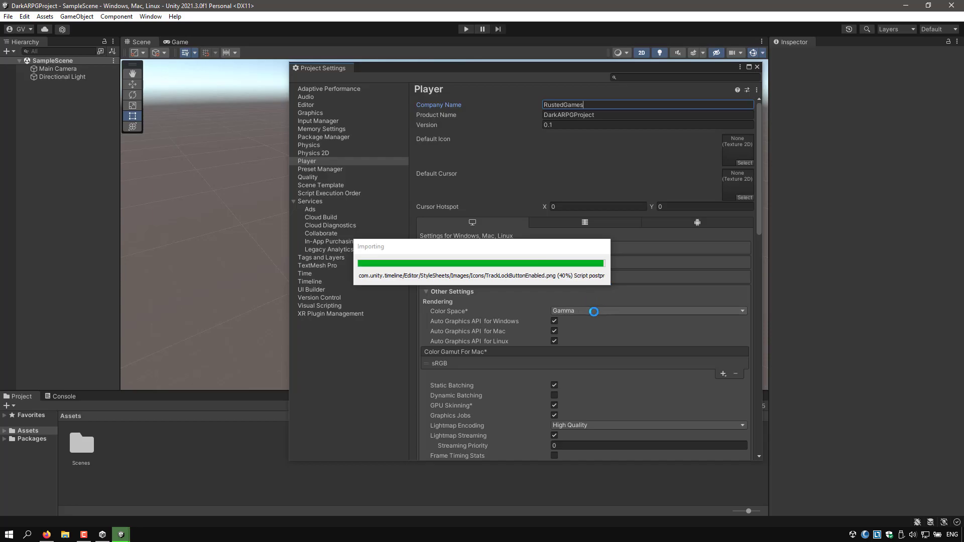
left_click(647, 310)
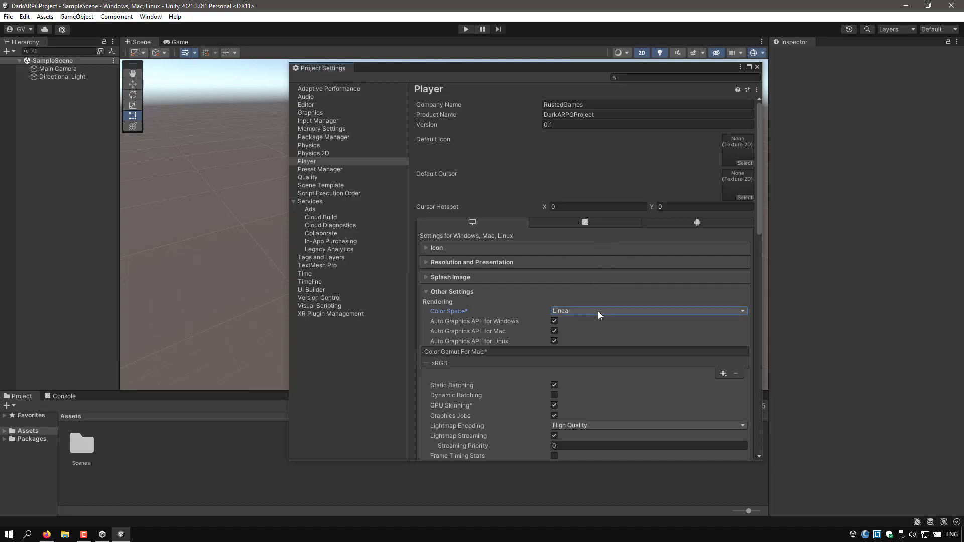
Set Scripting Backend to IL2CPP and Active Input Handling to Both, accepting the restart.
scroll("down", 3)
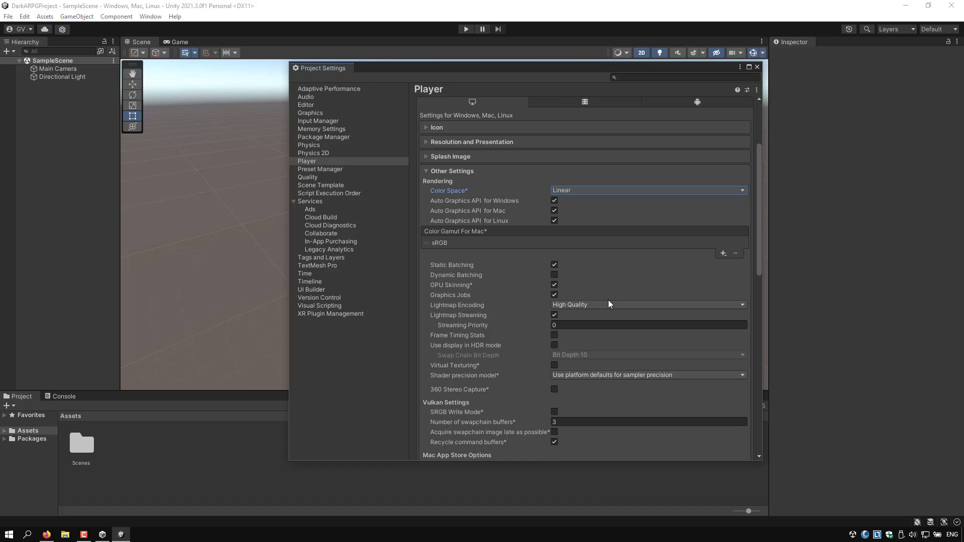
scroll("down", 3)
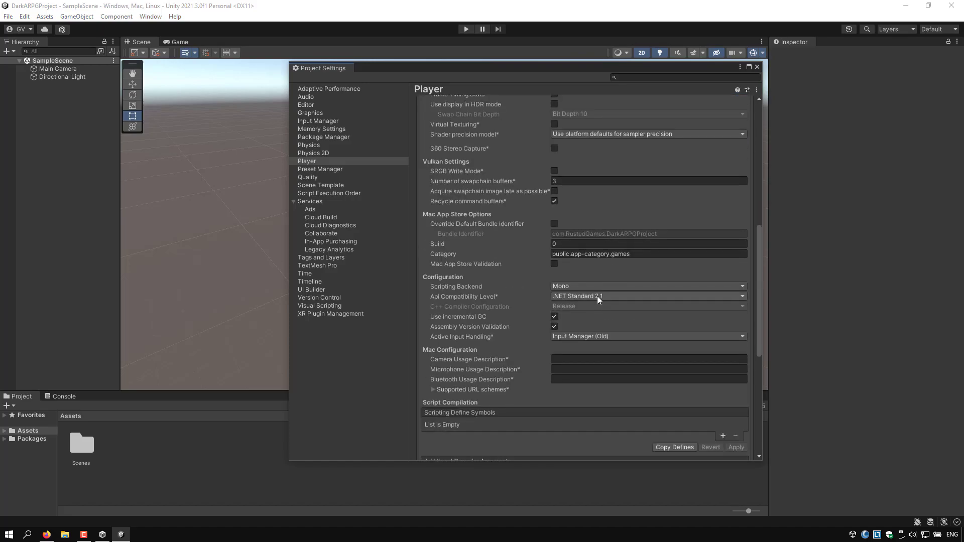
mouse_move(595, 292)
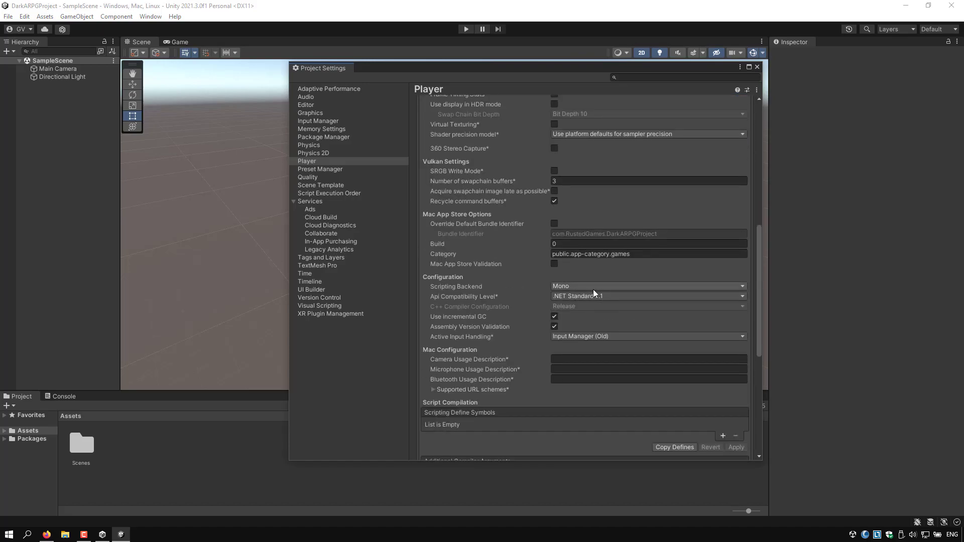
left_click(646, 286)
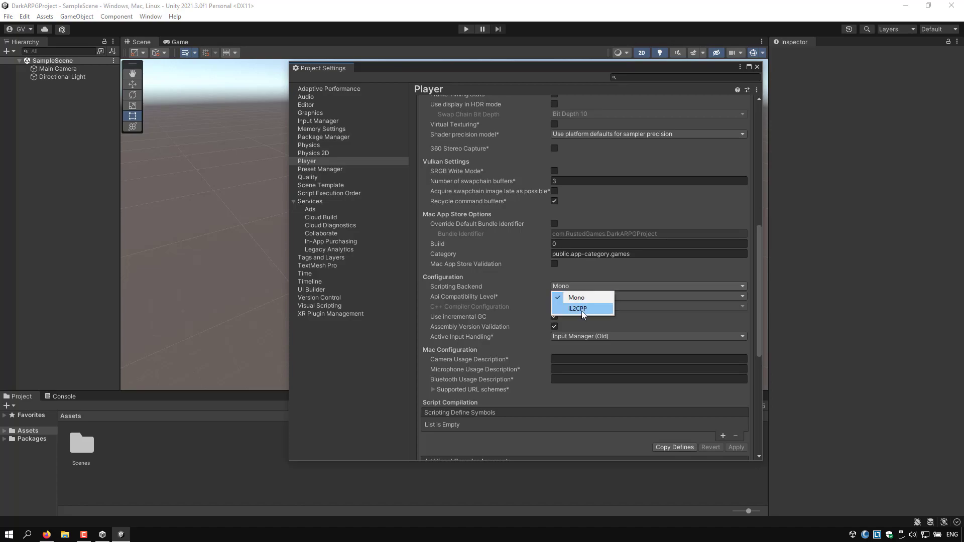
left_click(576, 308)
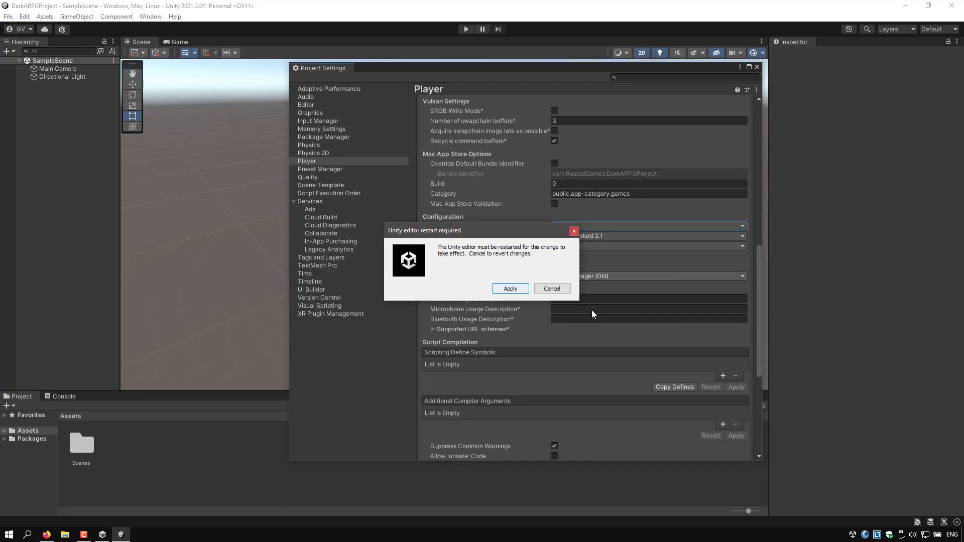
left_click(510, 288)
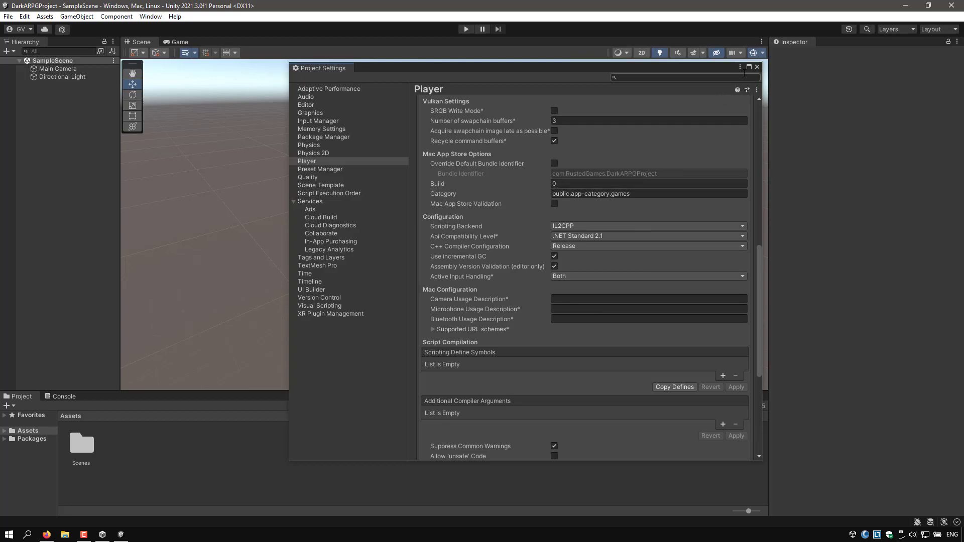
left_click(756, 67)
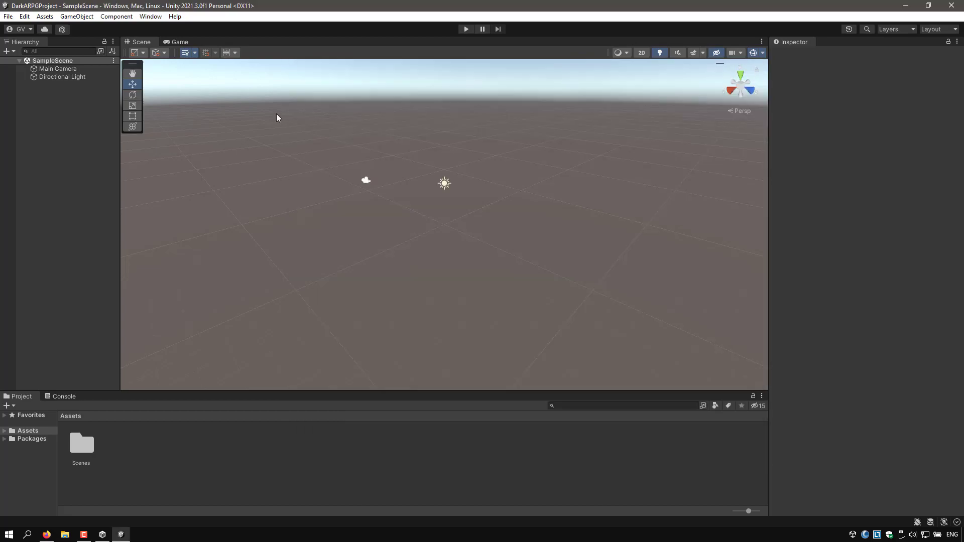
Remove the JetBrains Rider Editor package via Package Manager, confirming the warning.
left_click(150, 16)
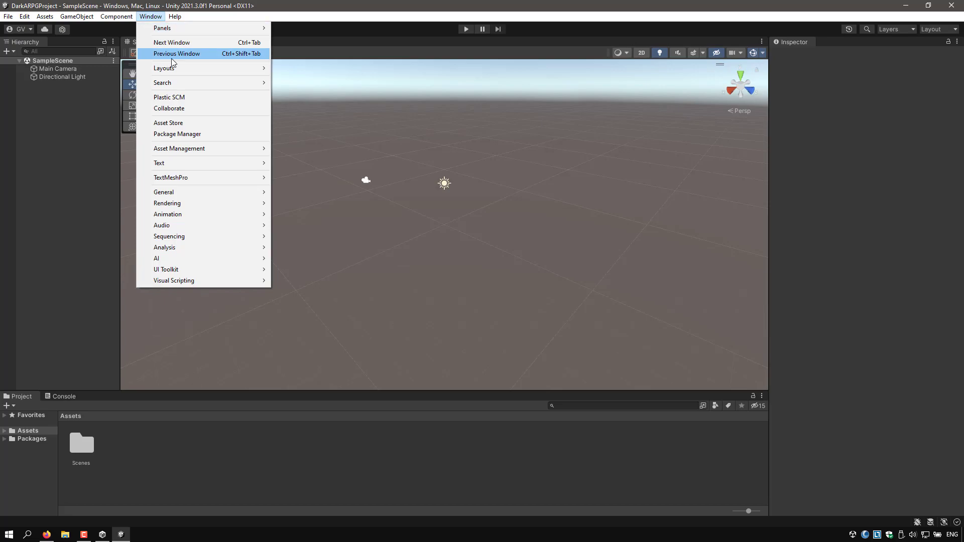
mouse_move(176, 134)
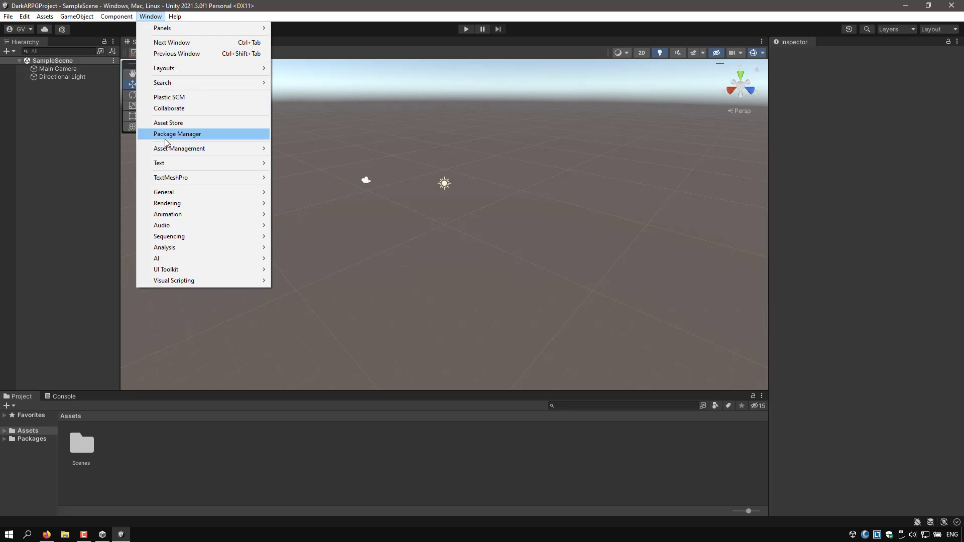
left_click(176, 134)
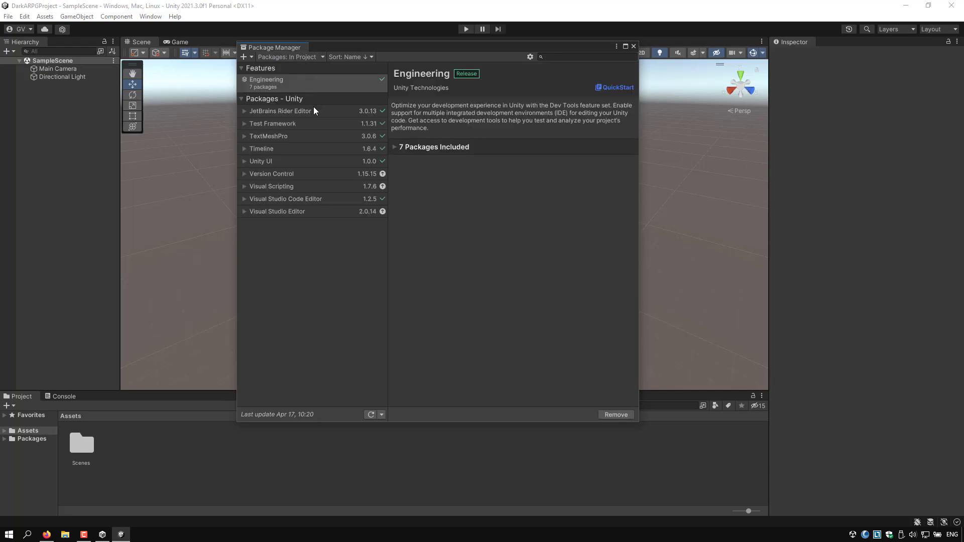
left_click(280, 110)
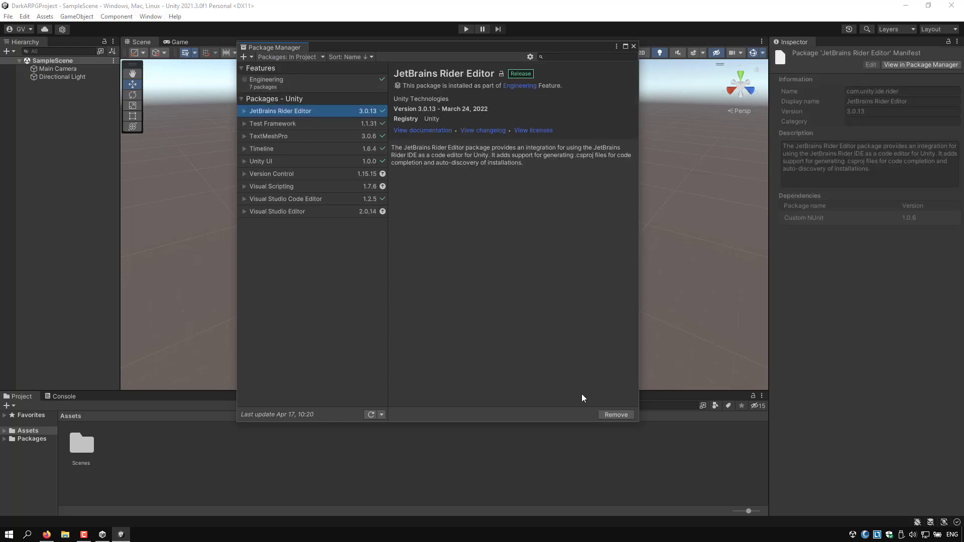
left_click(614, 415)
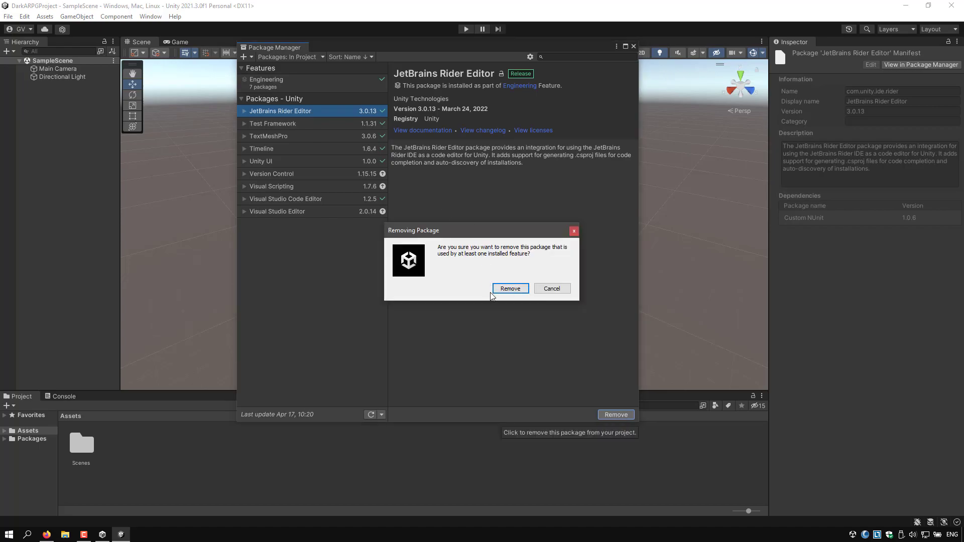
left_click(510, 289)
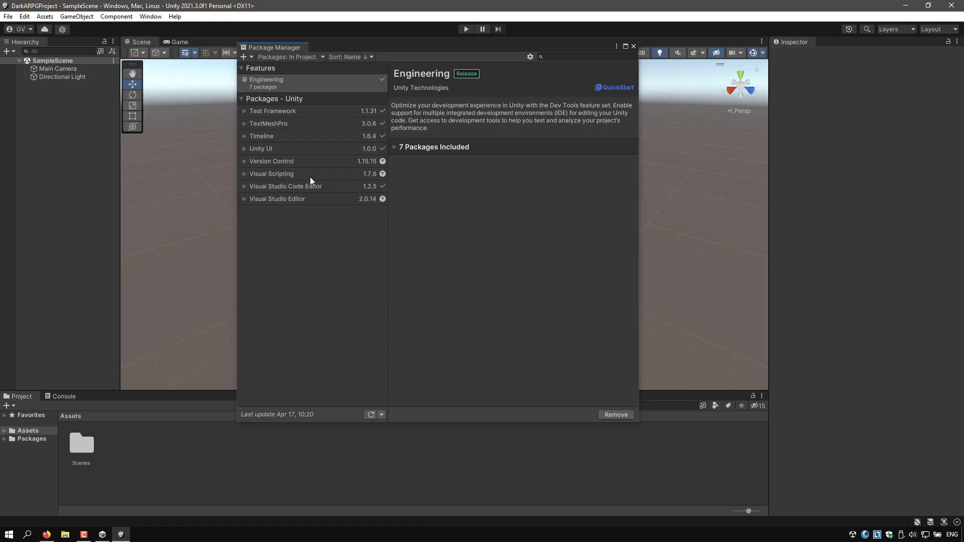
Remove the Visual Studio Code Editor package from the project.
left_click(287, 187)
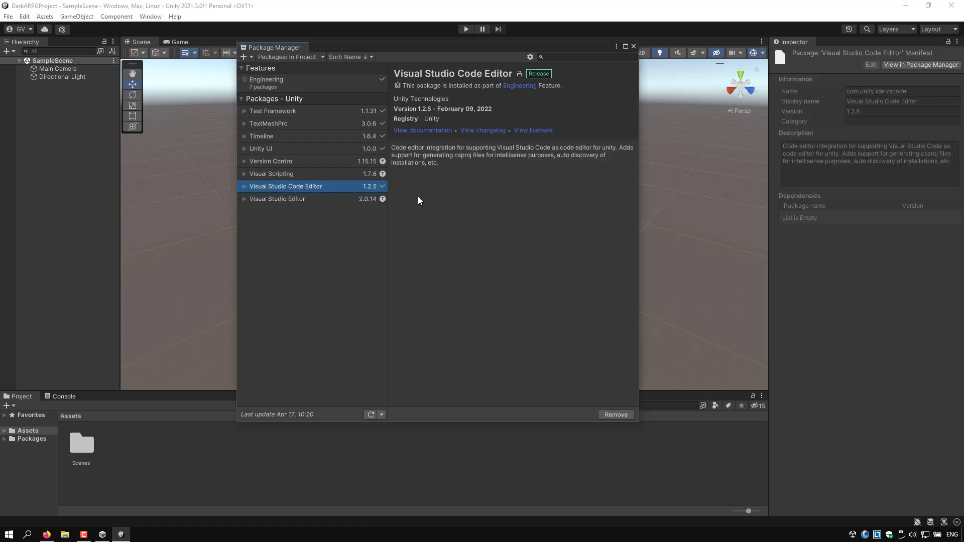
left_click(615, 415)
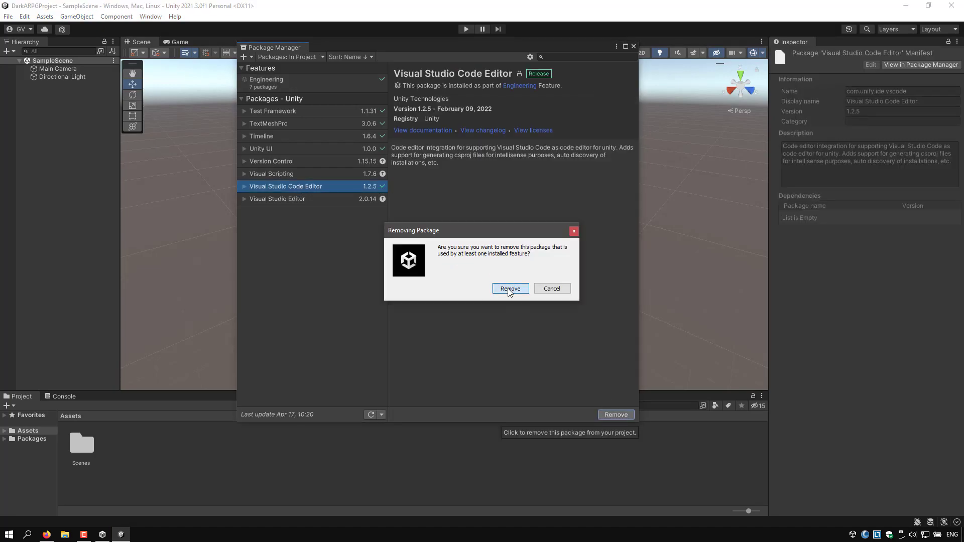
left_click(510, 288)
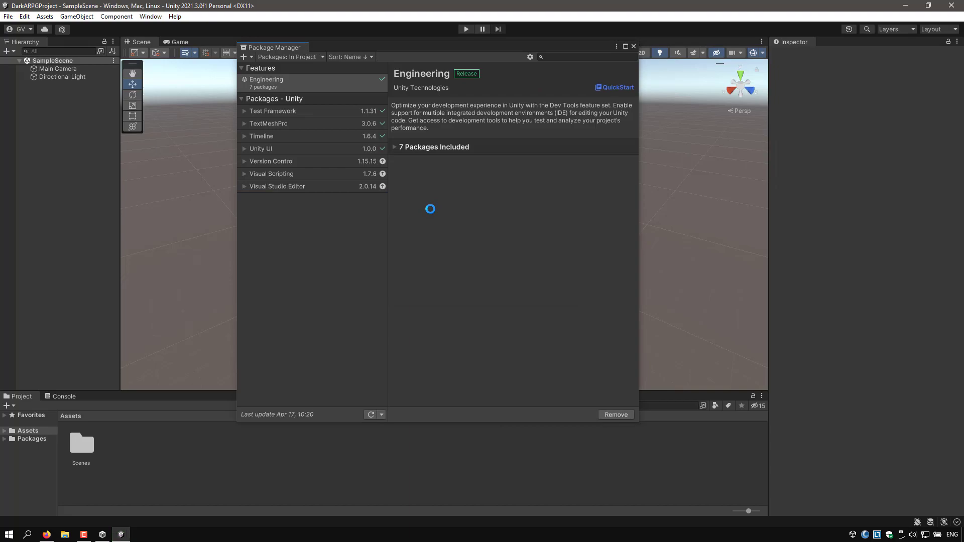
Update the Visual Studio Editor package to version 2.0.15.
left_click(277, 187)
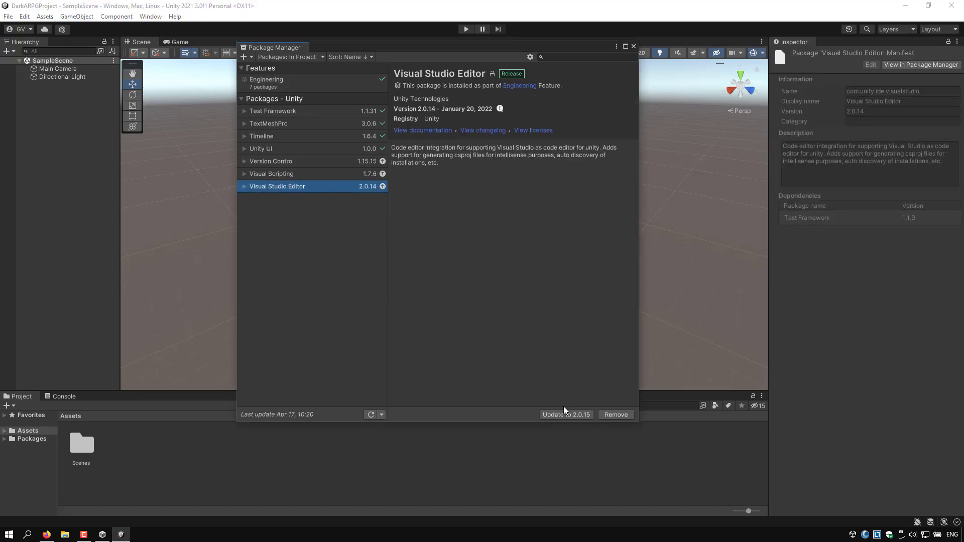
left_click(565, 415)
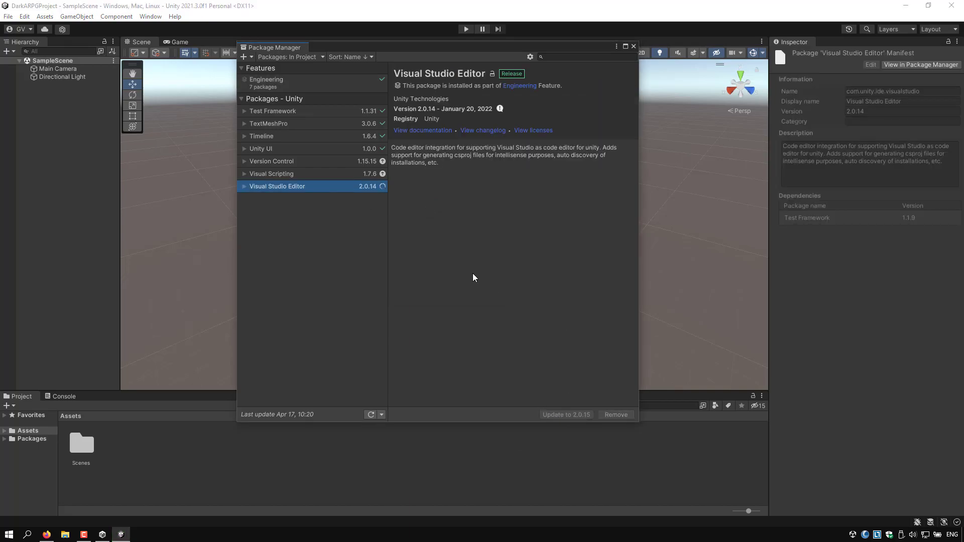
left_click(565, 414)
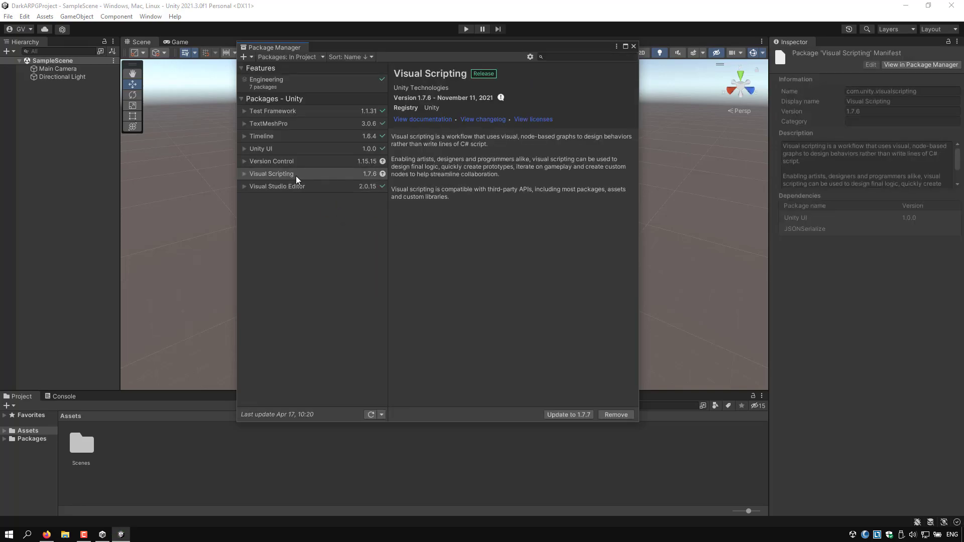
mouse_move(590, 302)
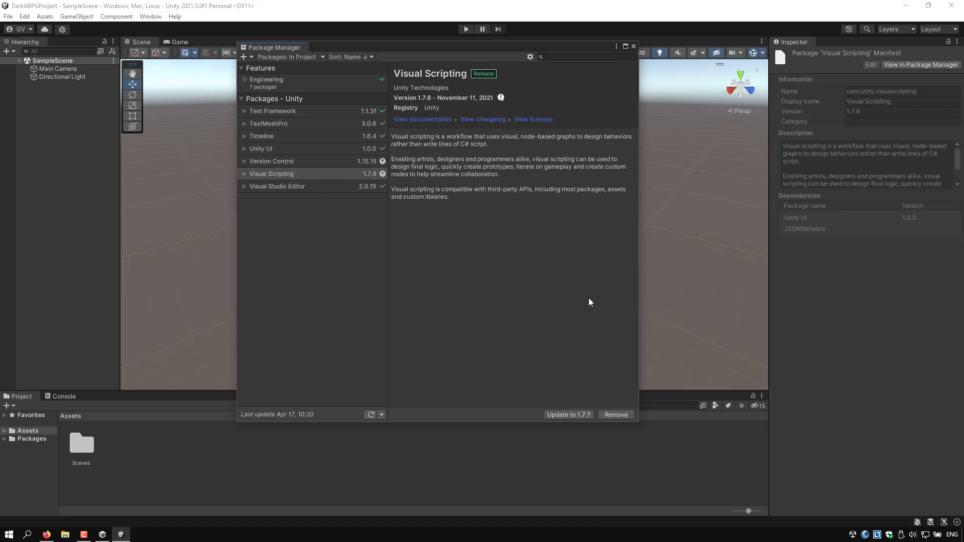
mouse_move(577, 424)
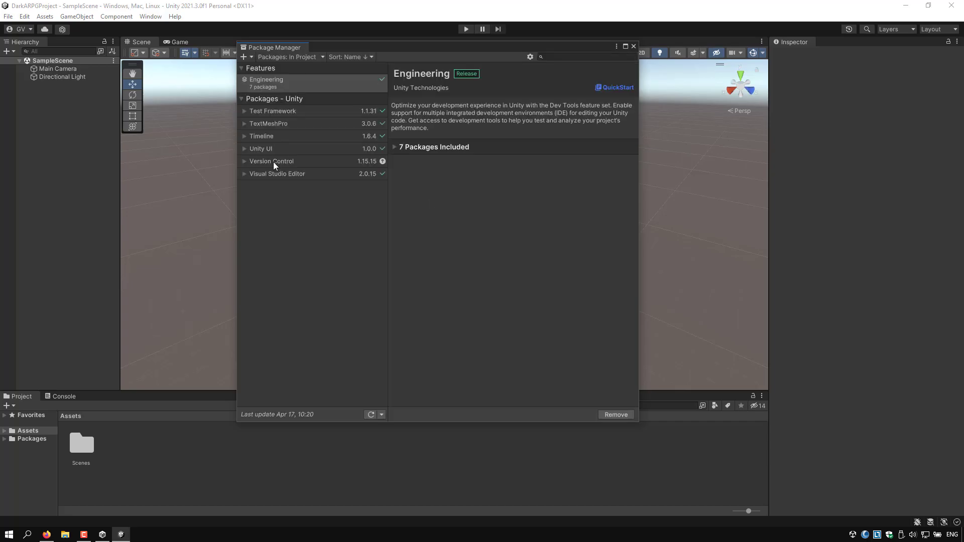
Remove the Version Control package and switch the list to Unity Registry packages.
left_click(271, 161)
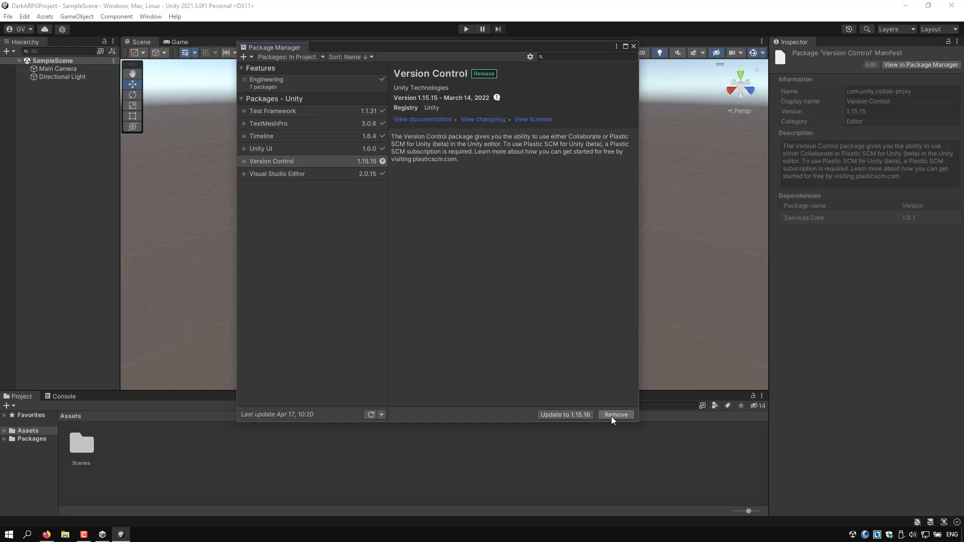
left_click(614, 415)
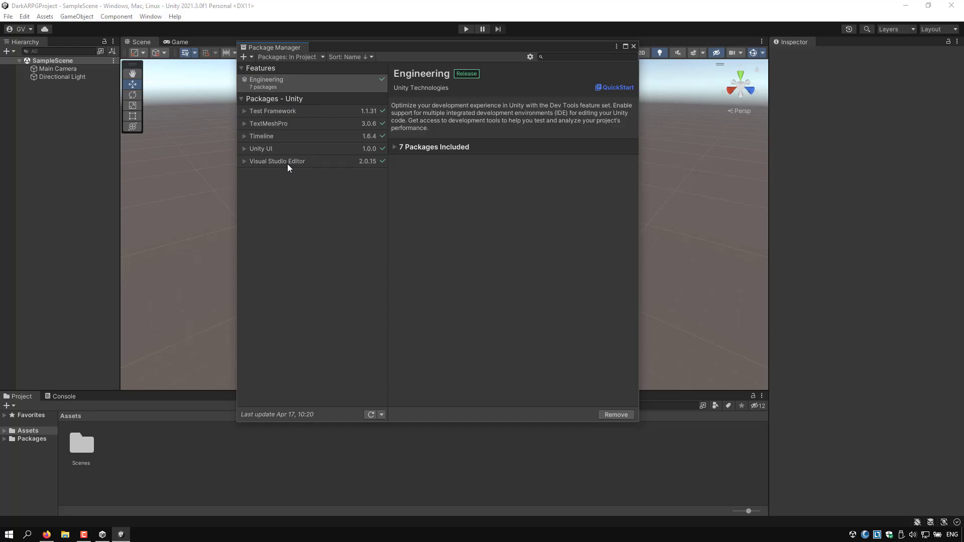
mouse_move(277, 115)
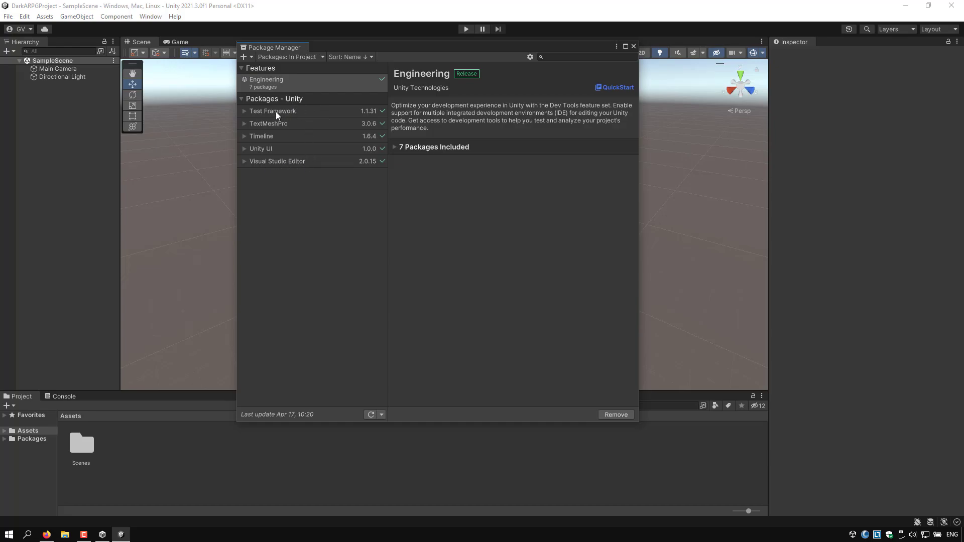
mouse_move(283, 118)
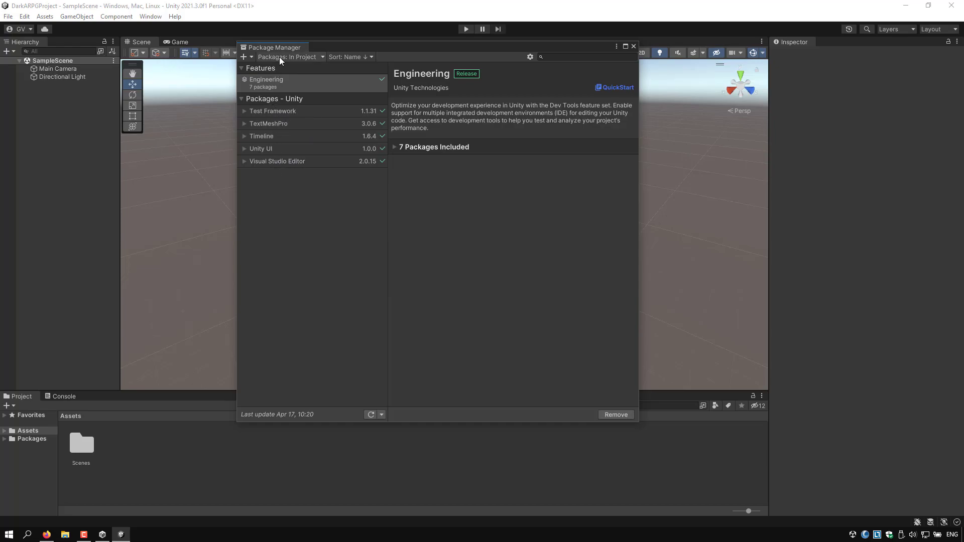
left_click(289, 57)
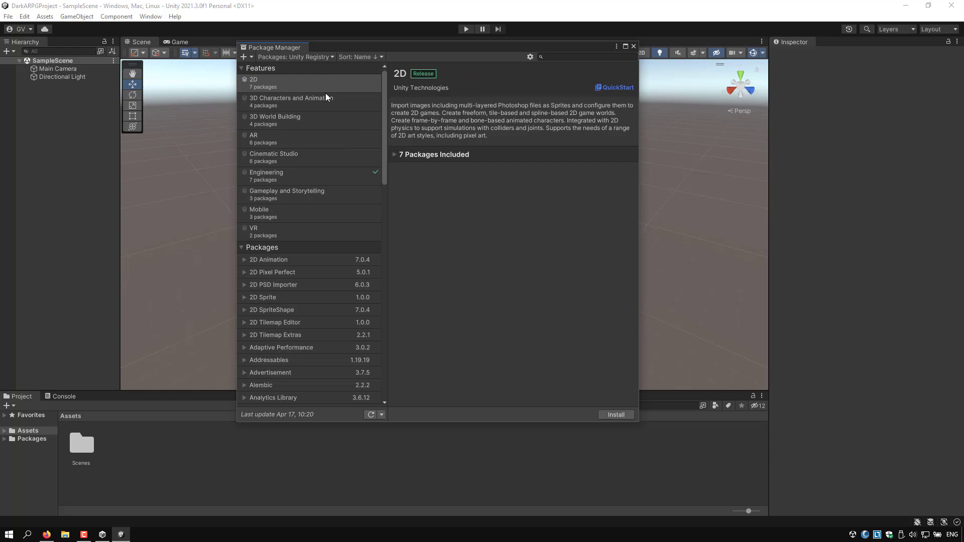
left_click(242, 69)
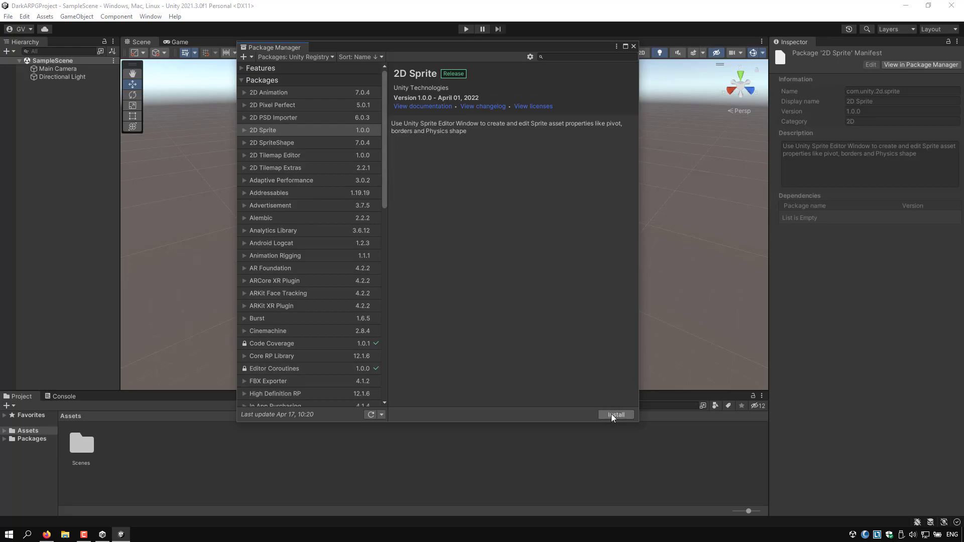
Install the 2D Sprite package and select Cinemachine for installation.
left_click(615, 415)
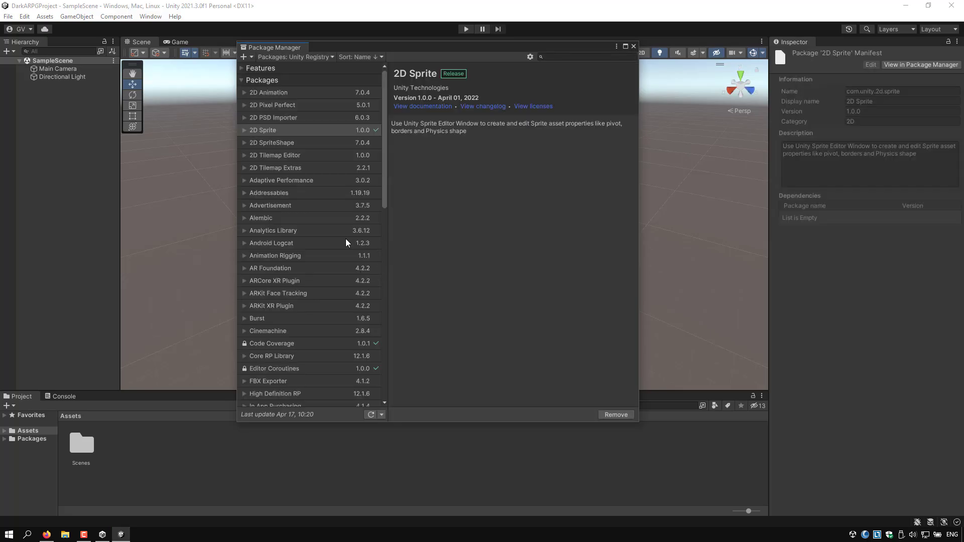
scroll("down", 3)
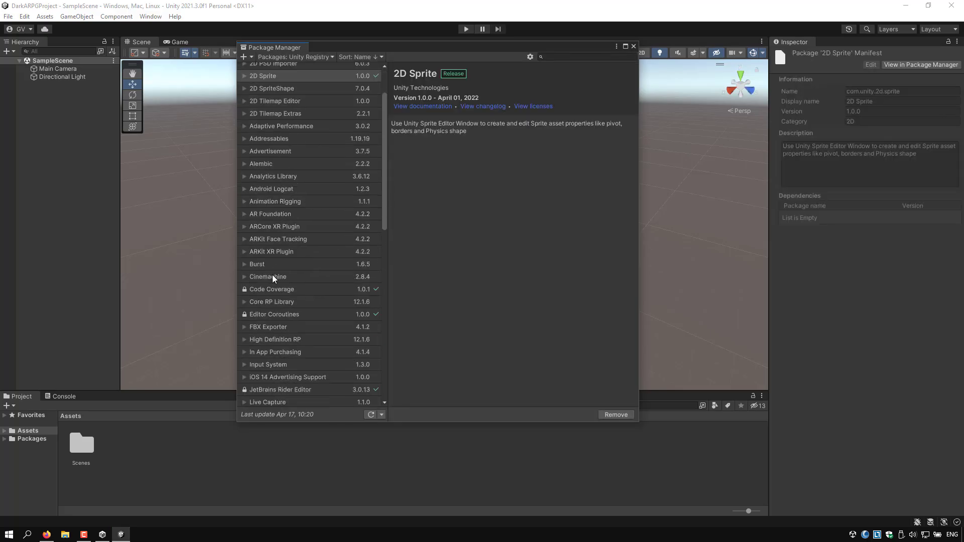
left_click(267, 276)
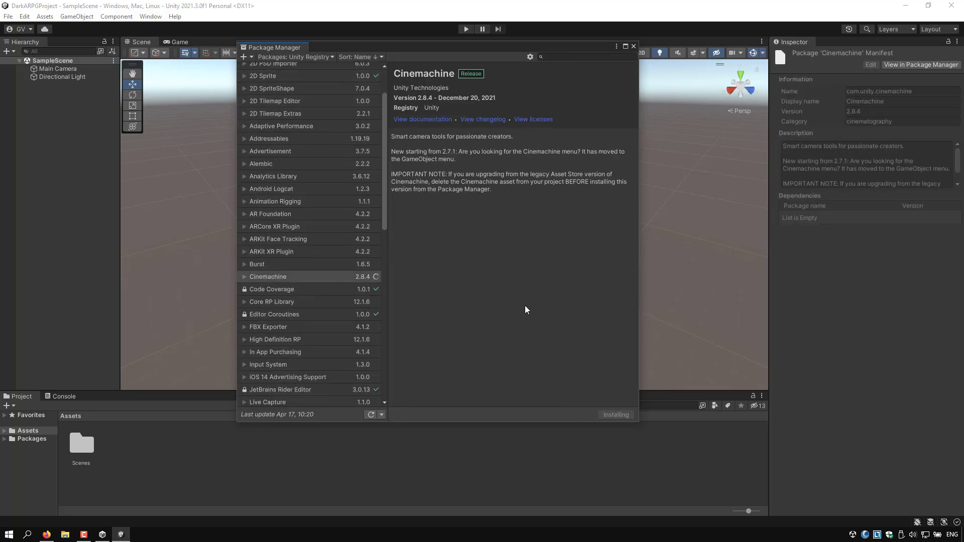
mouse_move(530, 287)
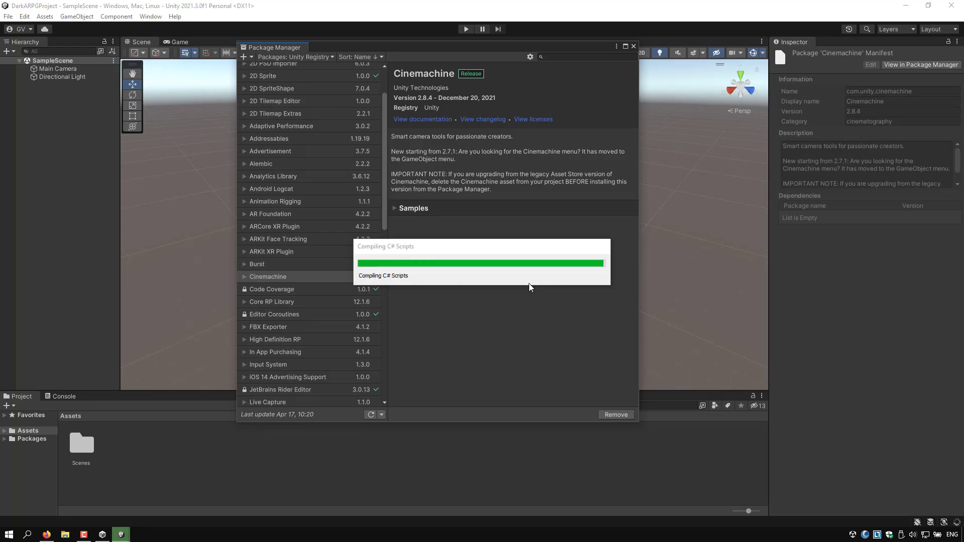
mouse_move(412, 256)
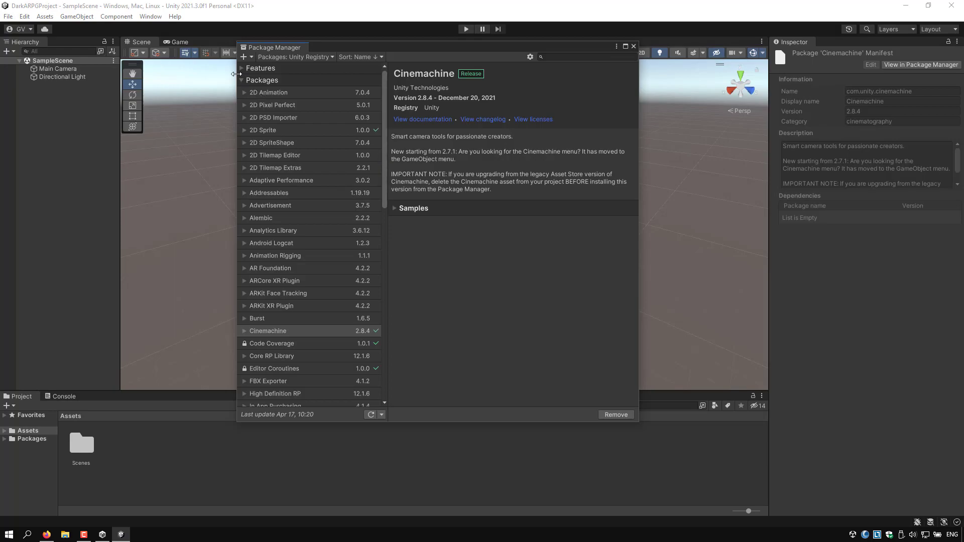
Browse the 3D Characters and Animation, Cinematic Studio, and Gameplay and Storytelling feature sets.
left_click(260, 67)
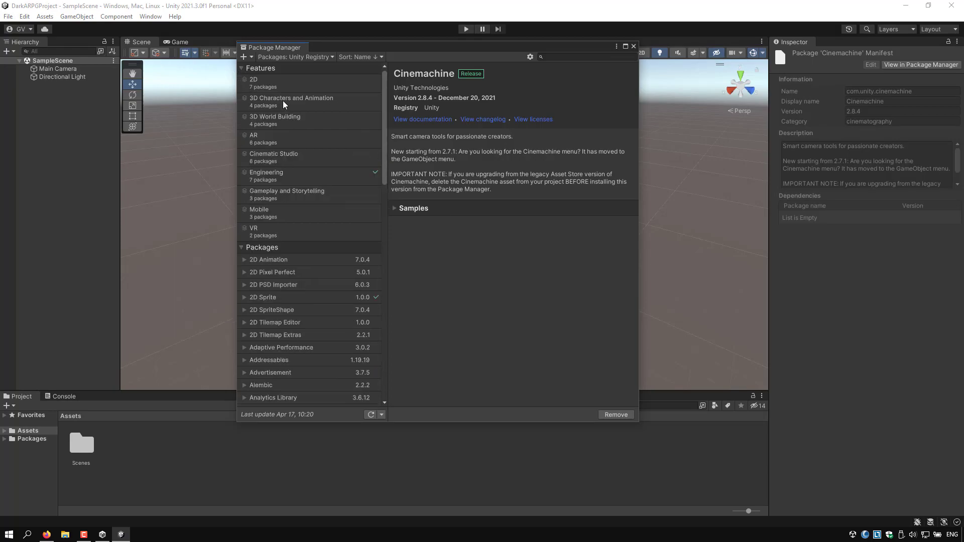
left_click(291, 101)
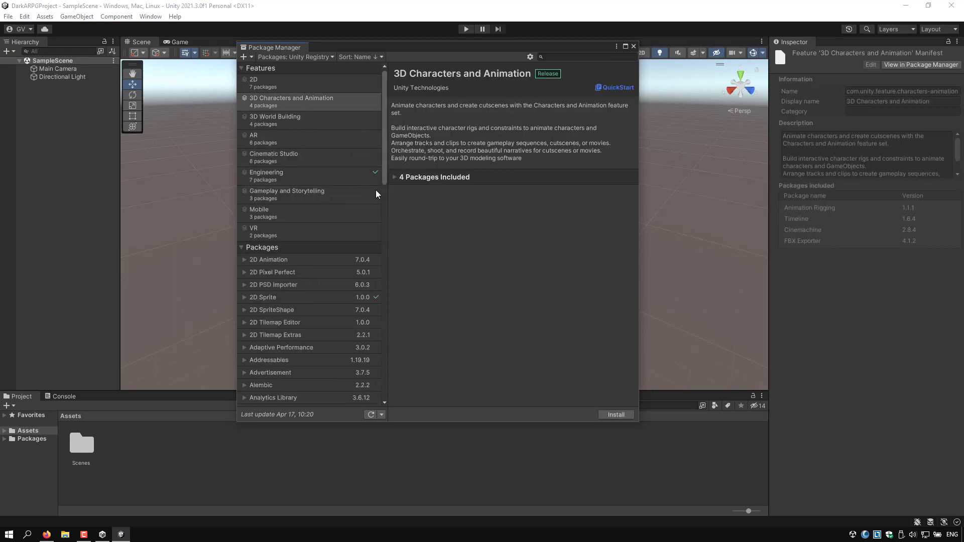
left_click(434, 176)
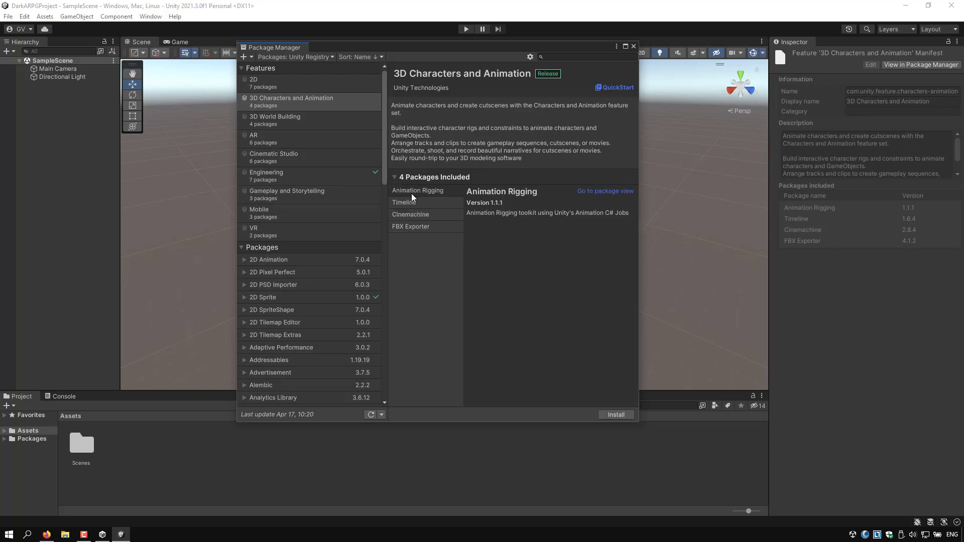
mouse_move(406, 237)
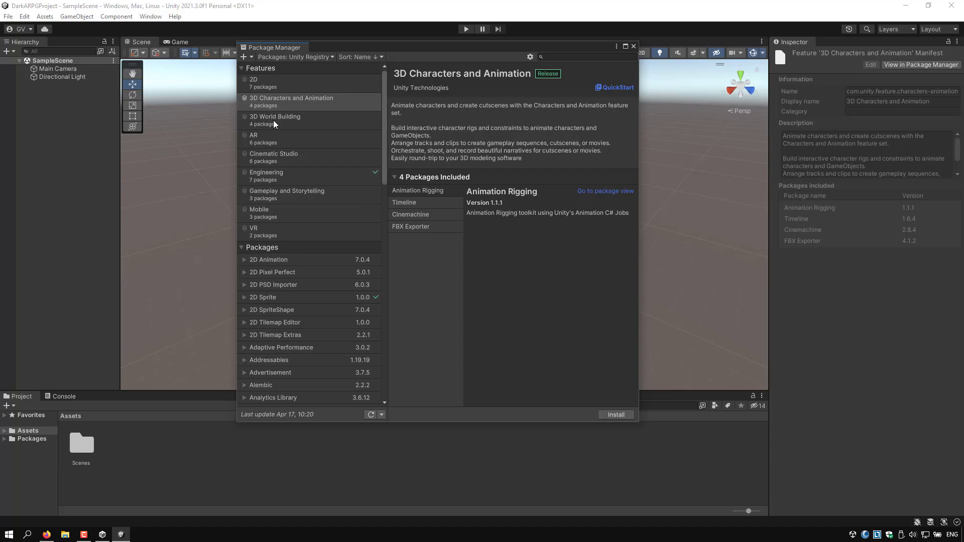
left_click(273, 156)
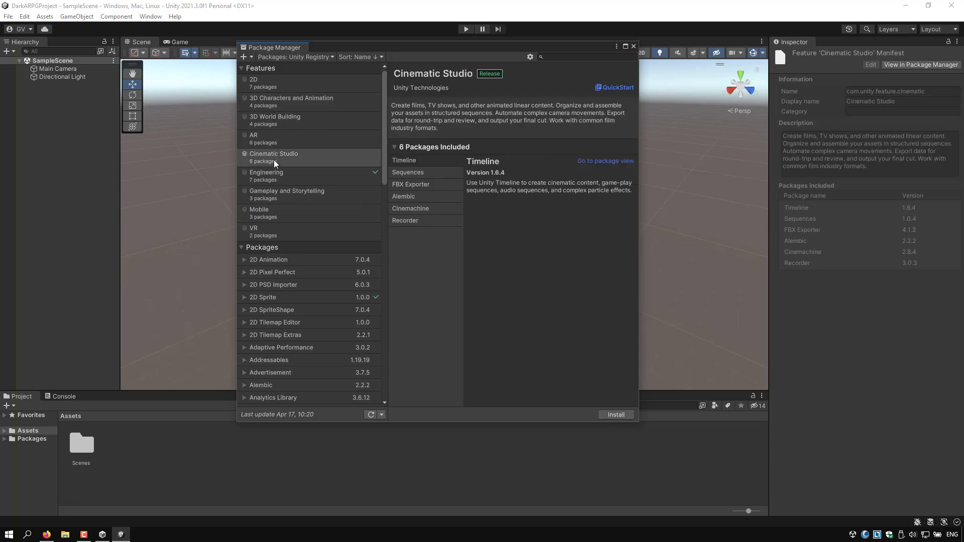
mouse_move(284, 198)
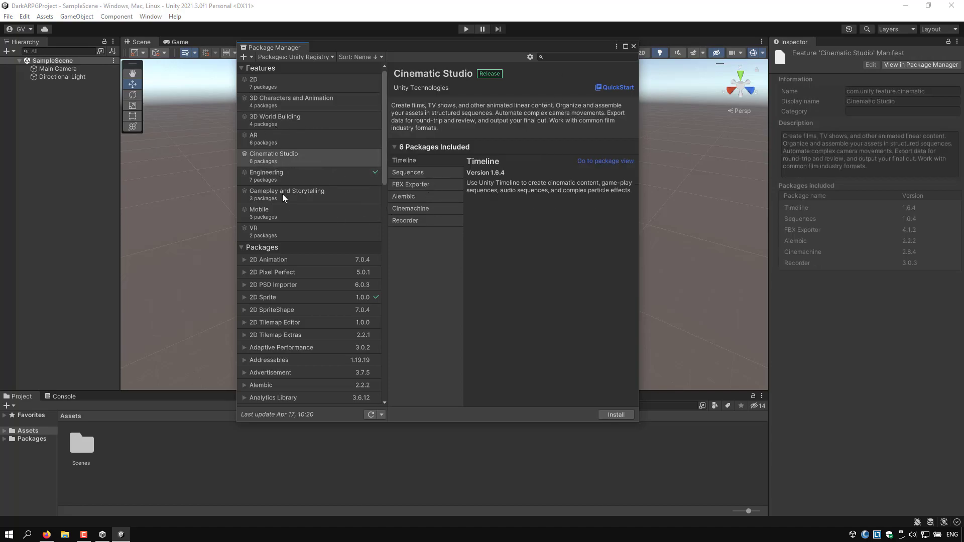
left_click(286, 190)
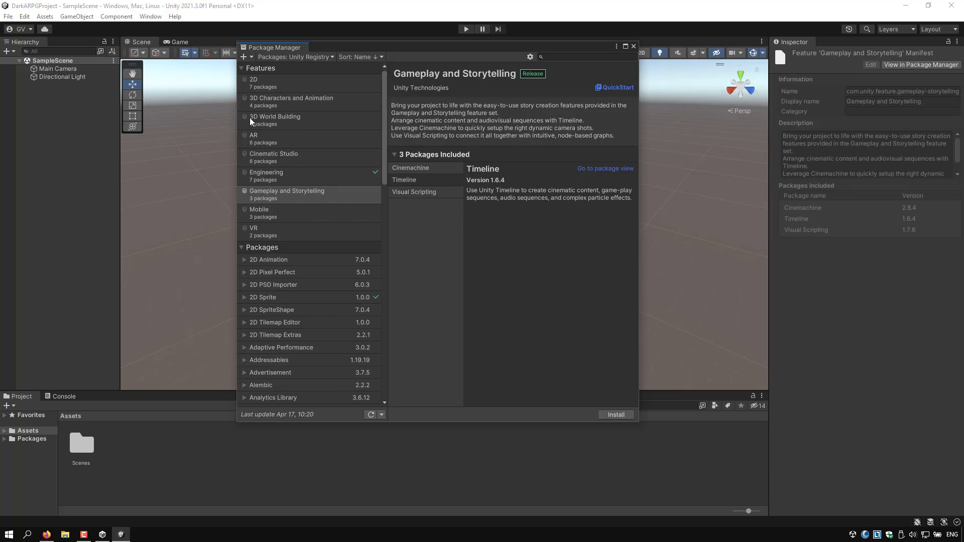
mouse_move(250, 74)
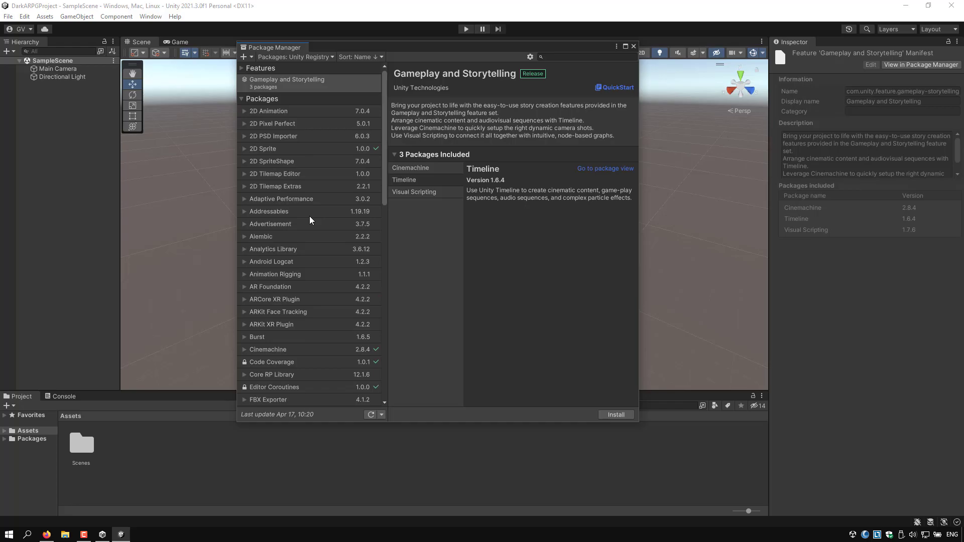
Install the Input System package, then scroll on toward Polybrush.
scroll("down", 3)
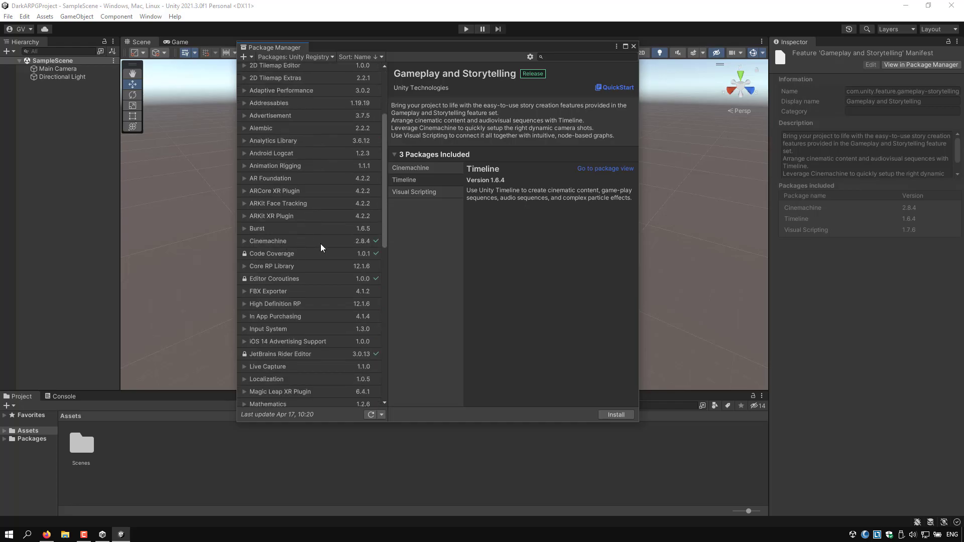
scroll("down", 3)
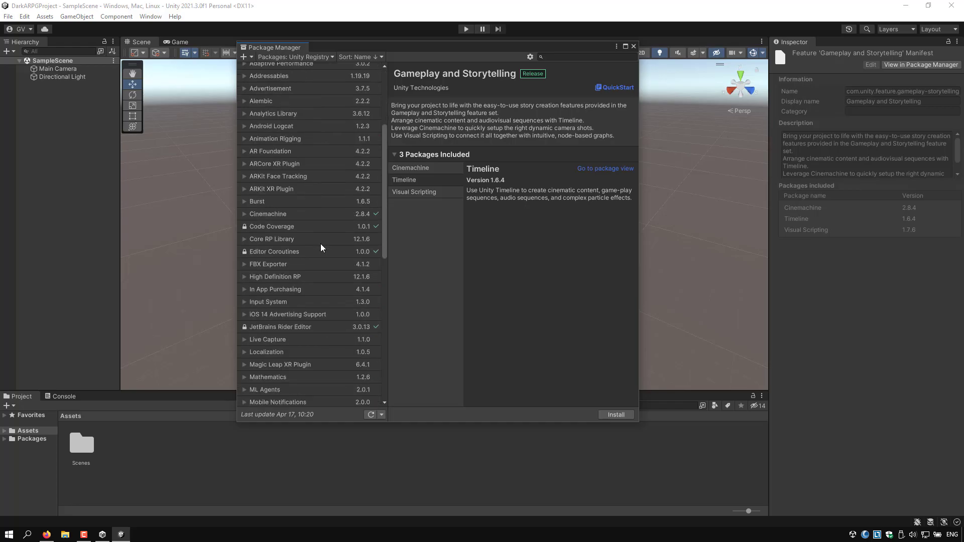
left_click(267, 256)
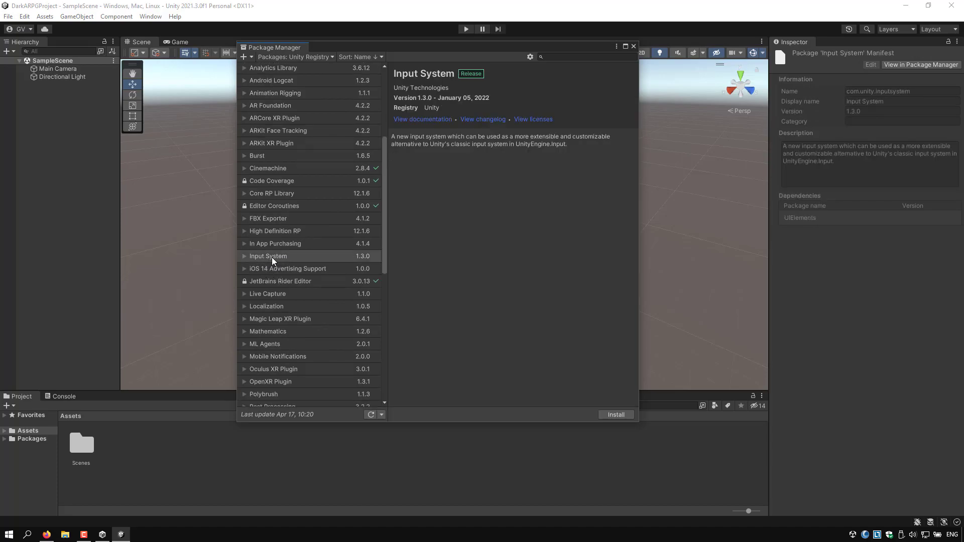
left_click(615, 415)
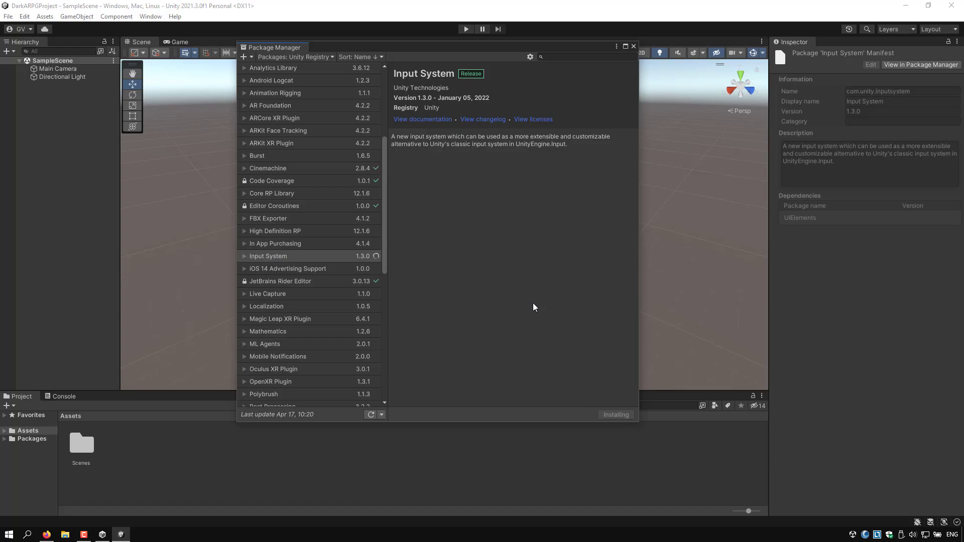
mouse_move(473, 252)
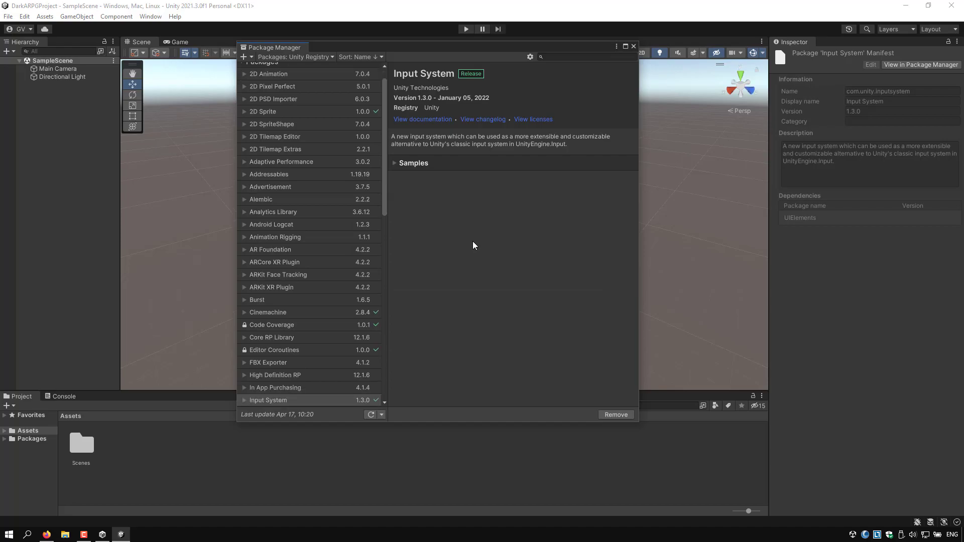
scroll("down", 3)
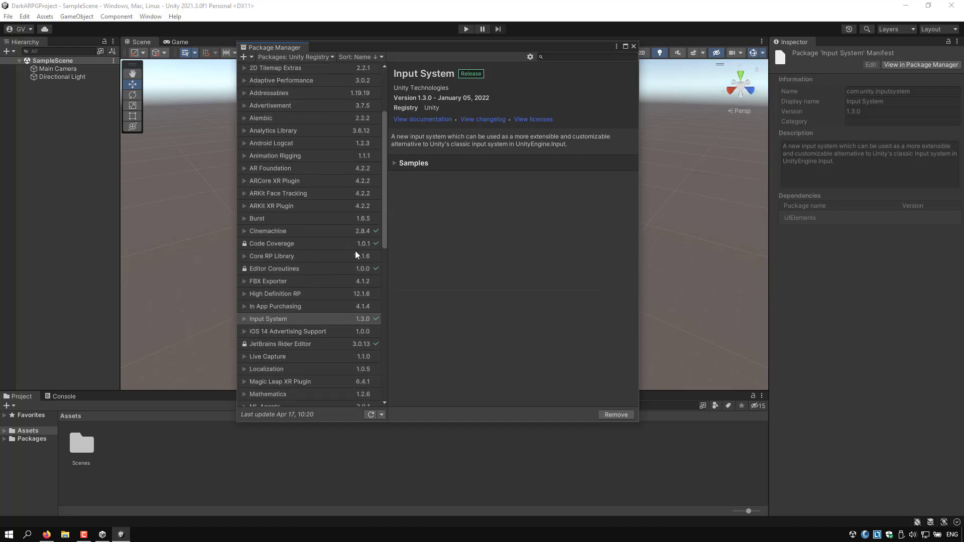
scroll("down", 3)
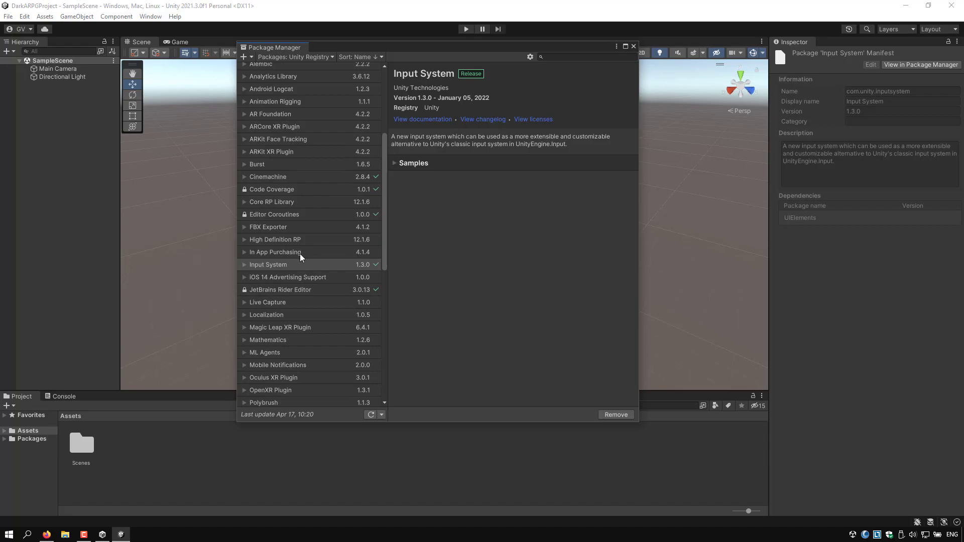
mouse_move(318, 269)
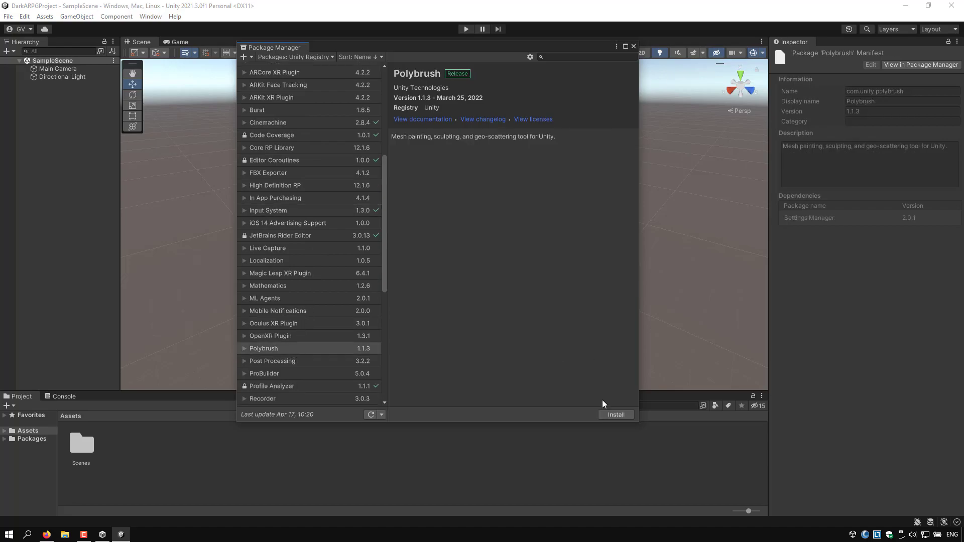
Install Polybrush 1.1.3, then select Post Processing in the package list.
left_click(614, 415)
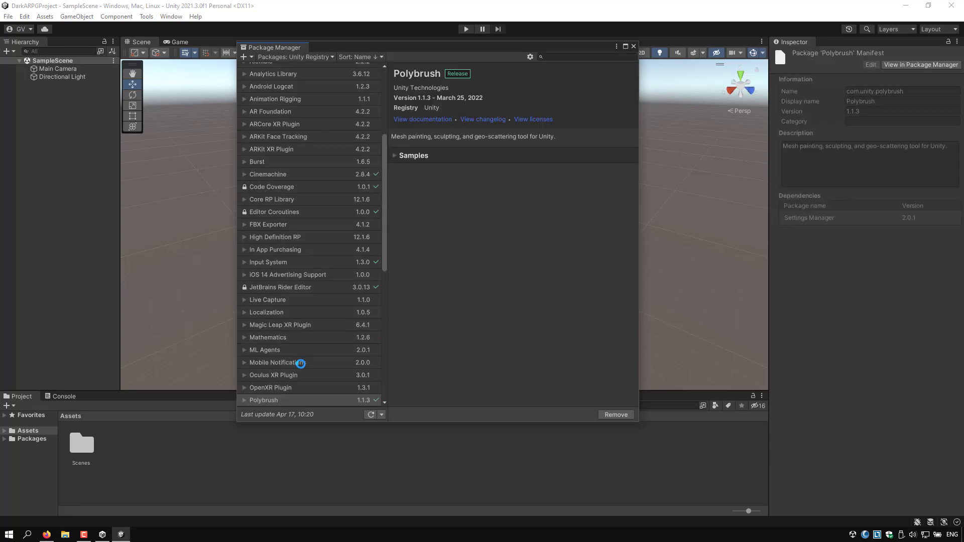
scroll("down", 3)
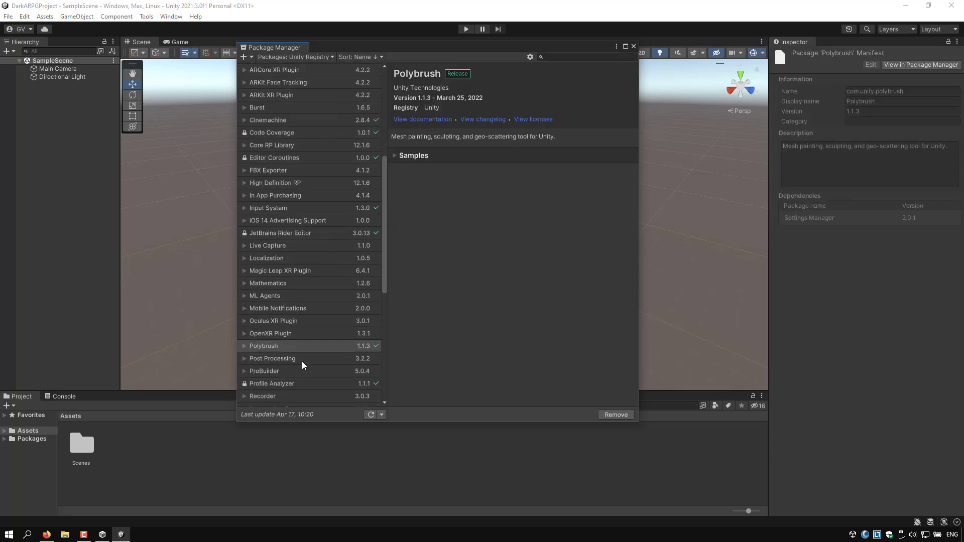
left_click(272, 357)
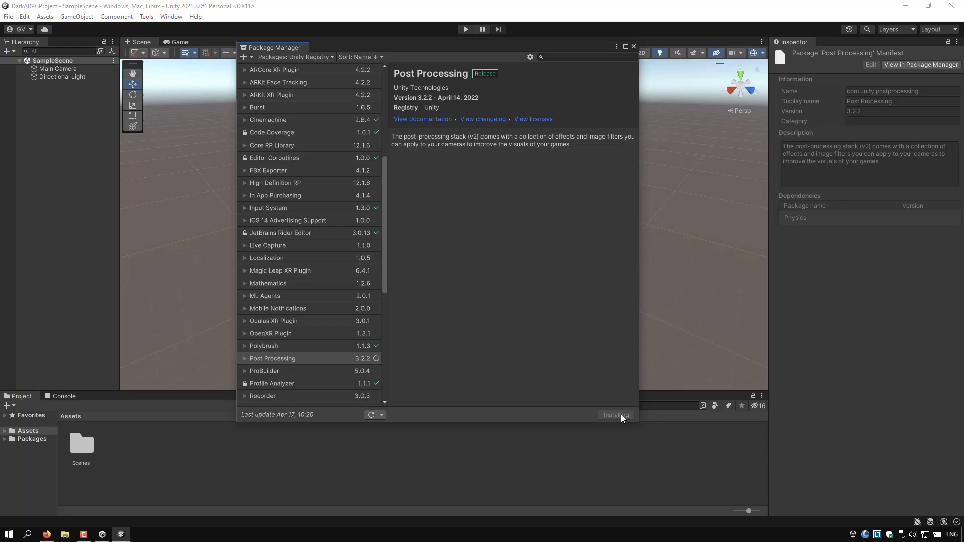
mouse_move(504, 324)
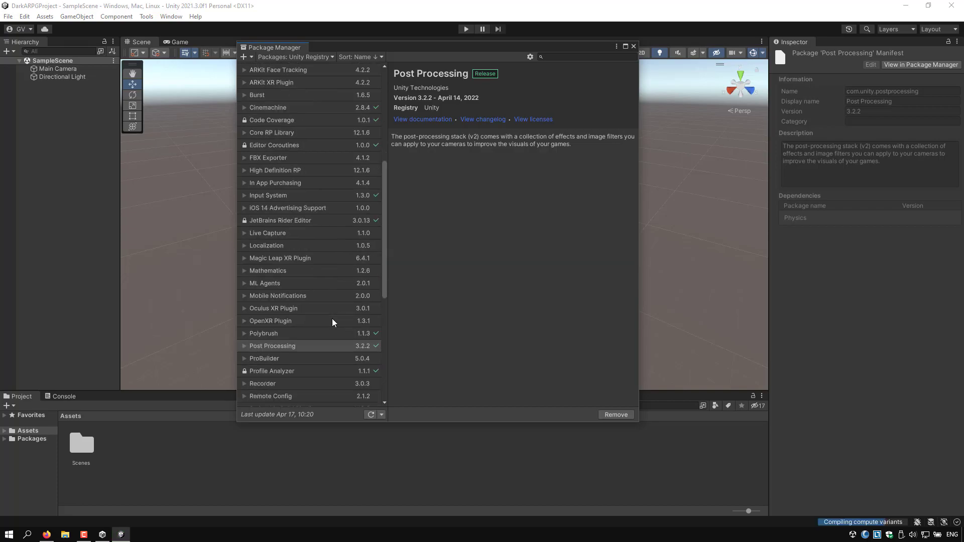
Install ProBuilder 5.0.4 from the Package Manager list.
left_click(264, 358)
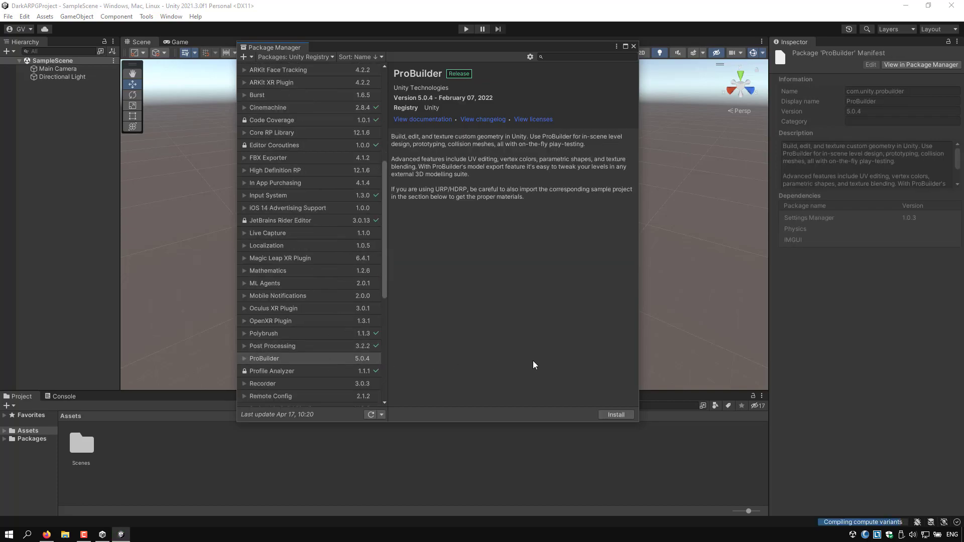
left_click(615, 414)
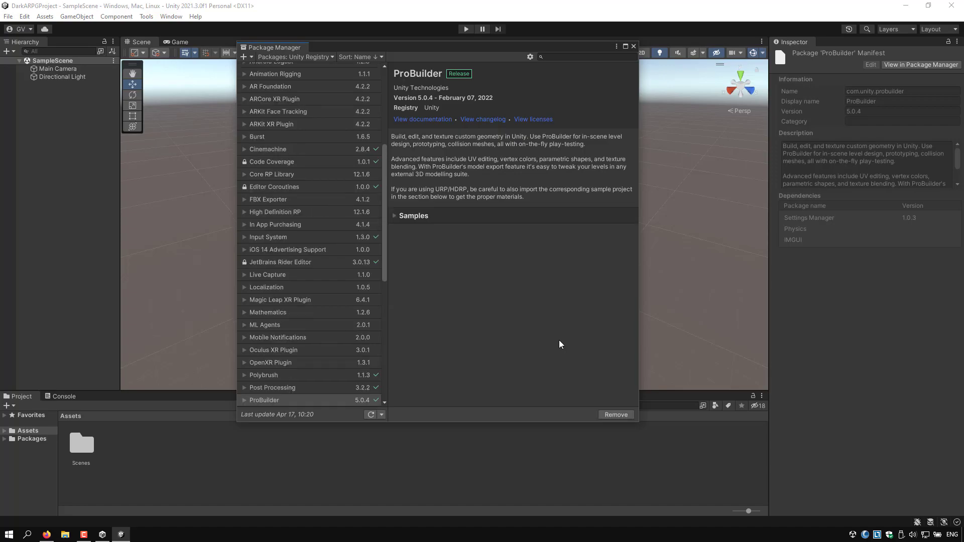
scroll("down", 3)
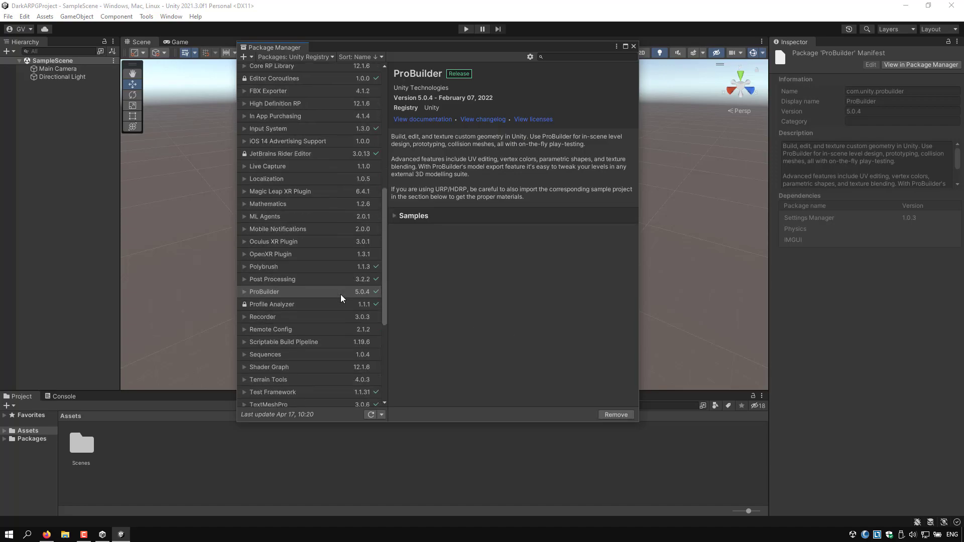
scroll("down", 3)
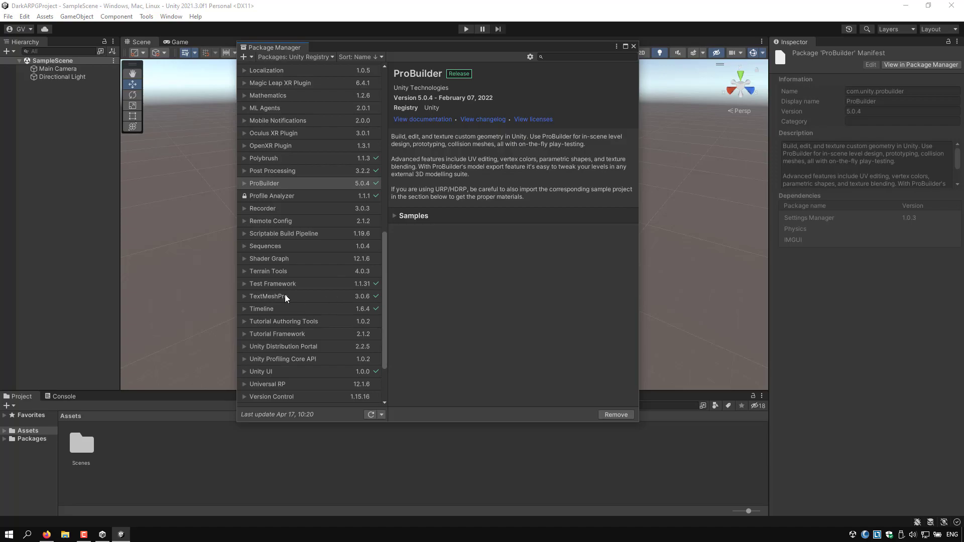
mouse_move(527, 292)
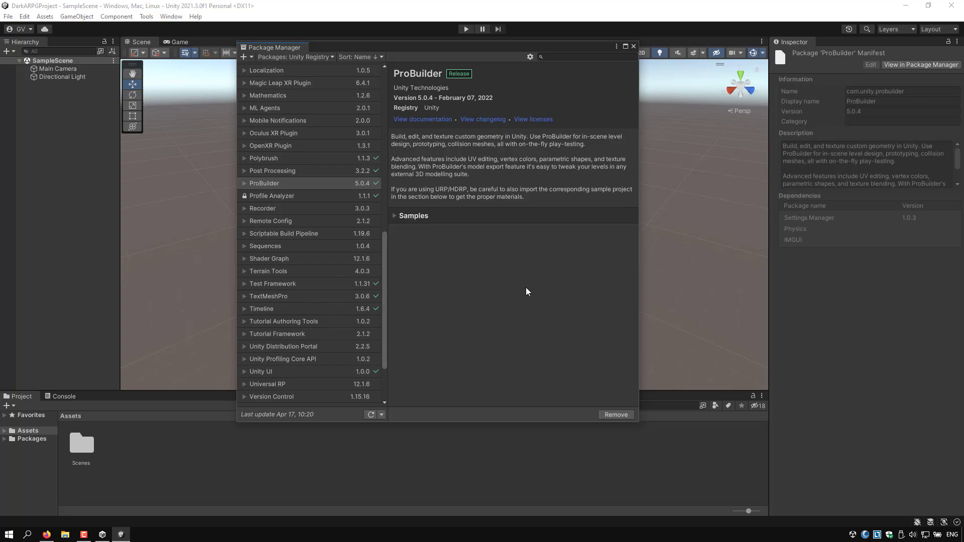
mouse_move(480, 277)
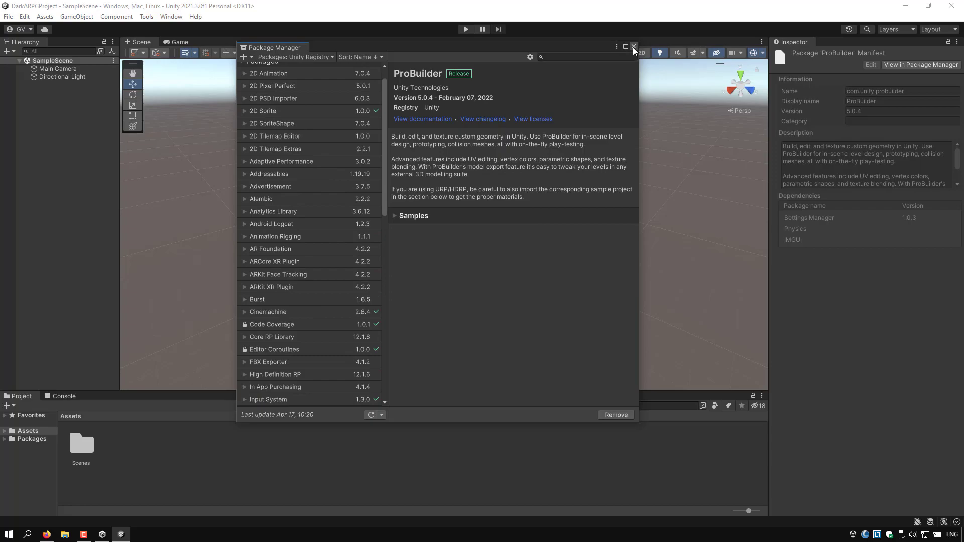
Close Package Manager and reveal the Assets folder in File Explorer.
left_click(634, 47)
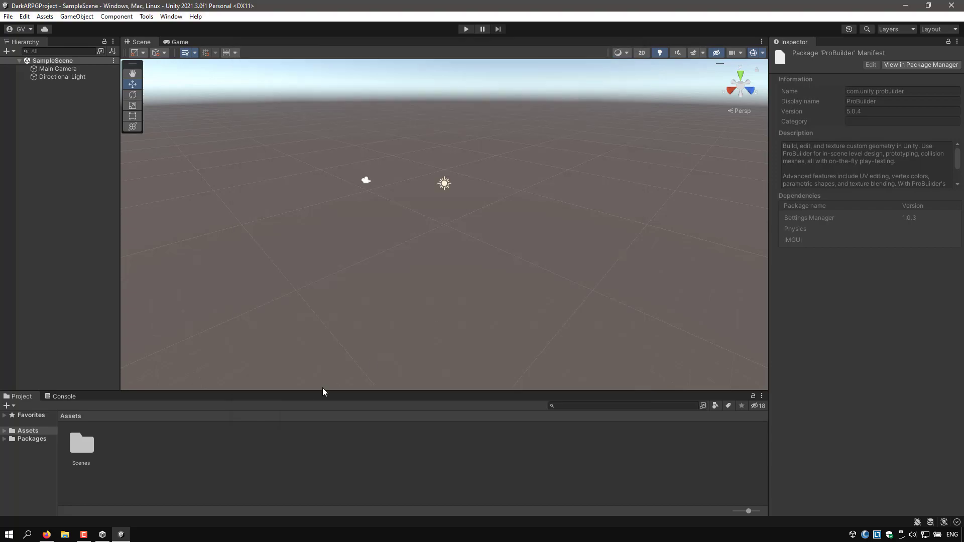
right_click(89, 423)
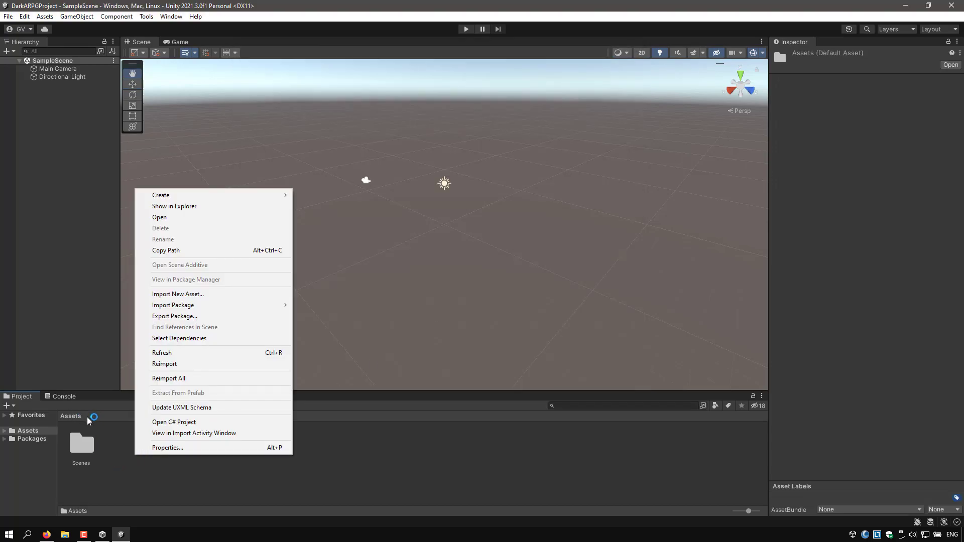
mouse_move(179, 205)
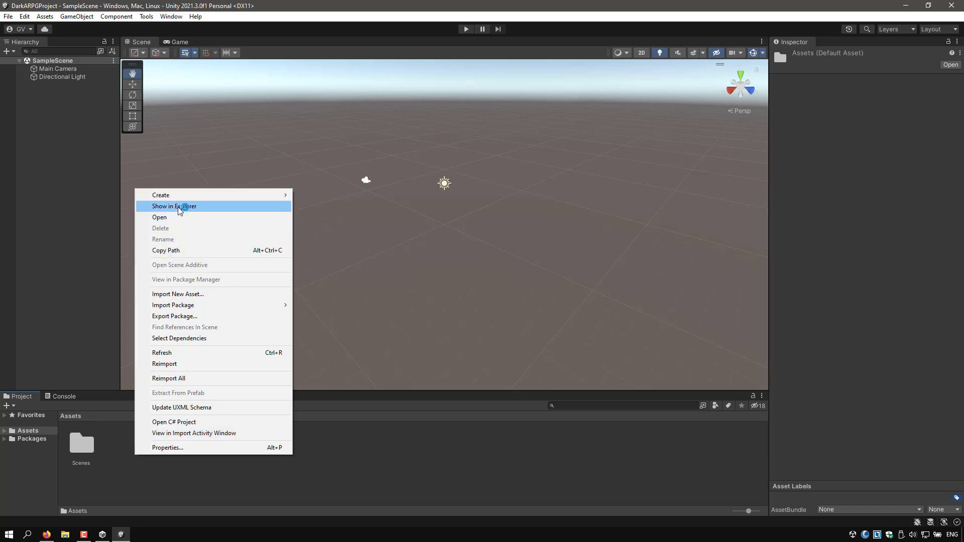
left_click(174, 206)
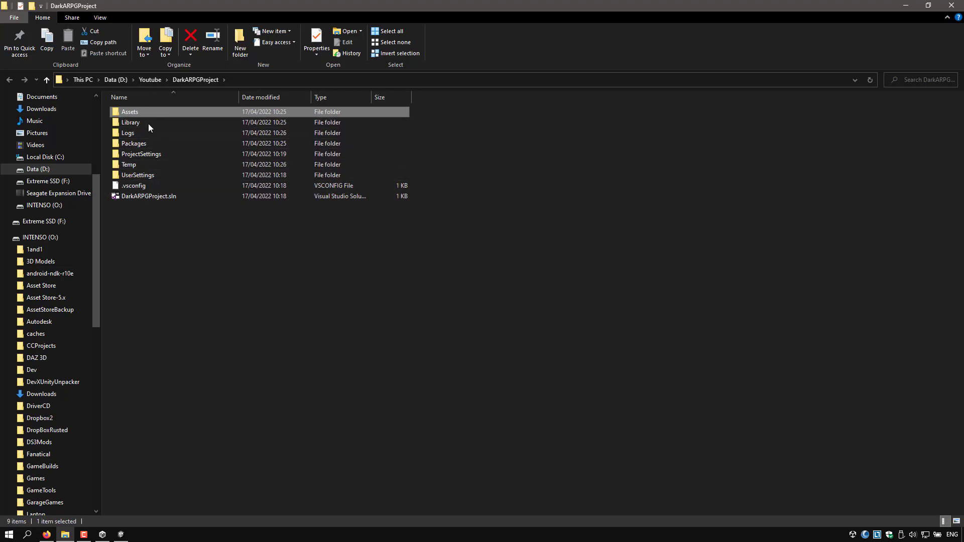
mouse_move(136, 115)
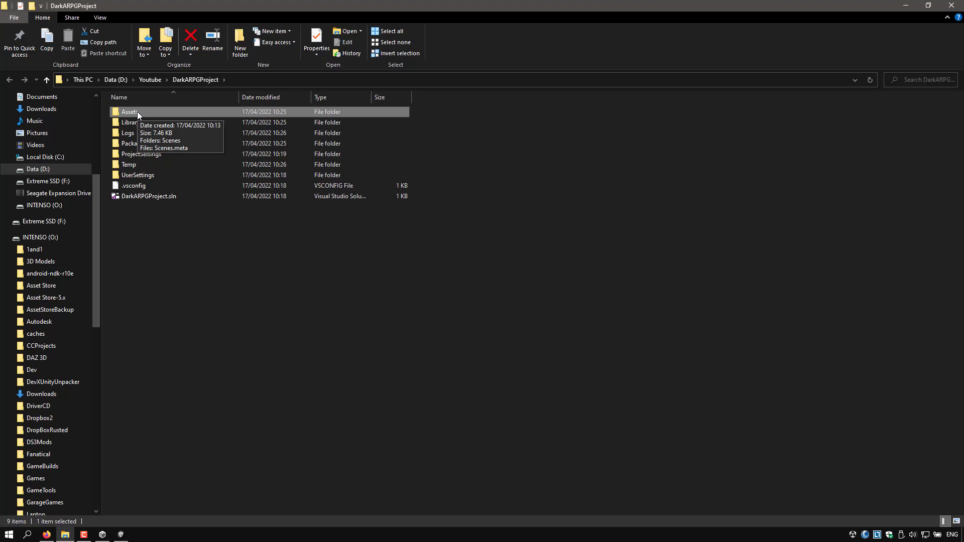
mouse_move(180, 530)
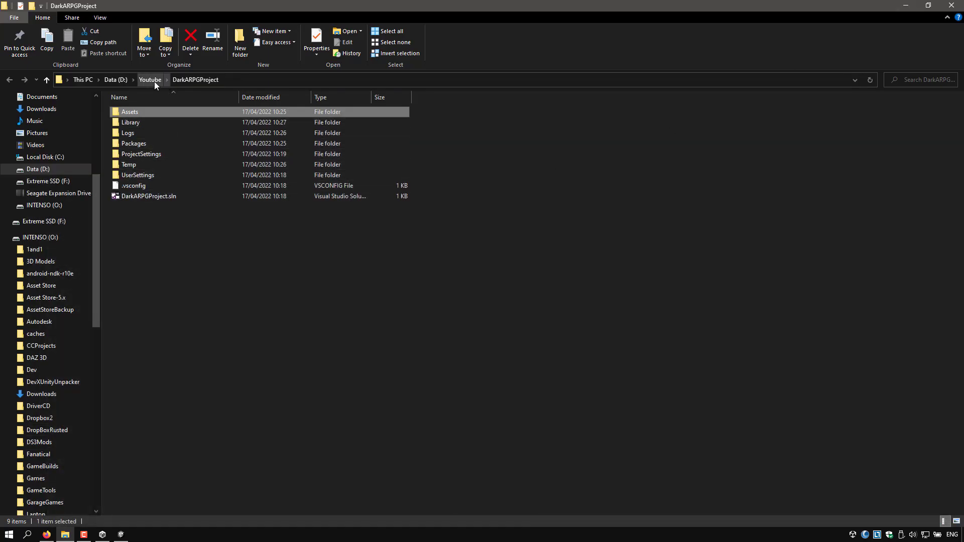
Go up to the Youtube folder containing DarkARPGProject.
left_click(149, 79)
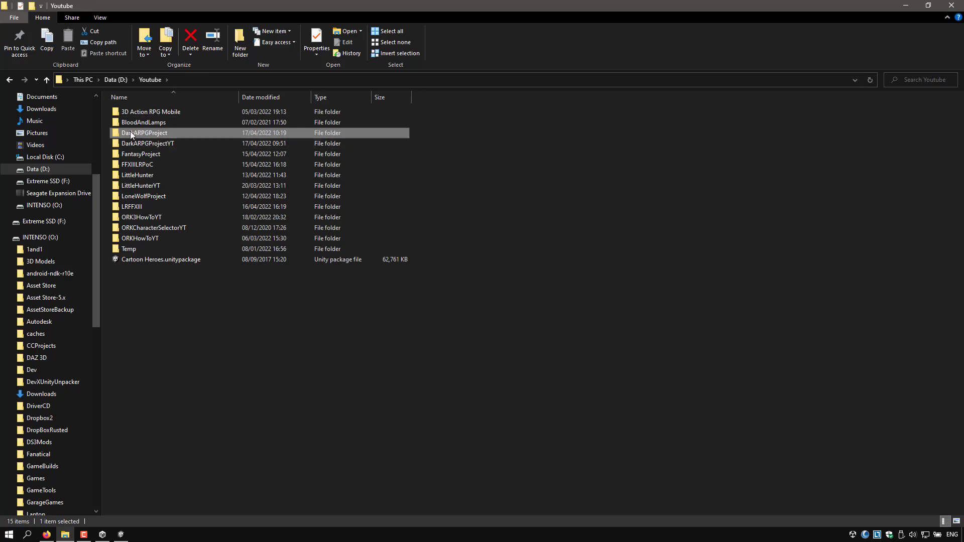
mouse_move(168, 134)
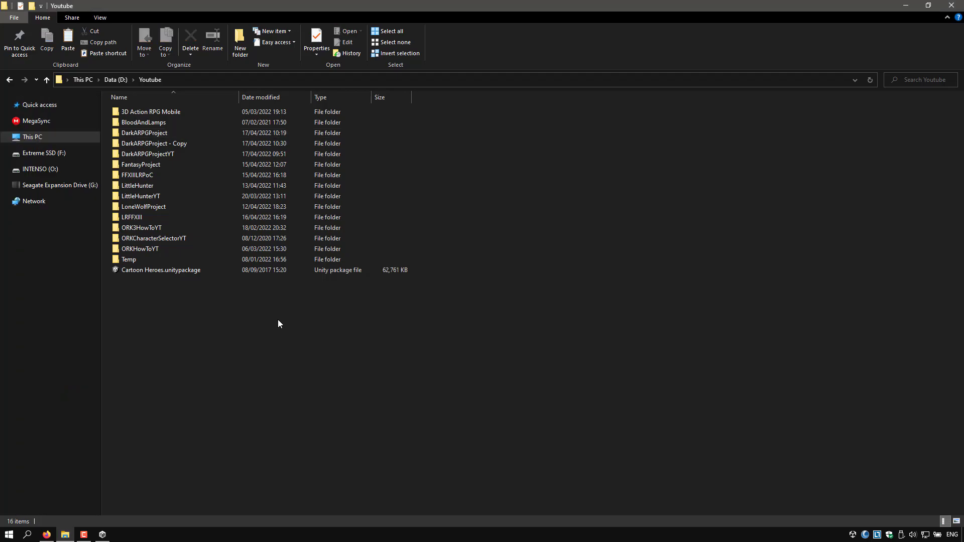
mouse_move(234, 223)
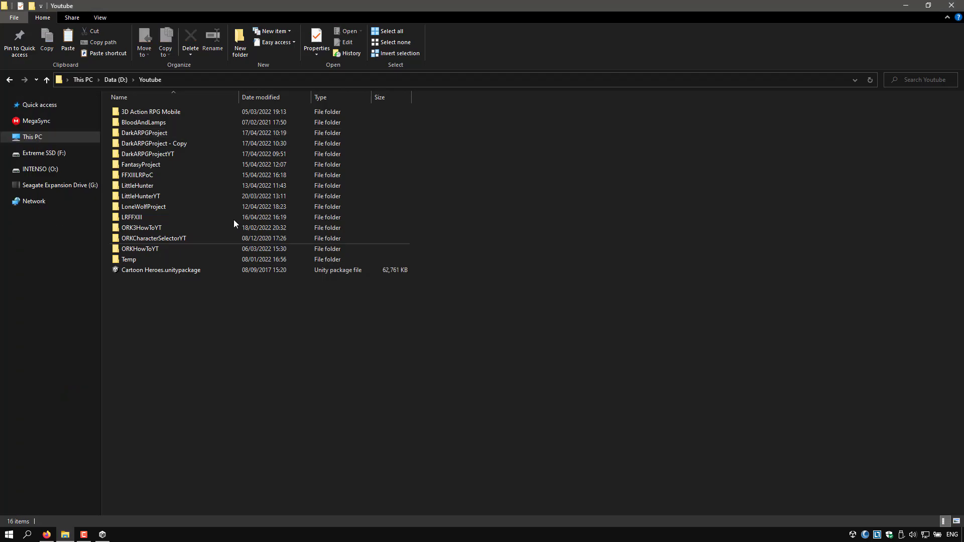
Rename the copied folder to Unity2021LT_Template and open it.
left_click(153, 143)
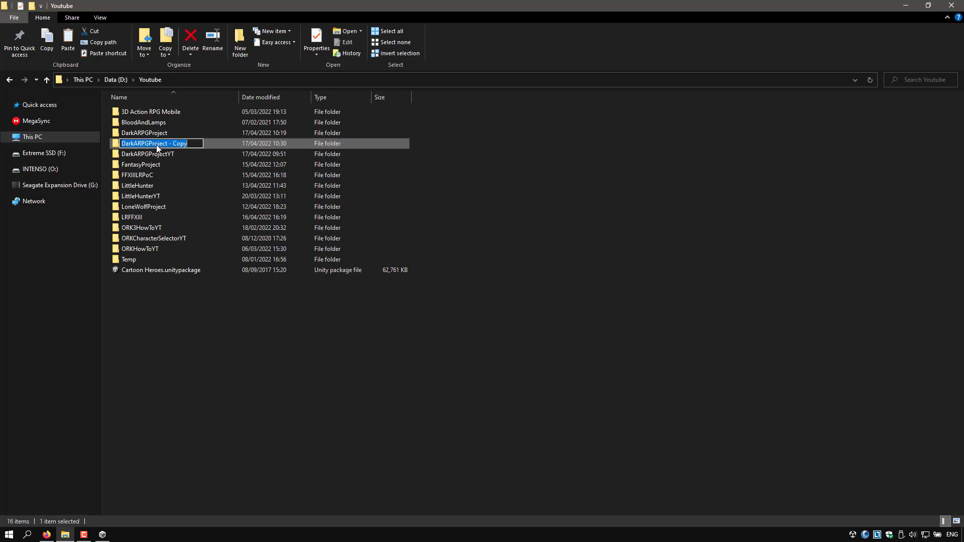
type("Unity2021LT")
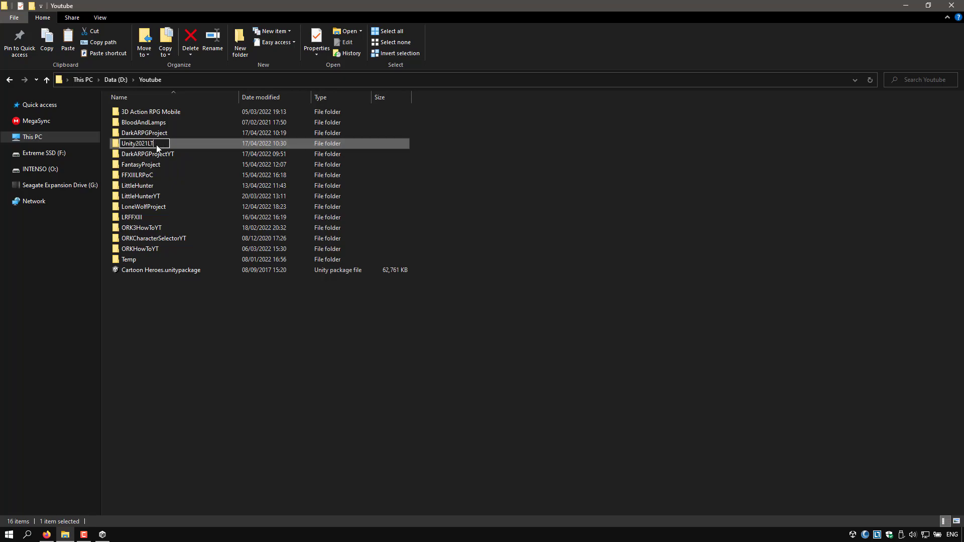
type("_Template")
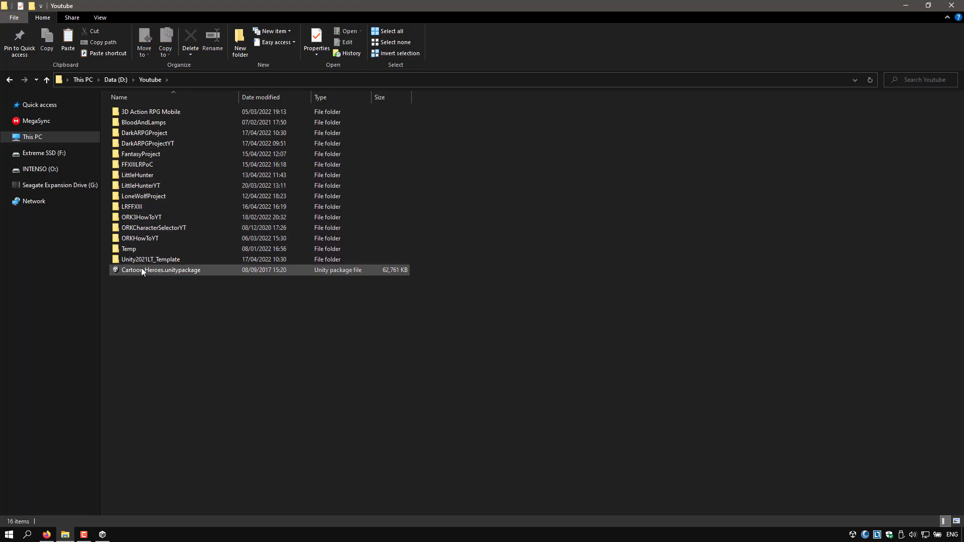
double_click(150, 259)
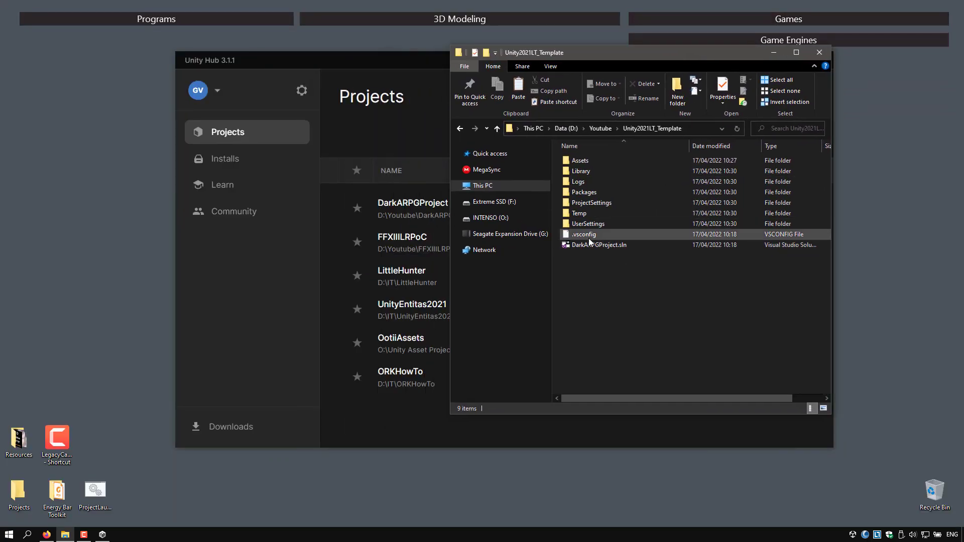
Delete the leftover solution and config files and open ProjectLauncher.bat for editing.
key("Delete")
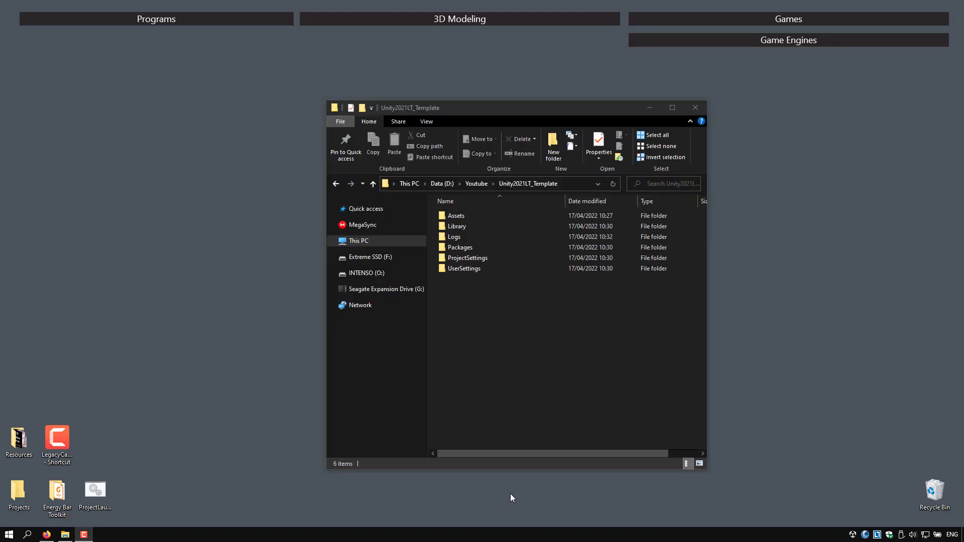
left_click(95, 494)
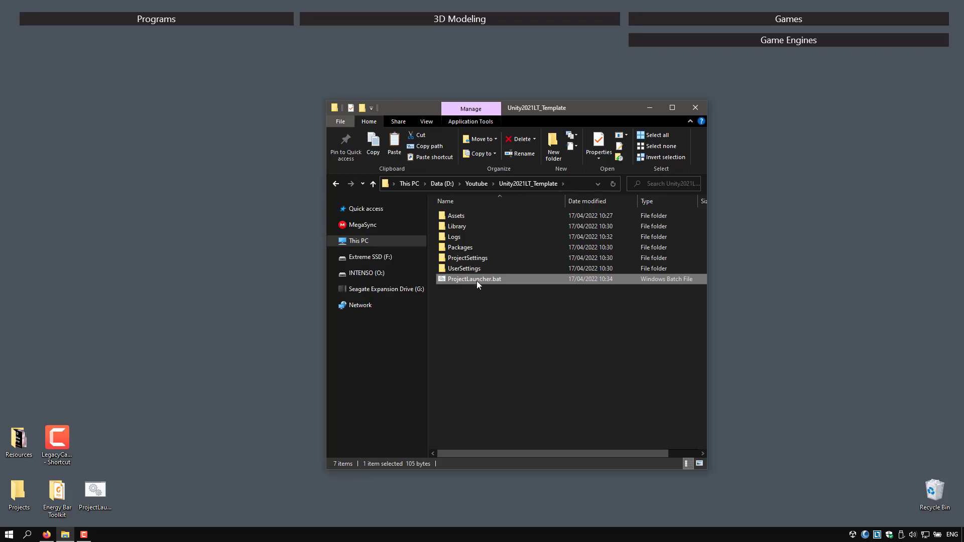
right_click(475, 278)
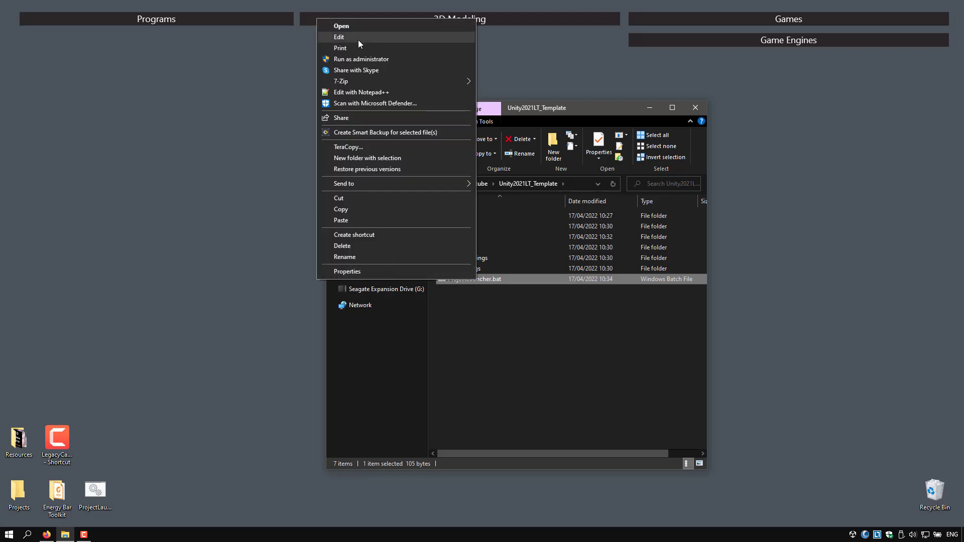
left_click(338, 37)
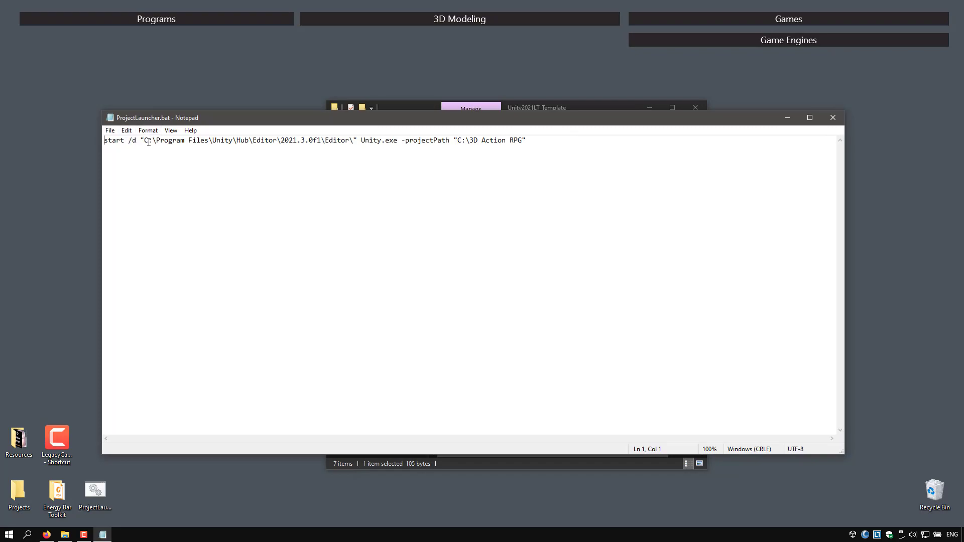
Set the launcher's -projectPath to D:\Youtube\Unity2021LT_Template and close Notepad.
left_click_drag(142, 141, 280, 140)
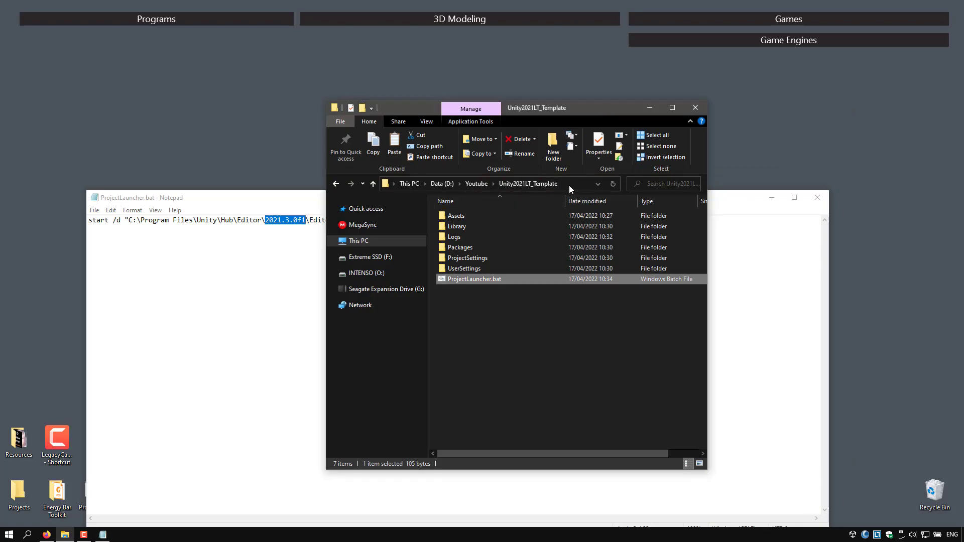
left_click(289, 275)
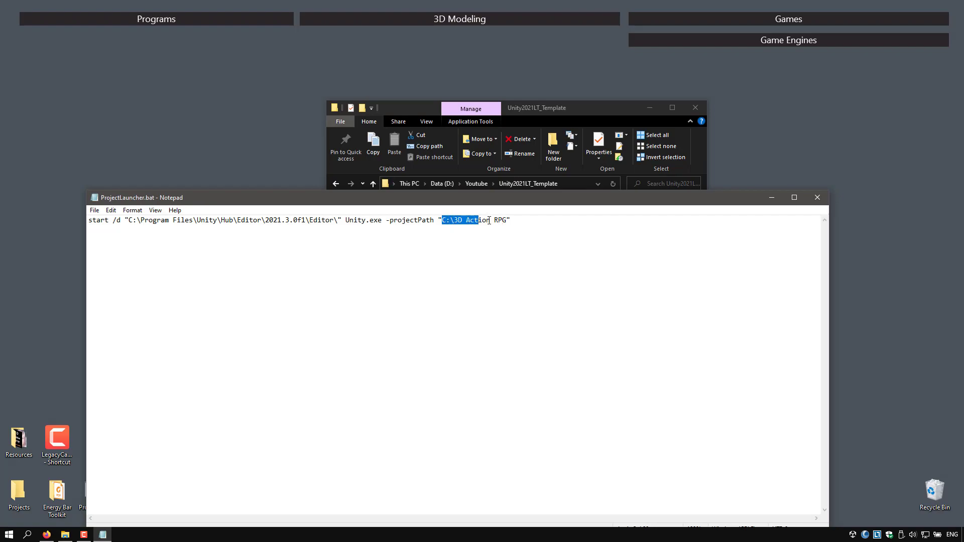
type("D:\\Youtube\\Unity2021LT_Template")
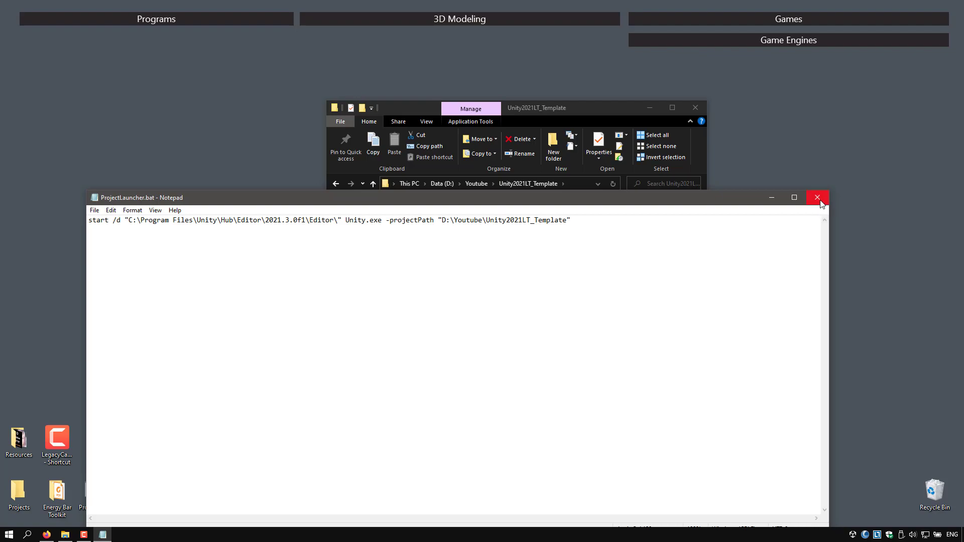
left_click(816, 197)
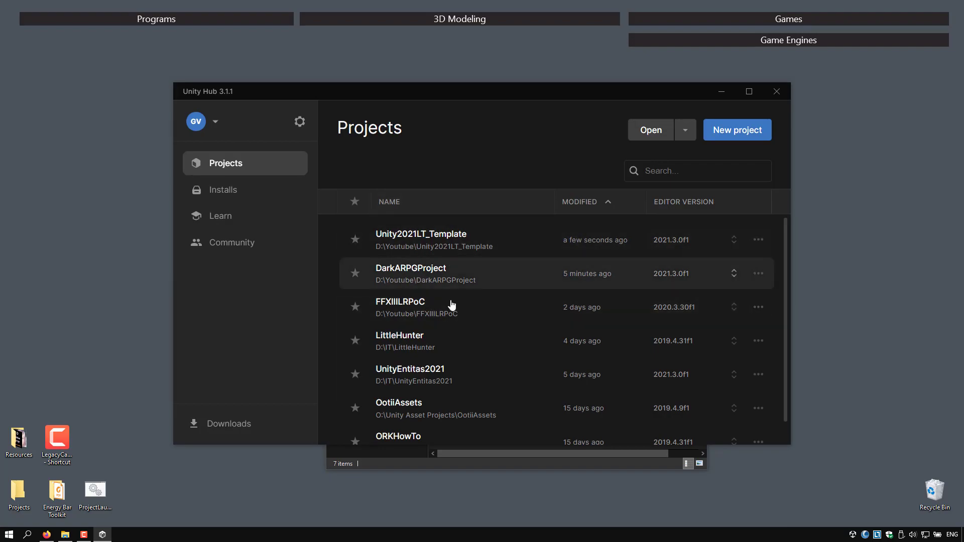
mouse_move(505, 326)
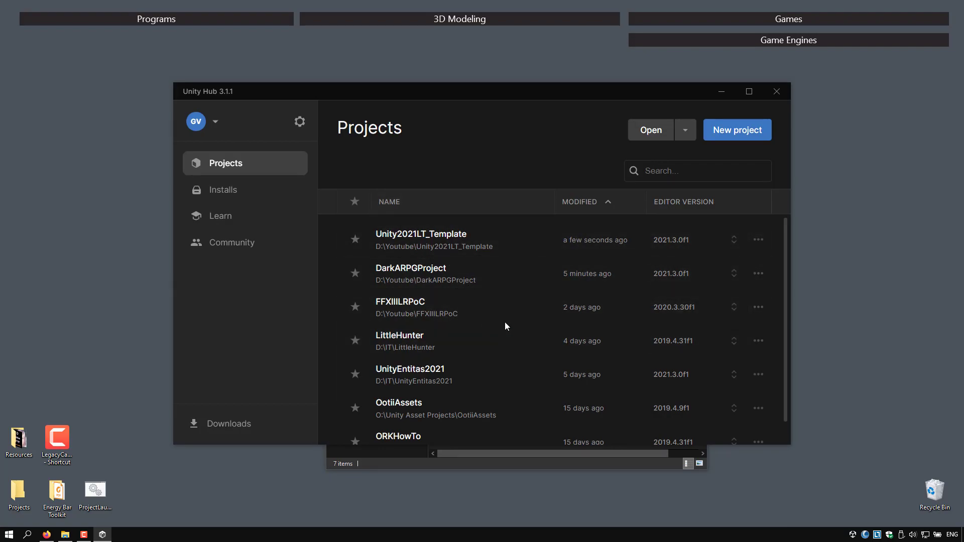
mouse_move(489, 295)
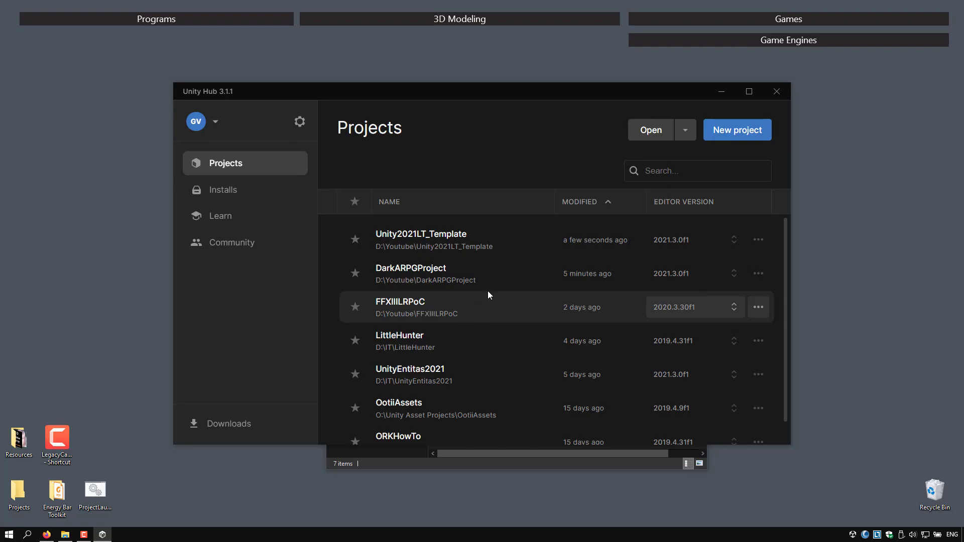
mouse_move(557, 281)
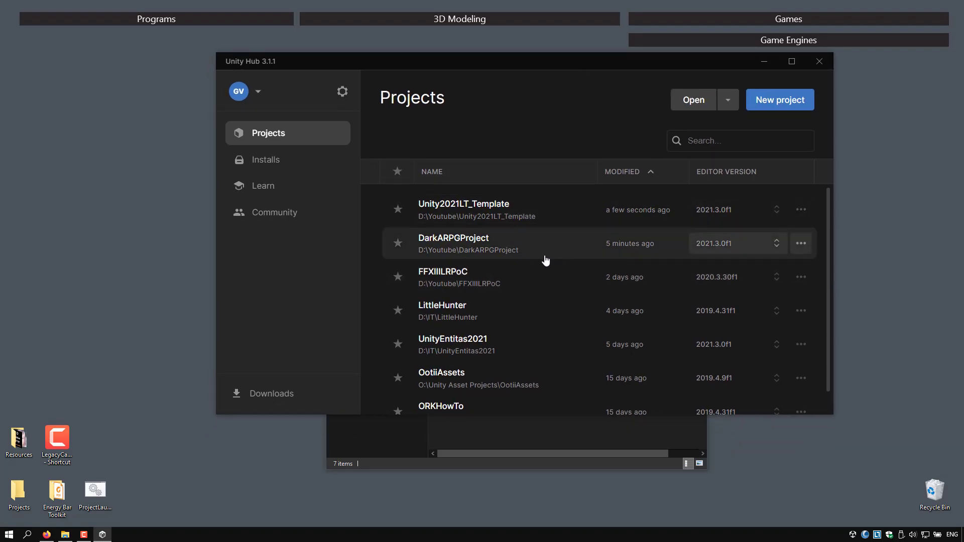
Scroll the Unity Hub Projects list showing Unity2021LT_Template and DarkARPGProject.
scroll("down", 3)
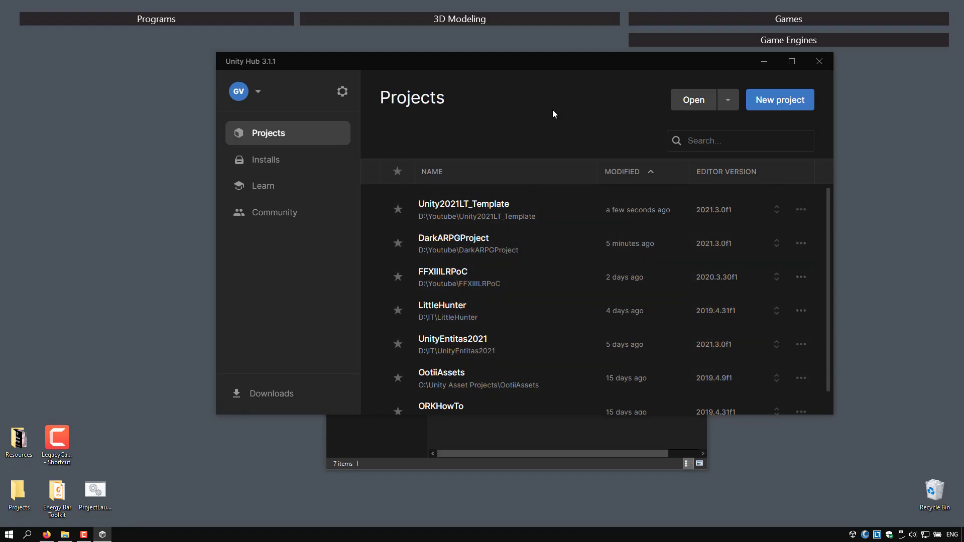
mouse_move(680, 62)
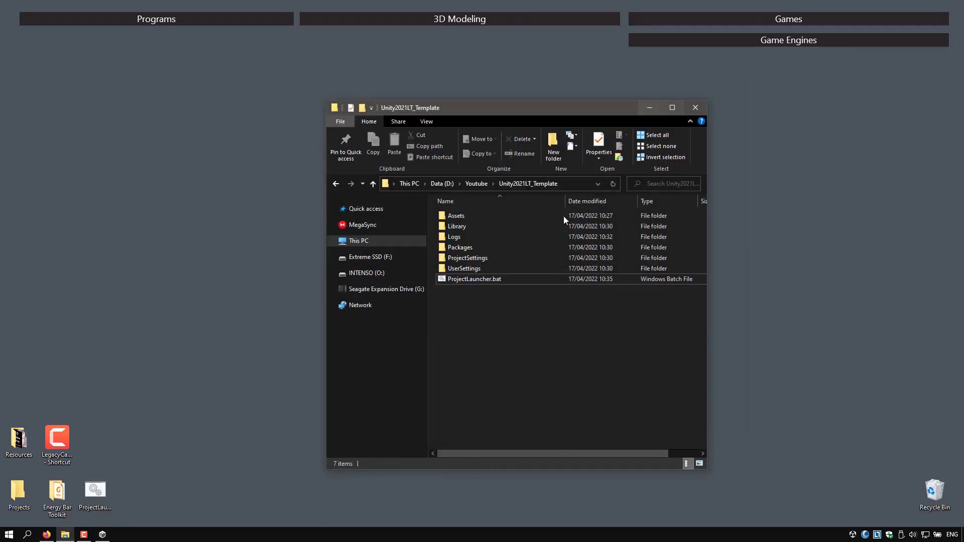
Run ProjectLauncher.bat to open Unity2021LT_Template in Unity 2021.3.0f1.
left_click(474, 278)
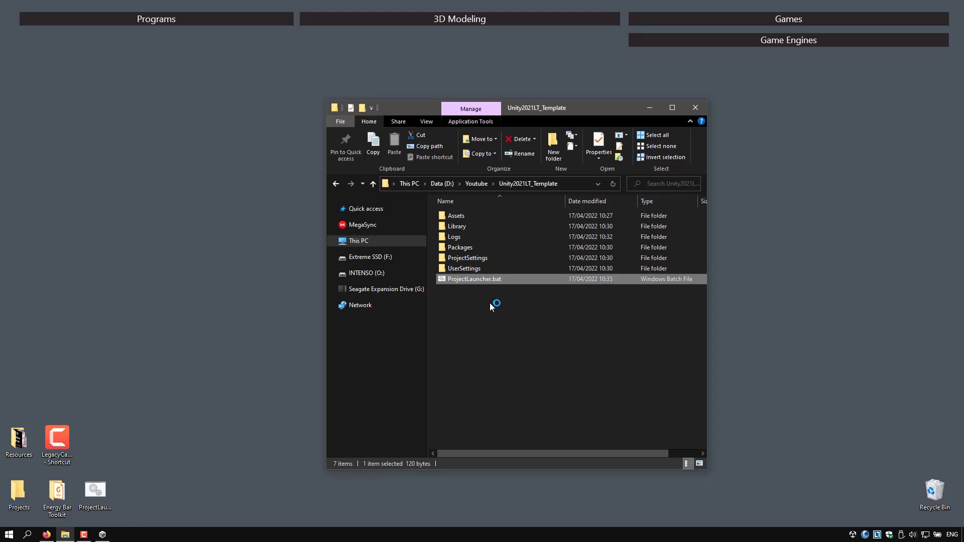
double_click(475, 278)
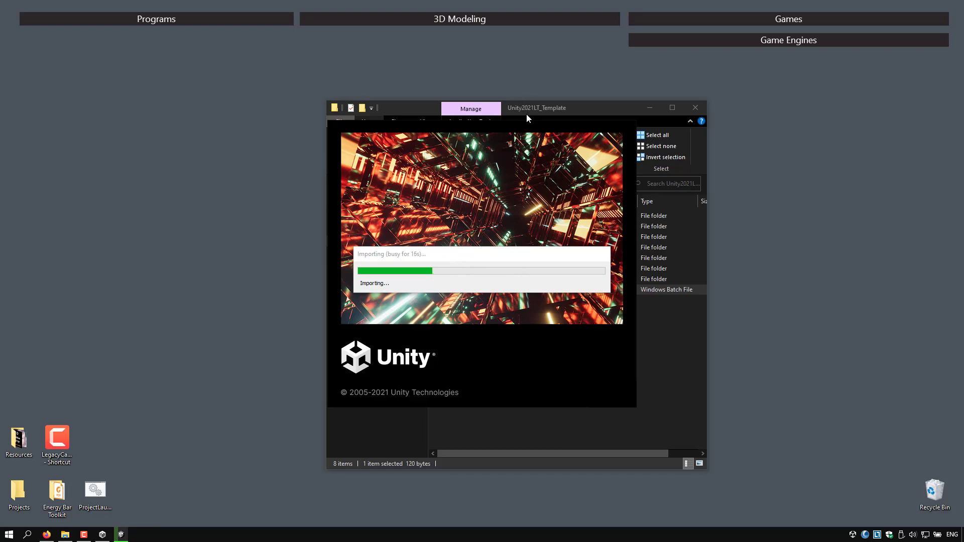
mouse_move(515, 259)
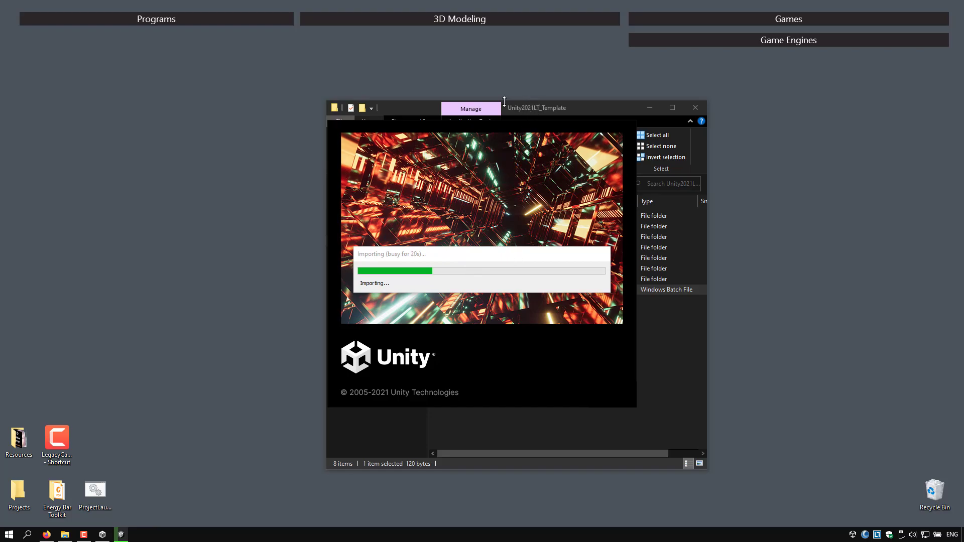
mouse_move(561, 261)
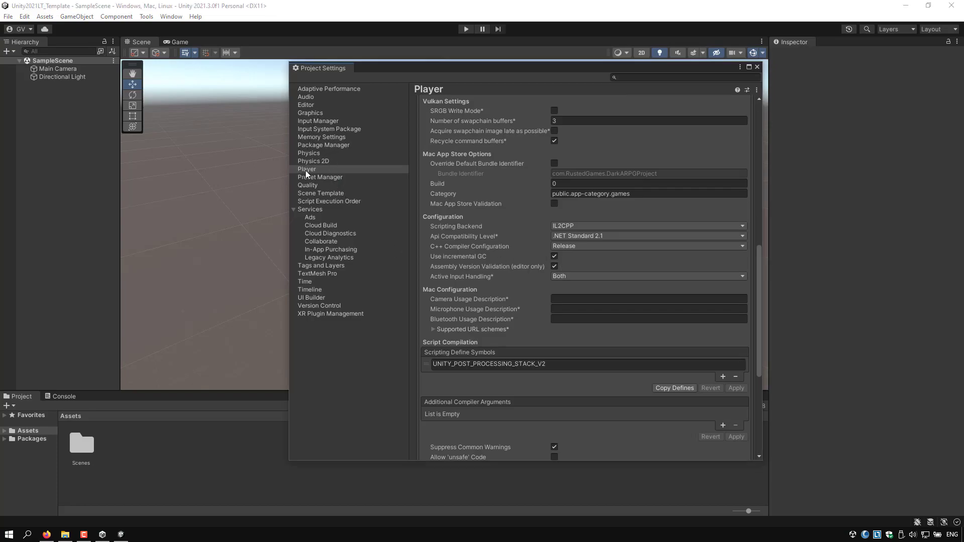
Set the Player product name to Unity2021Template and close Project Settings.
left_click(307, 169)
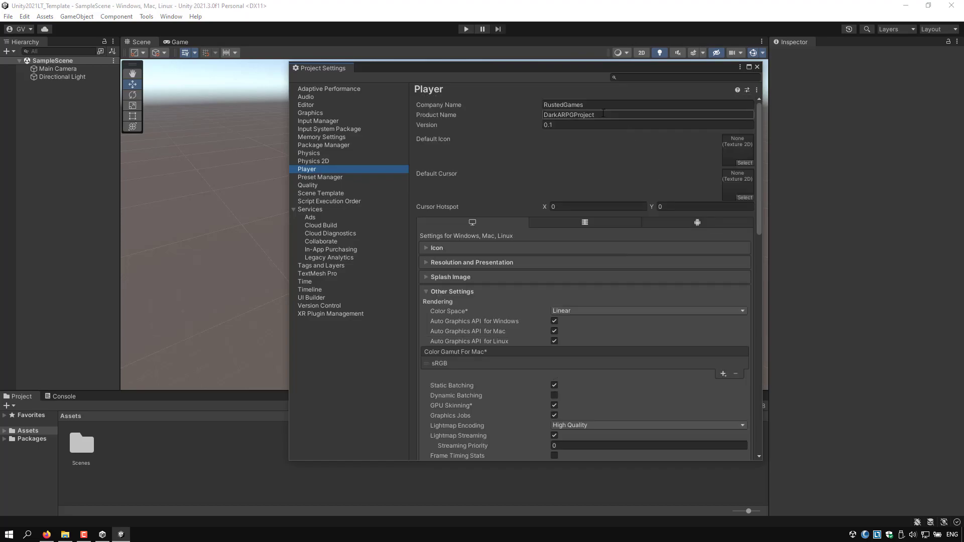
double_click(567, 115)
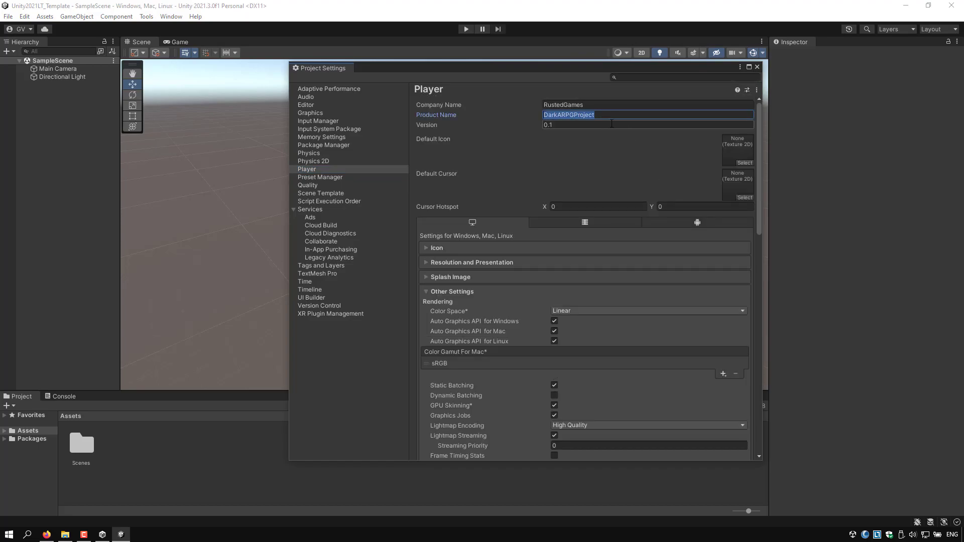
type("Unity2021Template")
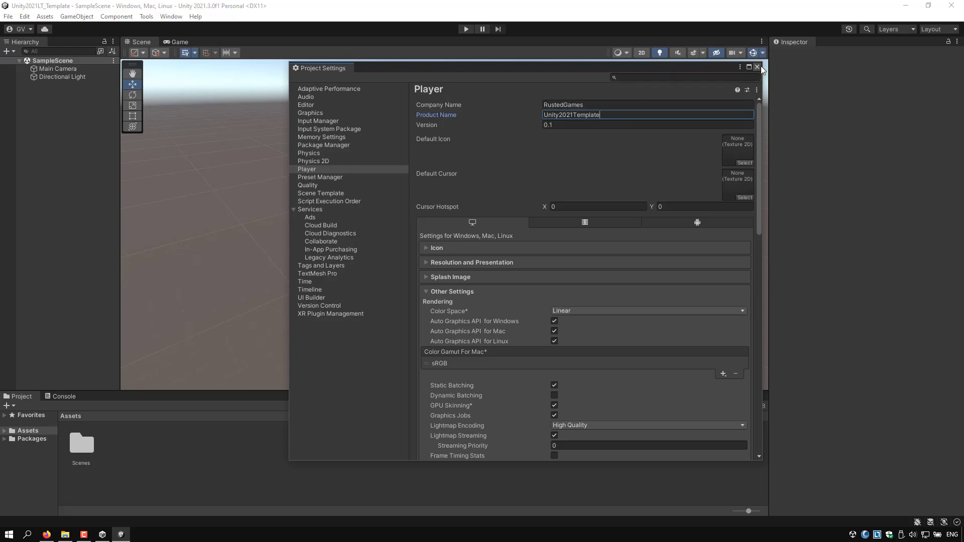
left_click(757, 67)
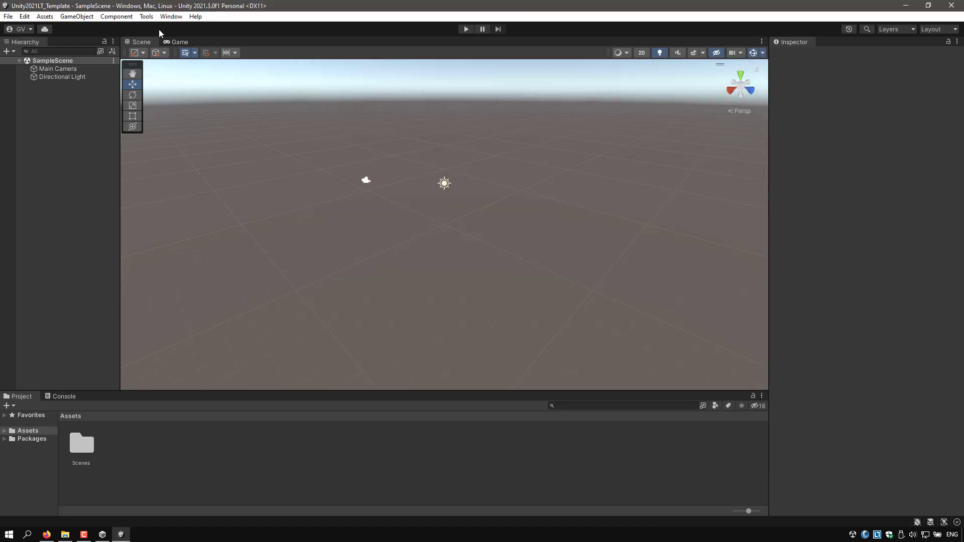
Open Window > Package Manager to view the In Project list, then close it.
left_click(171, 16)
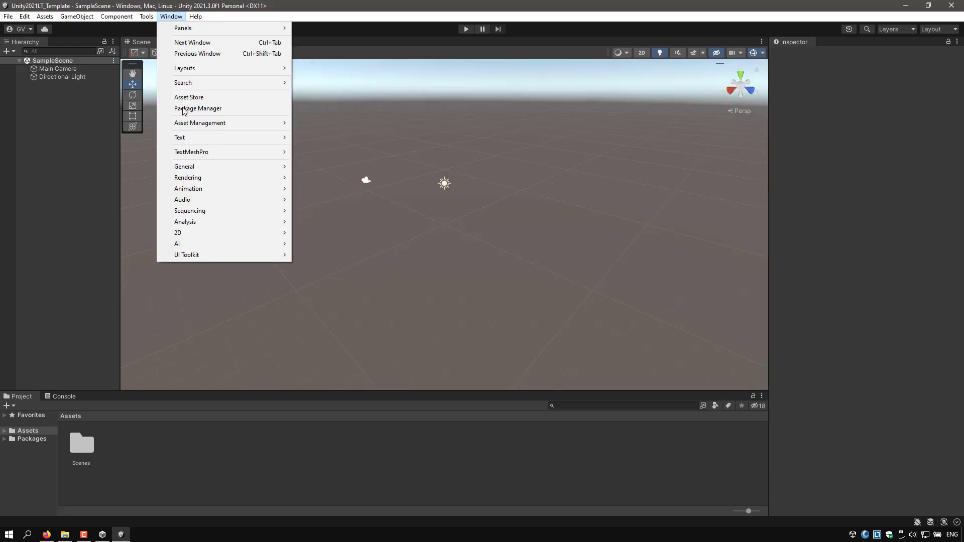
left_click(198, 109)
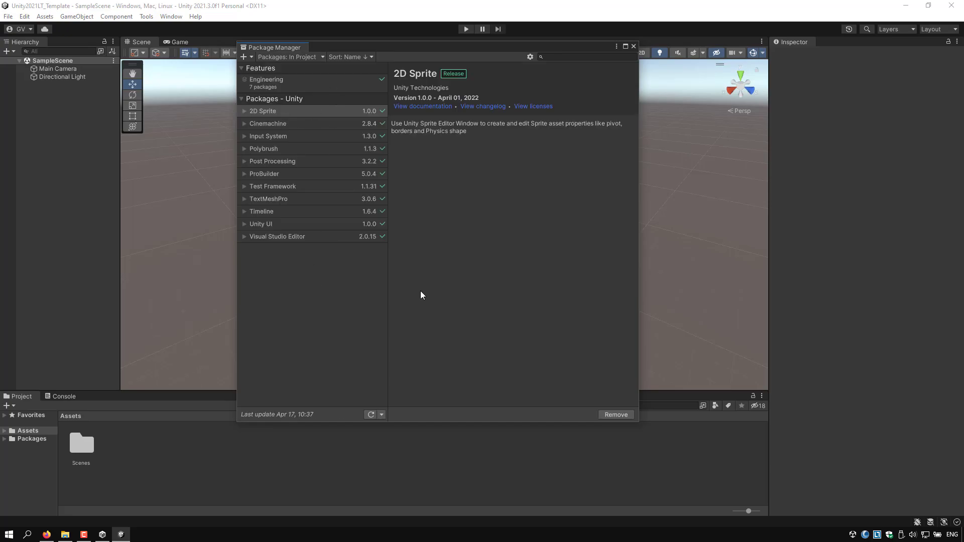
mouse_move(639, 46)
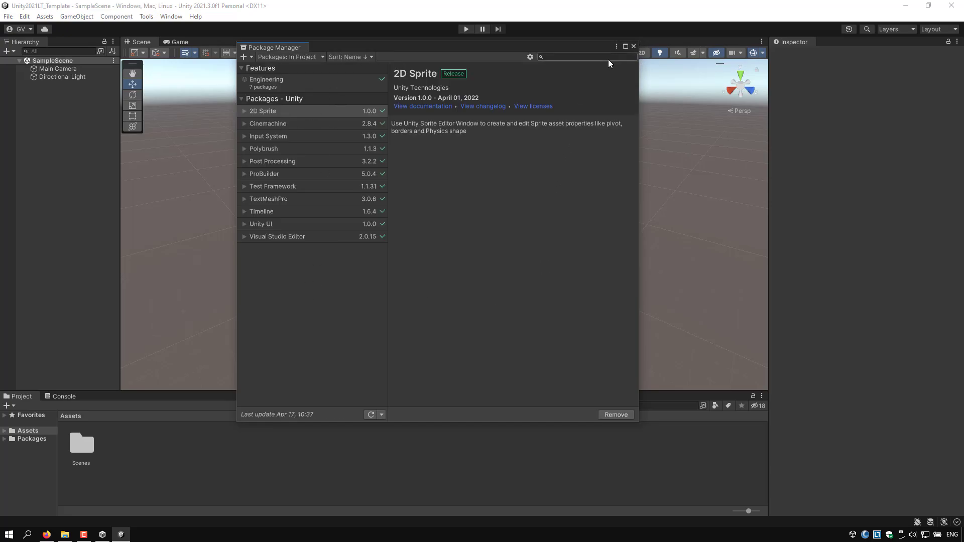
left_click(633, 45)
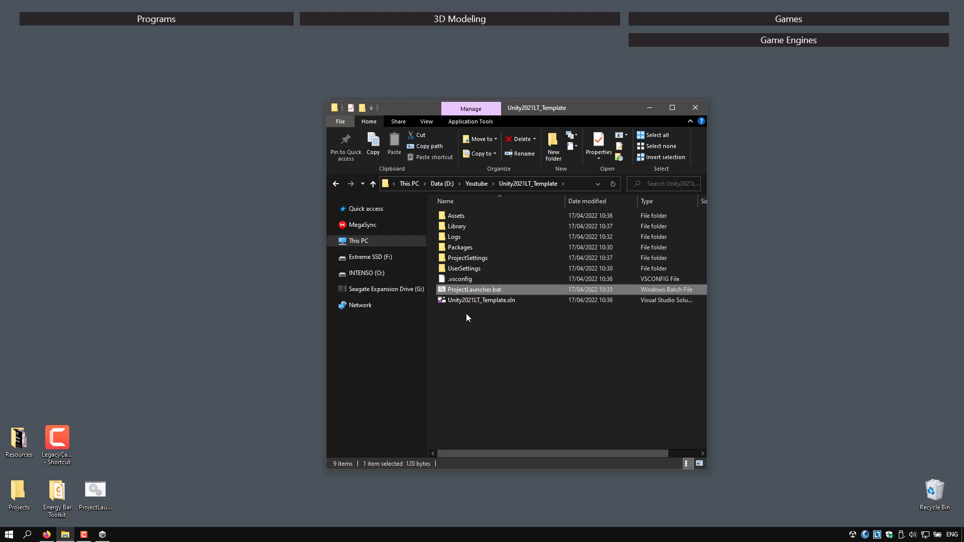
mouse_move(488, 363)
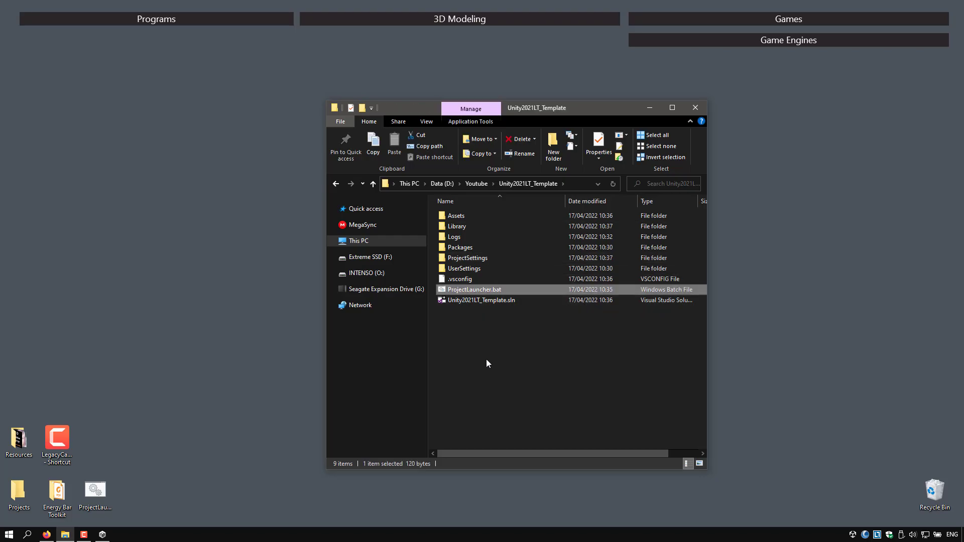
Copy ProjectLauncher.bat into the Youtube\DarkARPGProject folder and bring it up in Notepad.
left_click(476, 182)
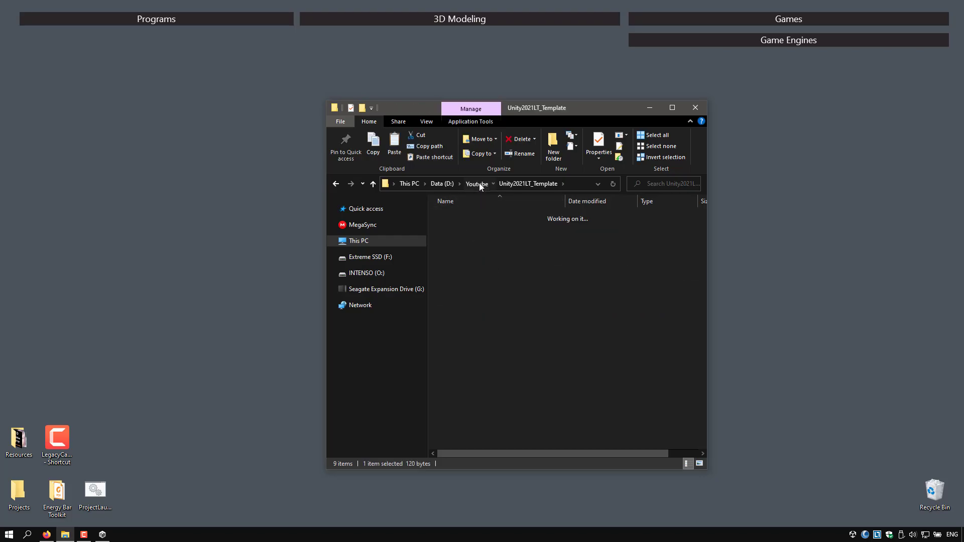
left_click(476, 183)
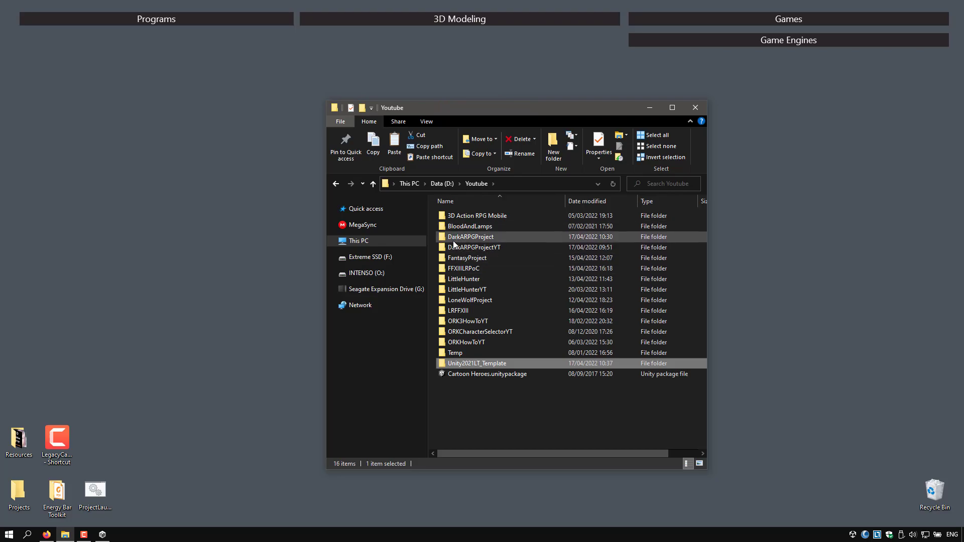
double_click(470, 237)
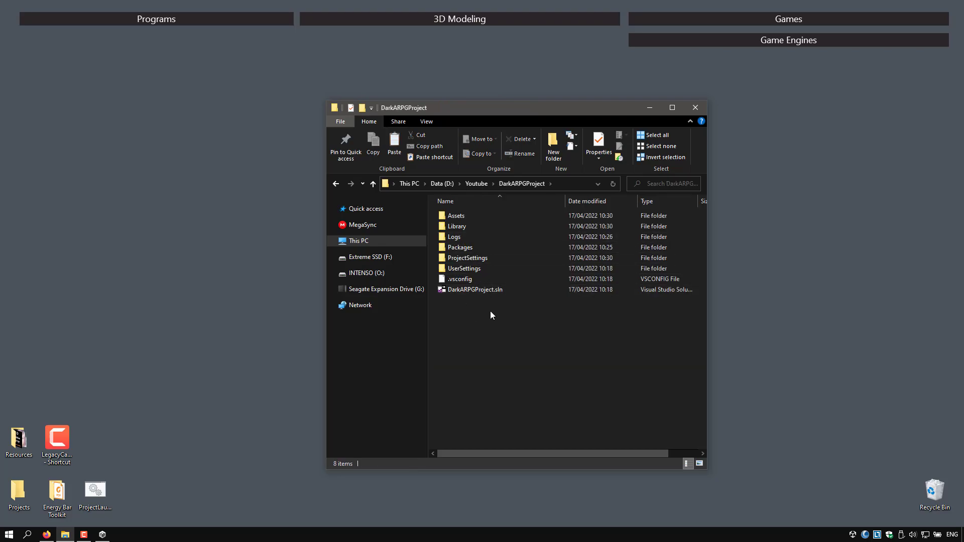
left_click(475, 301)
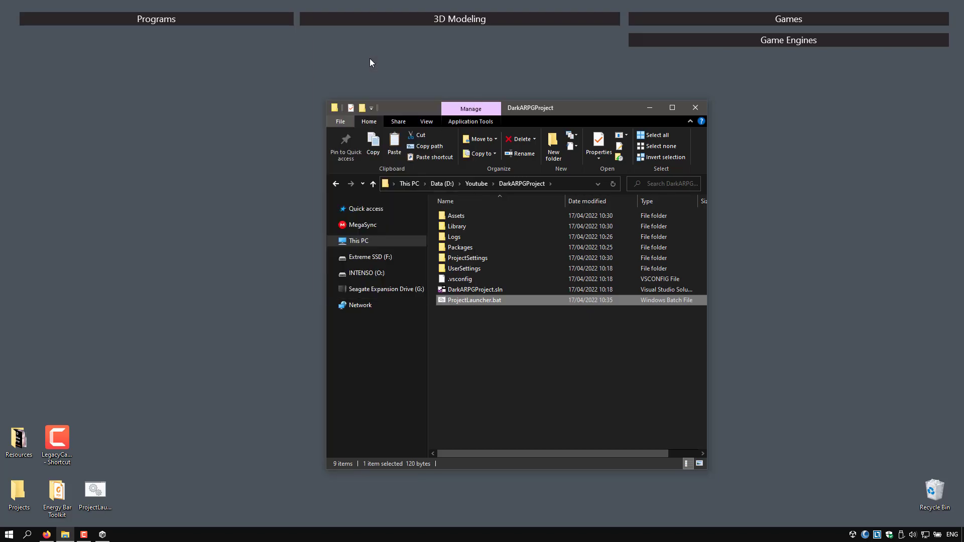
double_click(475, 300)
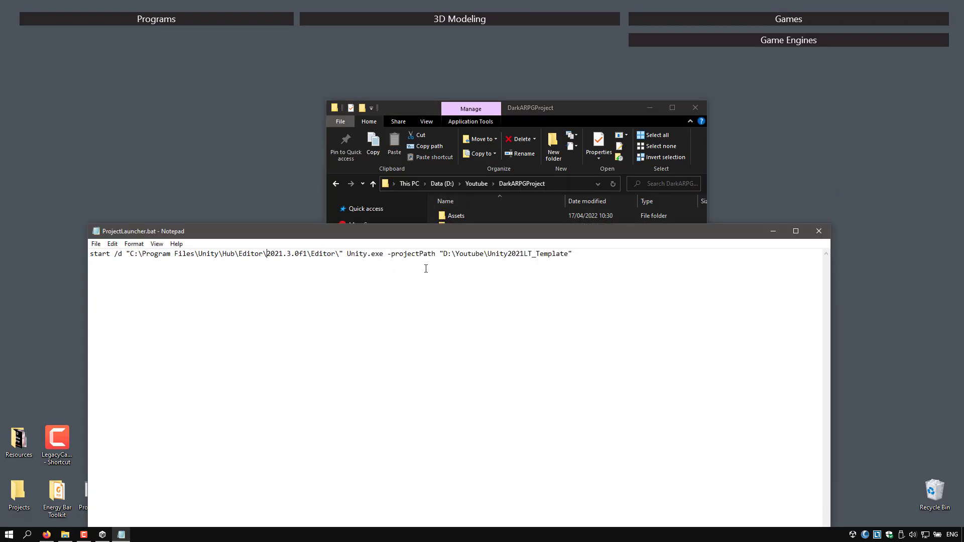
Replace Unity2021LT_Template with DarkARPGProject in the -projectPath value and close the launcher.
left_click_drag(444, 253, 541, 253)
type("DarkARPGProjec")
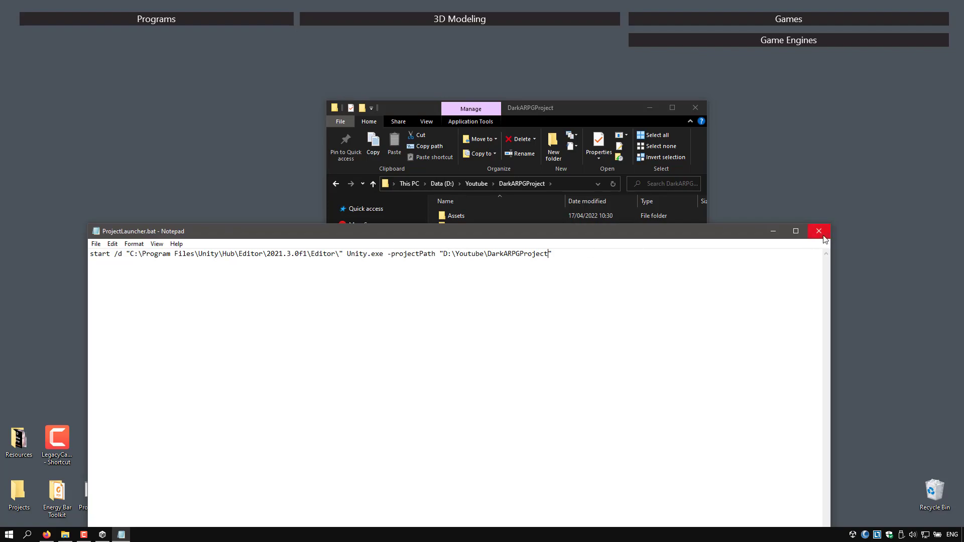
left_click(819, 231)
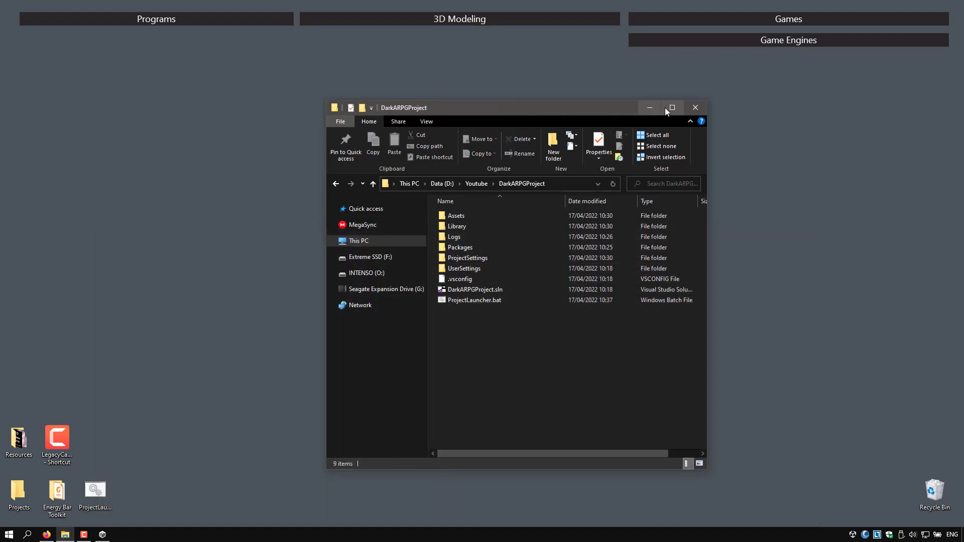
mouse_move(505, 337)
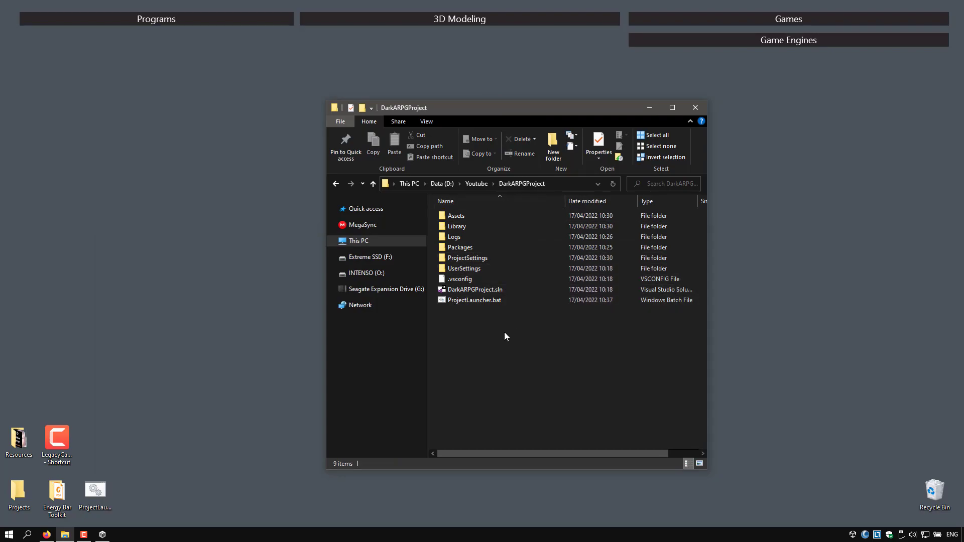
Launch DarkARPGProject in Unity 2021.3.0f1 from its ProjectLauncher.bat.
left_click(456, 215)
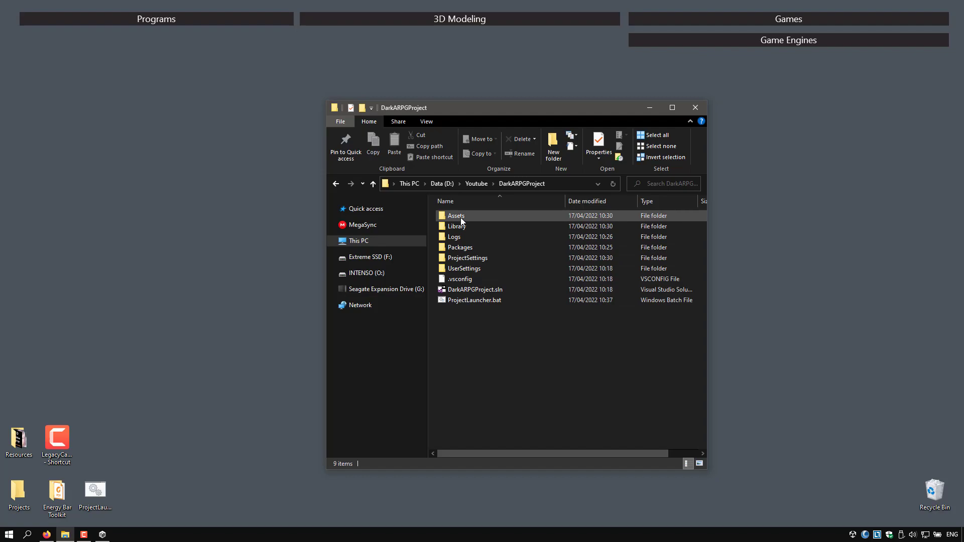
mouse_move(475, 300)
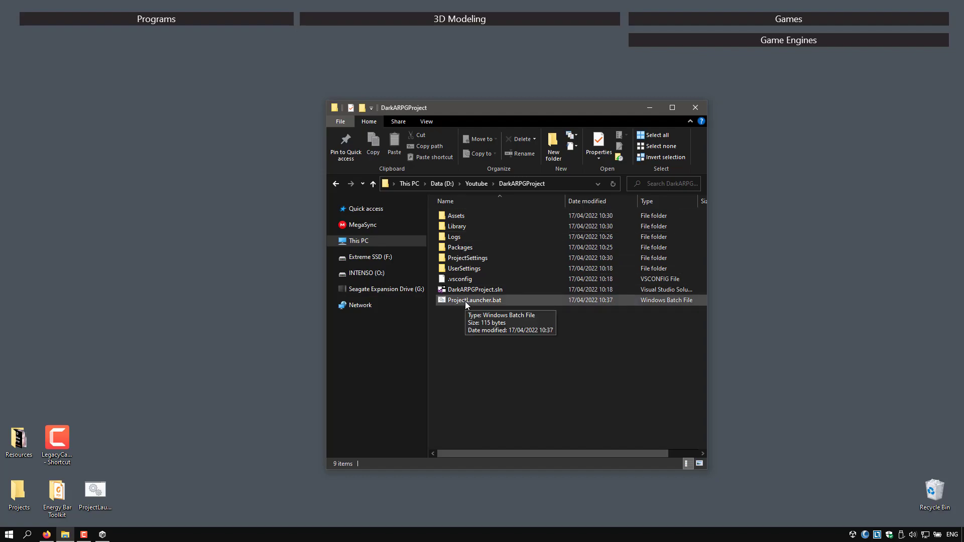
double_click(476, 300)
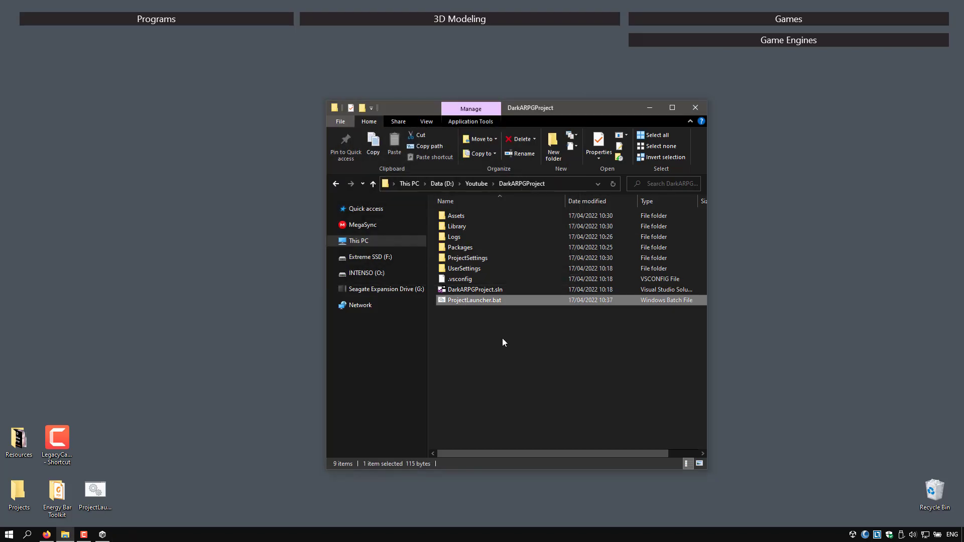
double_click(475, 300)
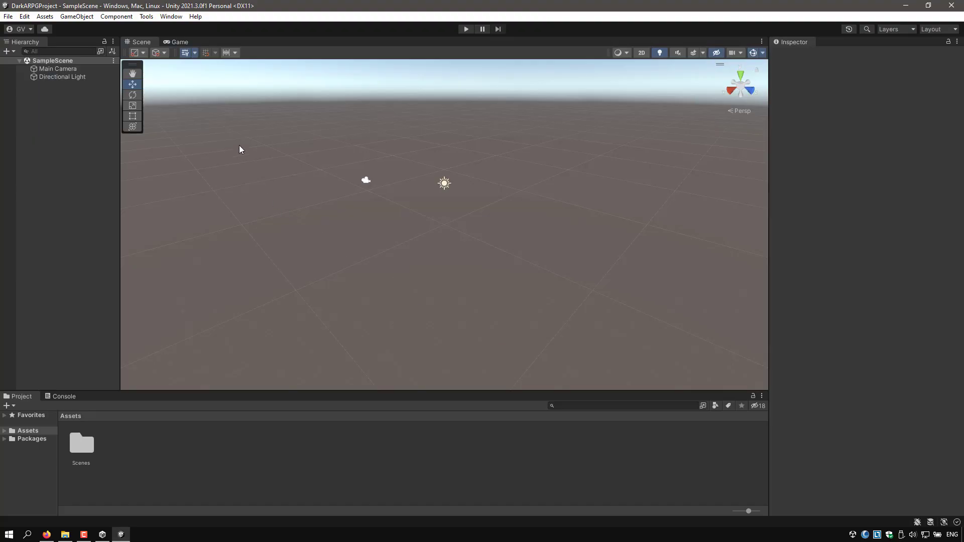
Bring up Package Manager via the Window menu and list the My Assets packages.
left_click(170, 17)
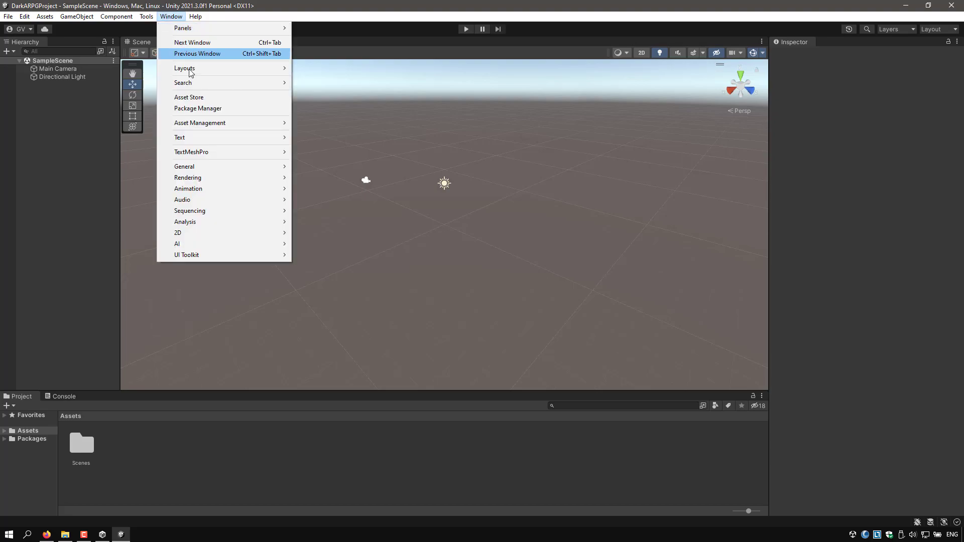
left_click(198, 108)
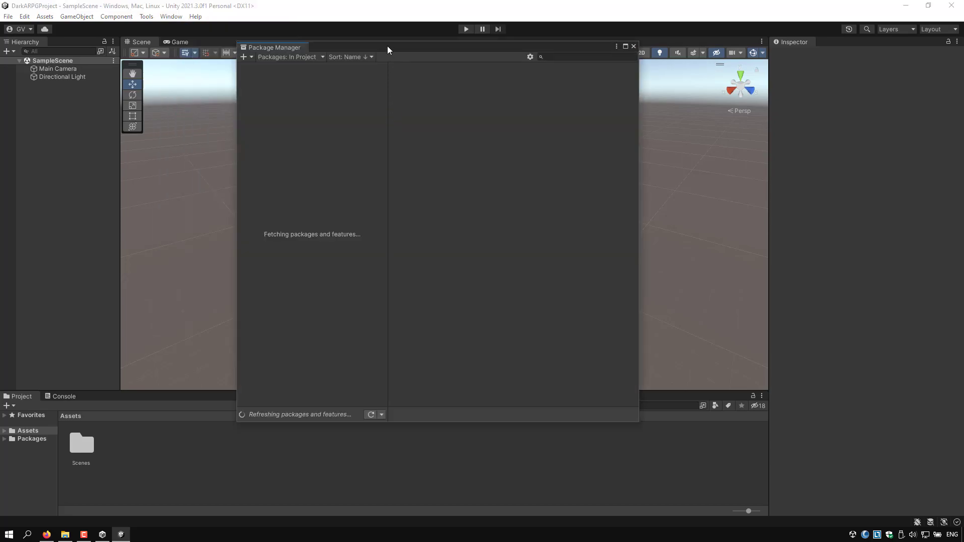
left_click(289, 56)
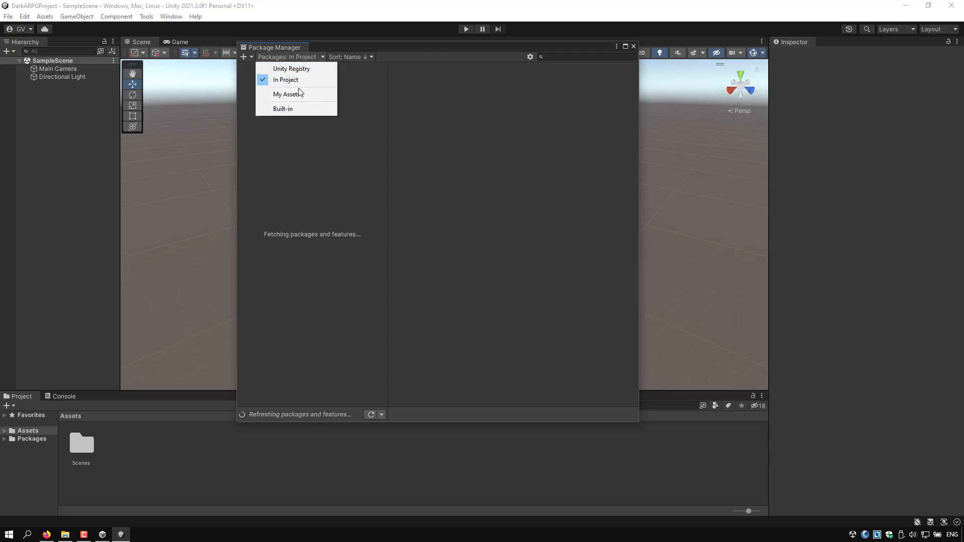
left_click(461, 91)
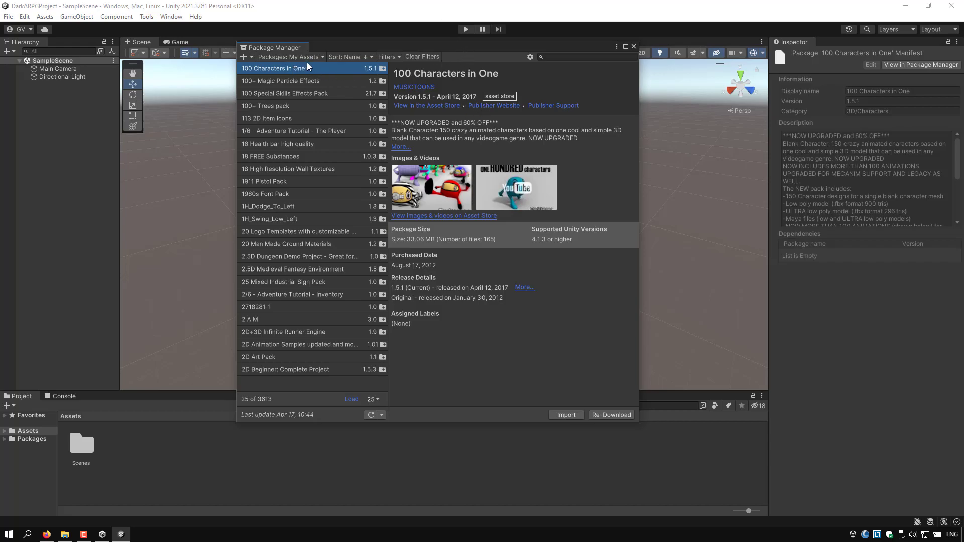
mouse_move(513, 352)
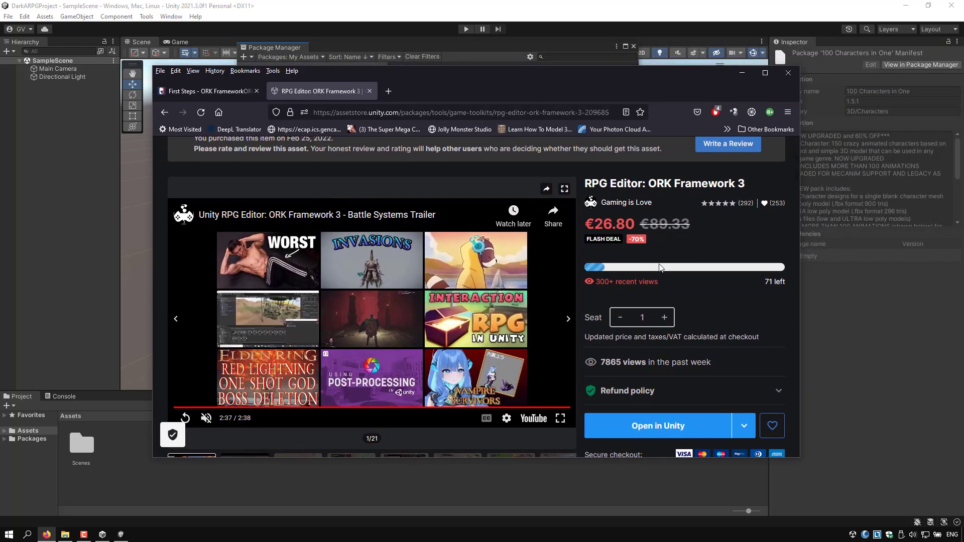
Send ORK Framework 3 from its Asset Store page to Unity with Open in Unity.
scroll("down", 3)
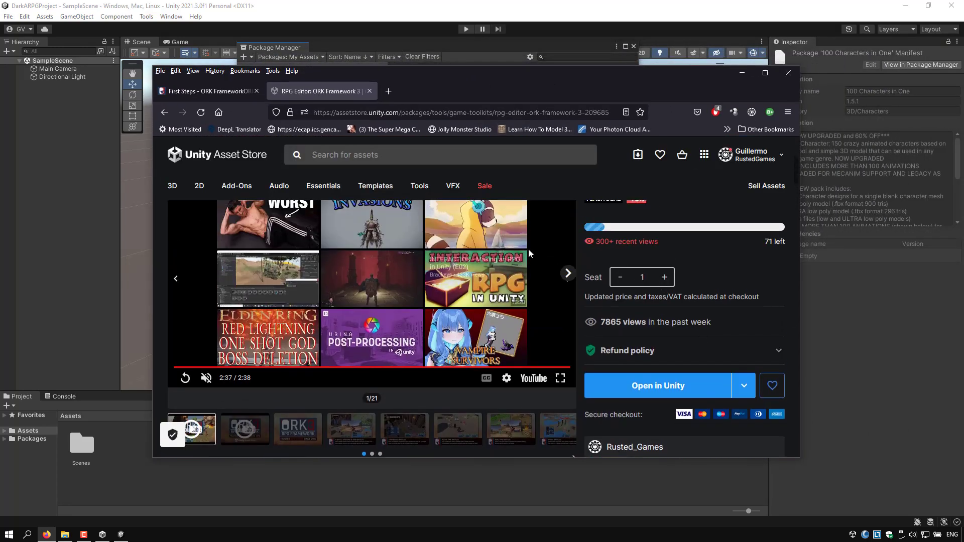
scroll("down", 3)
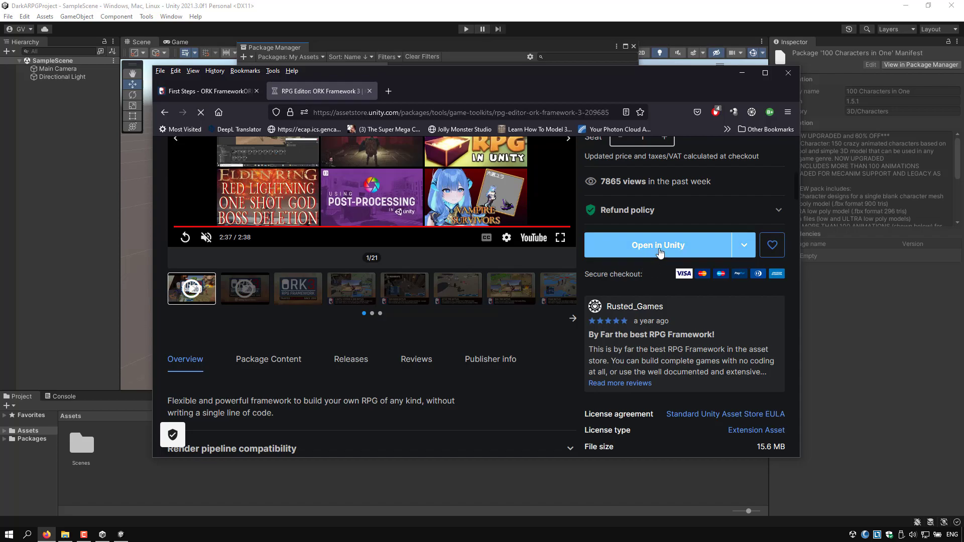
left_click(788, 72)
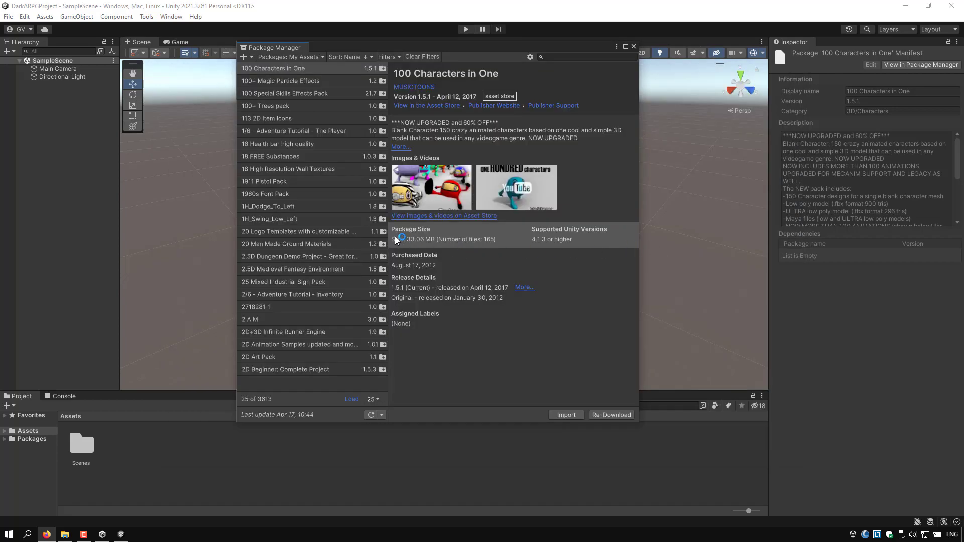
Import all ORK Framework 3 package files into DarkARPGProject and dismiss Package Manager.
left_click(272, 68)
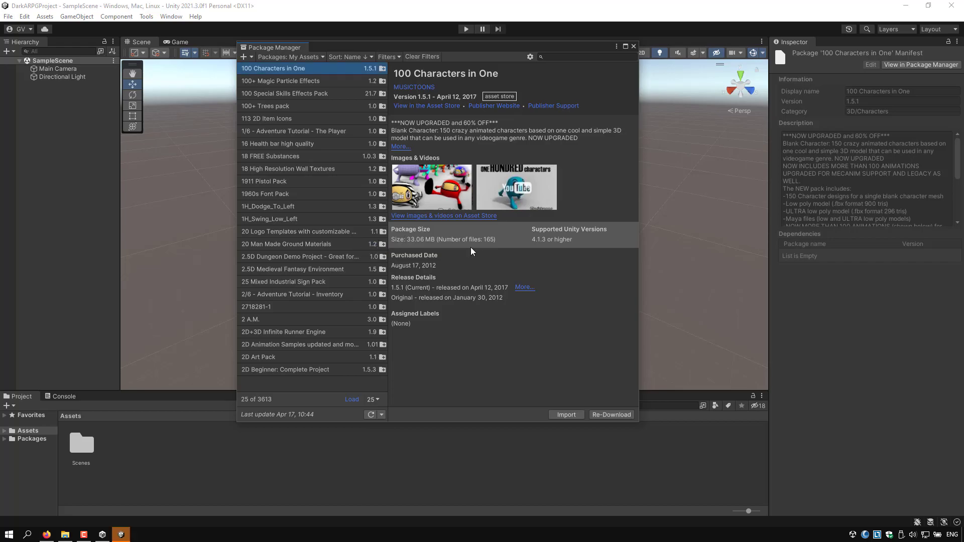
mouse_move(549, 67)
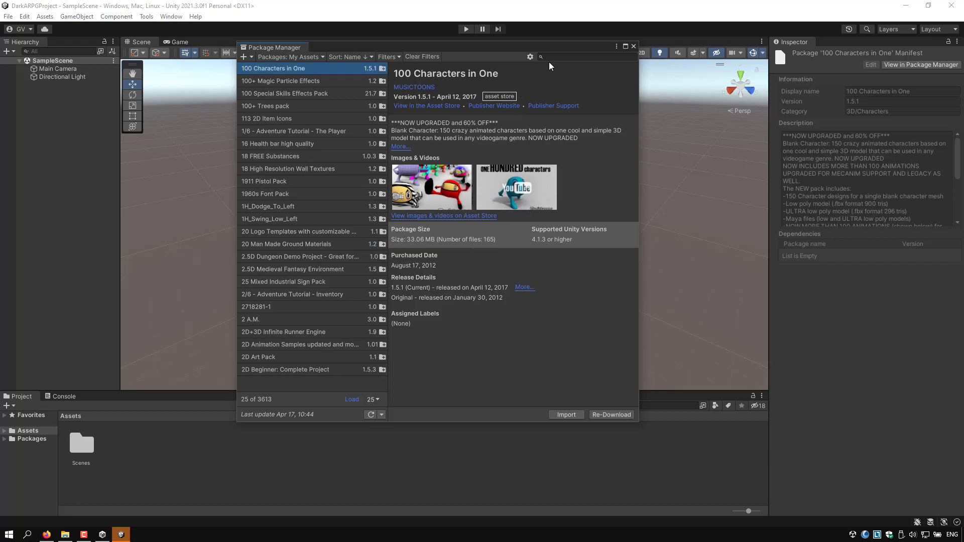
left_click(285, 381)
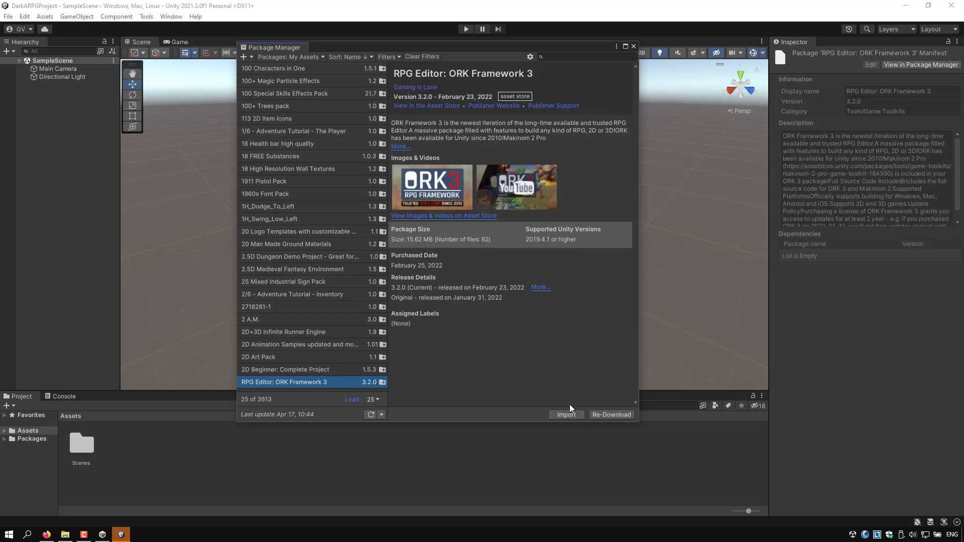
left_click(566, 415)
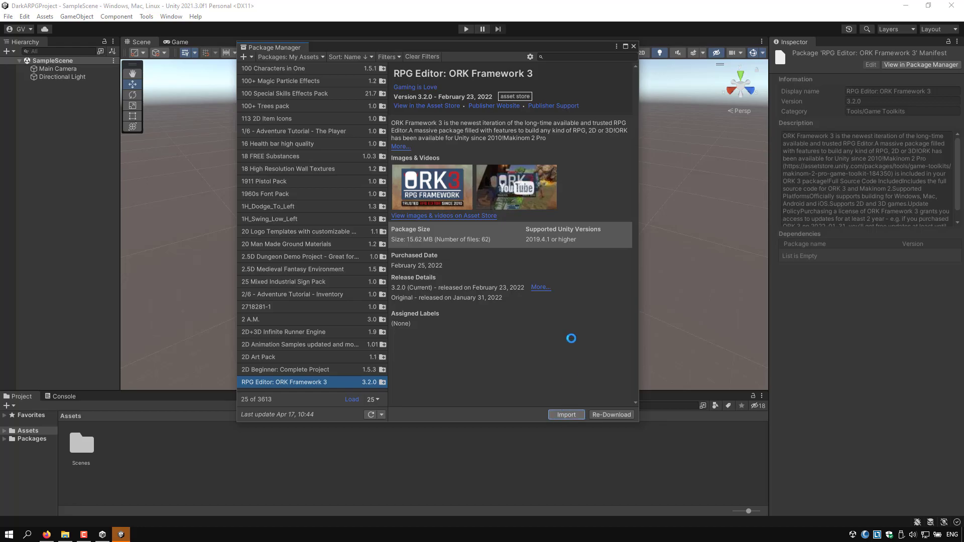
left_click(565, 415)
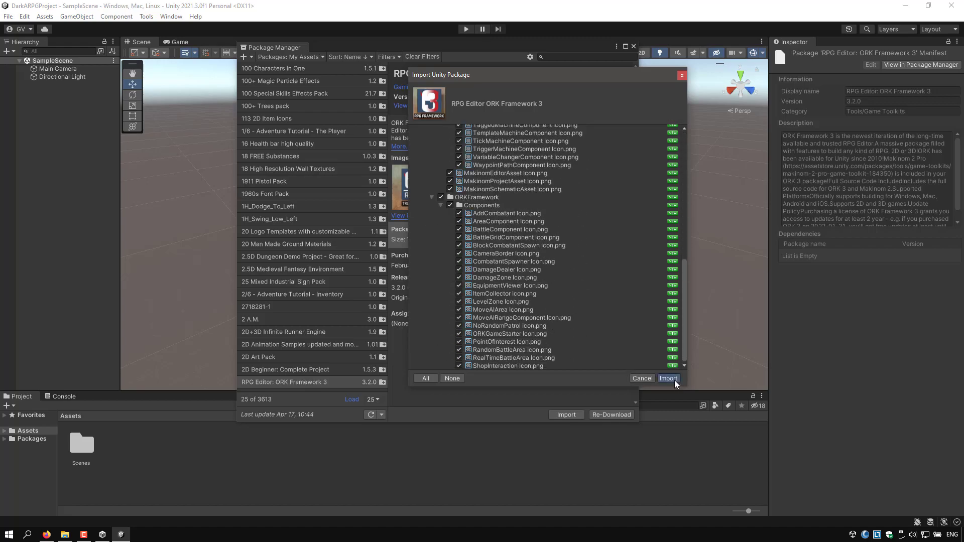
left_click(669, 378)
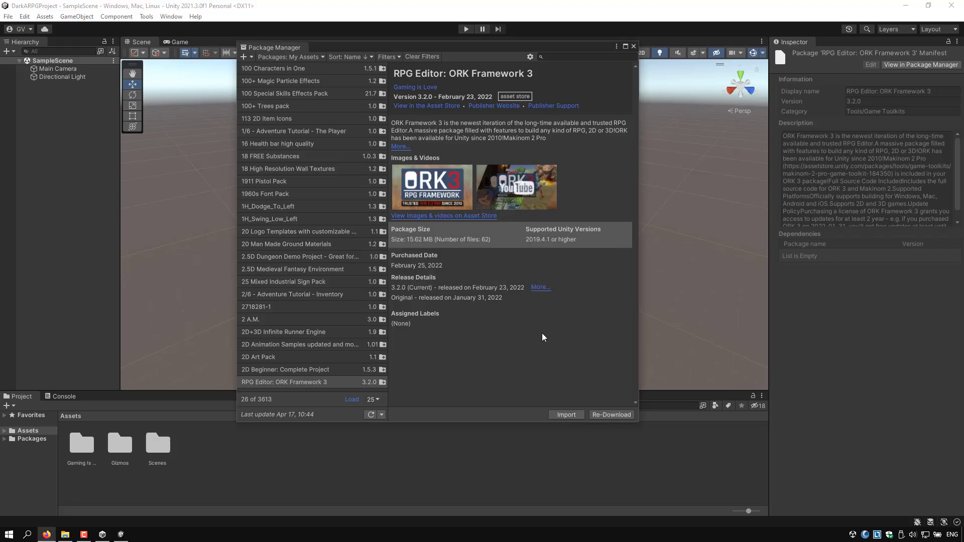
left_click(632, 47)
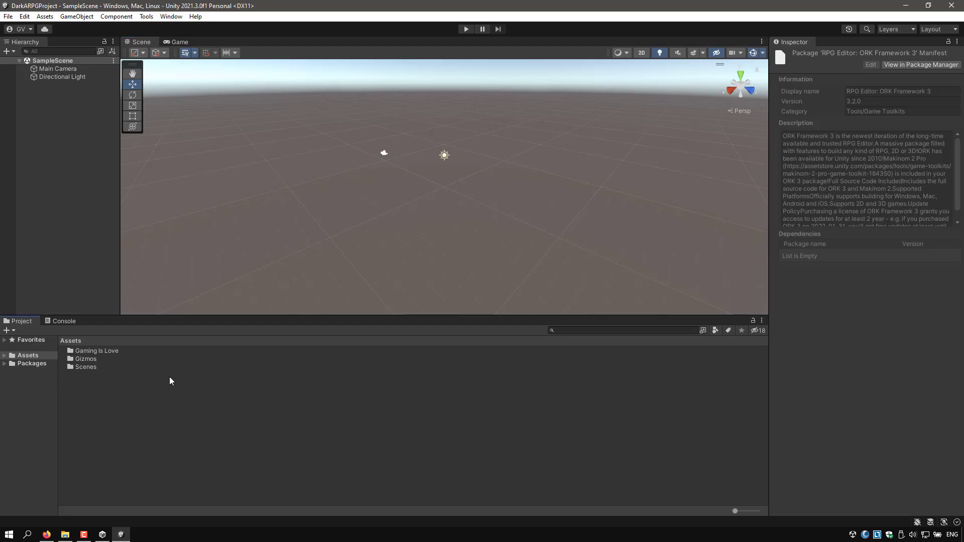
mouse_move(182, 380)
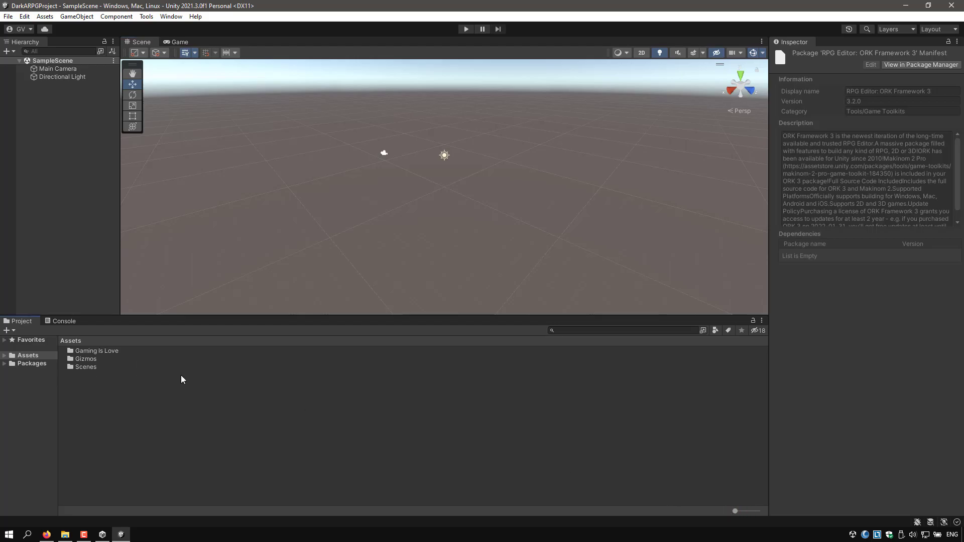
mouse_move(170, 22)
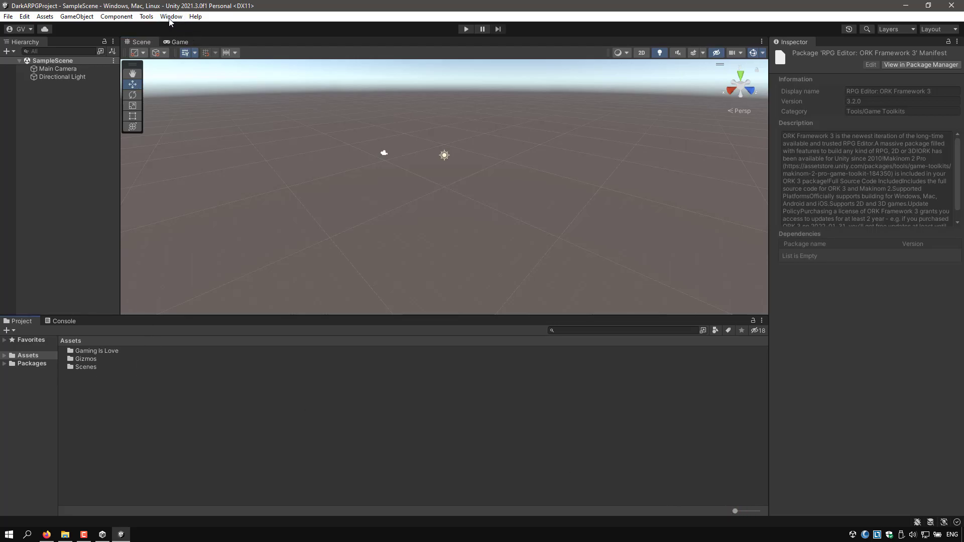
Launch the ORK Framework (Makinom) editor, collapse its About foldouts and show Editor Settings.
left_click(171, 16)
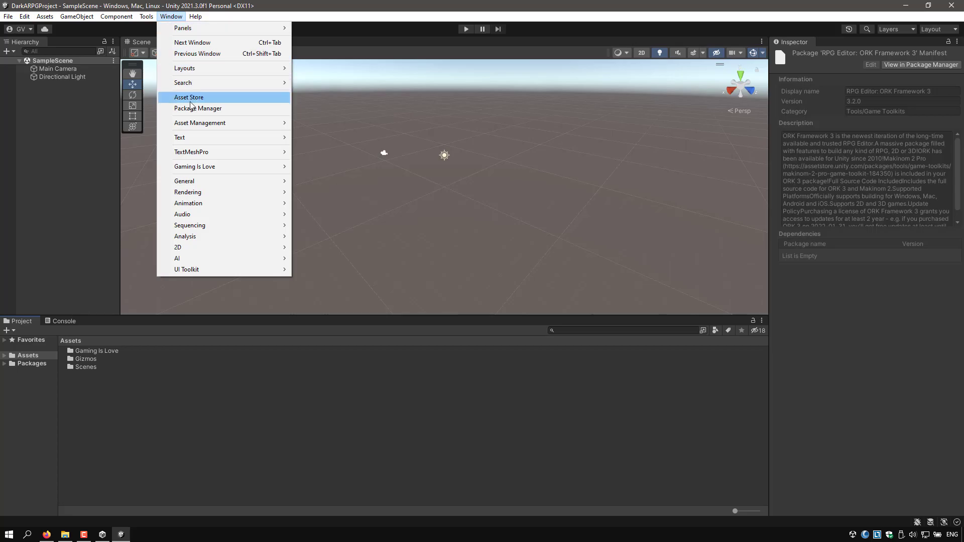
mouse_move(194, 166)
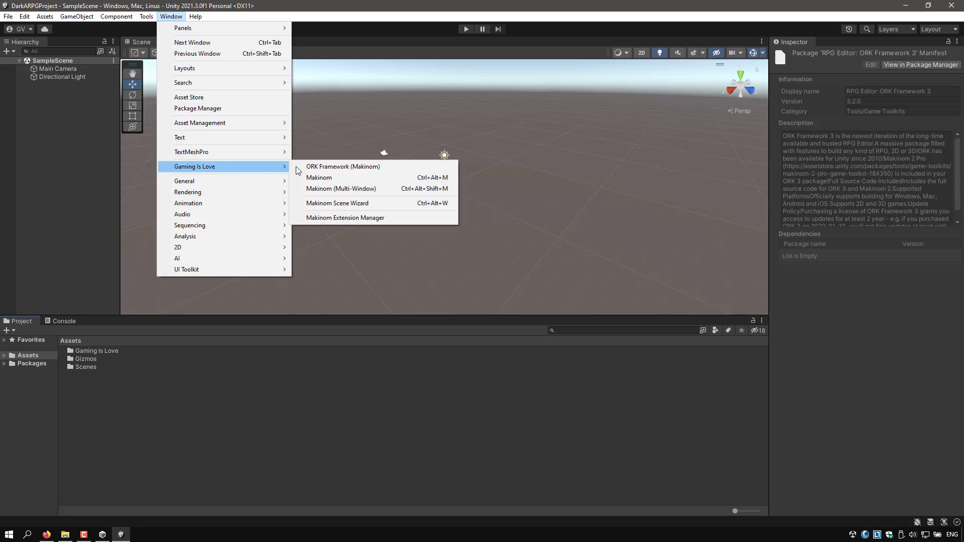
mouse_move(330, 180)
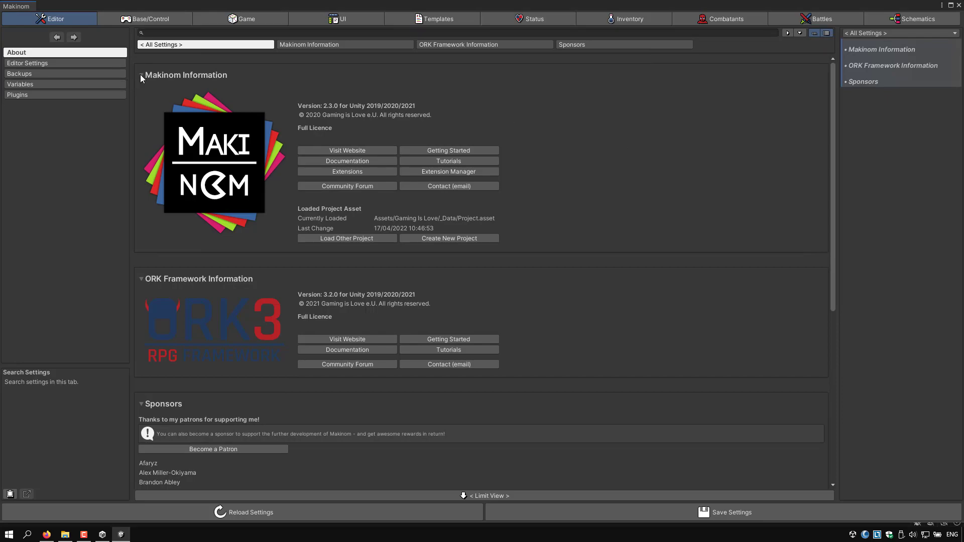
left_click(141, 74)
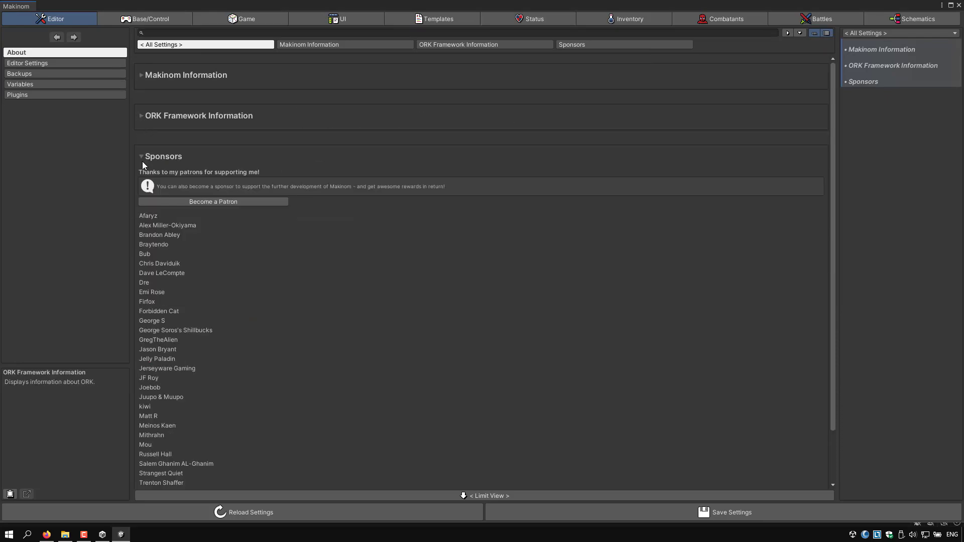
left_click(142, 156)
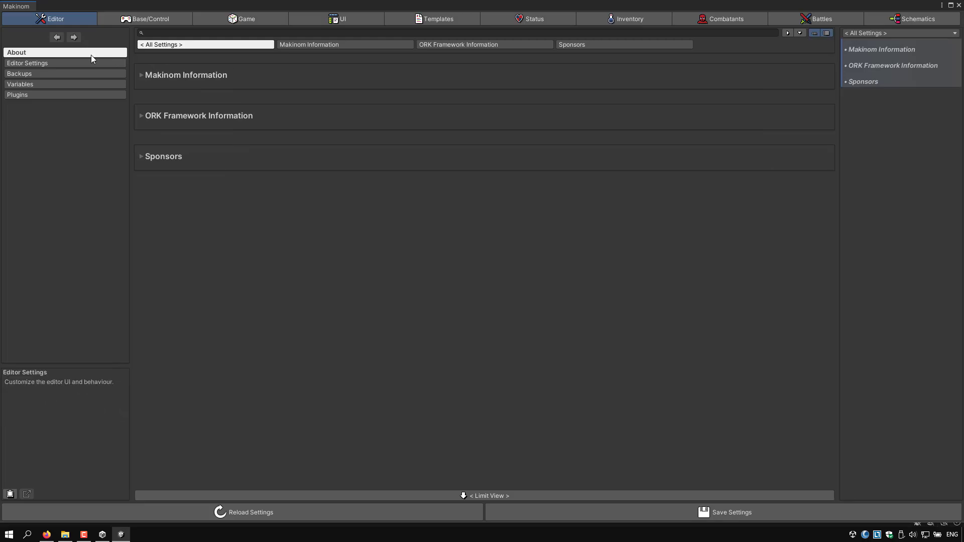
left_click(27, 62)
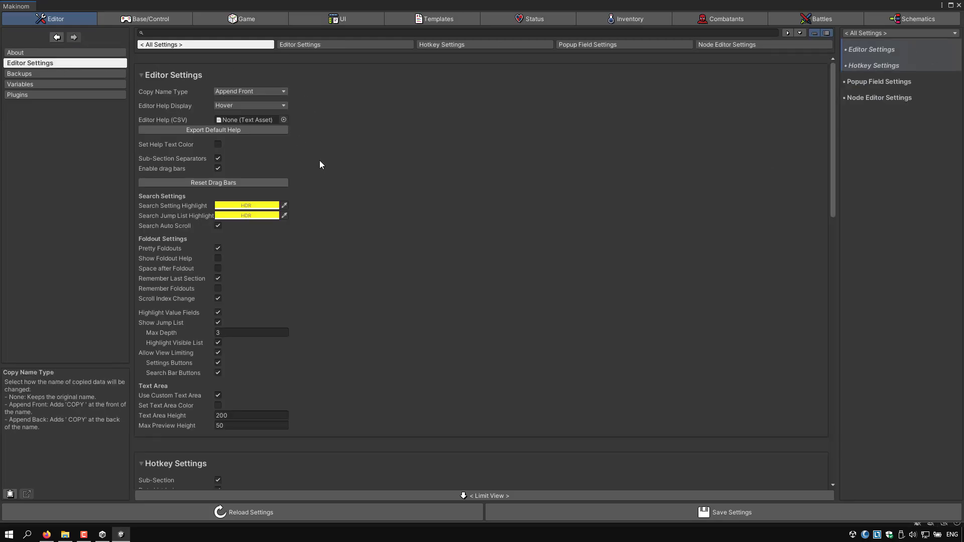
mouse_move(231, 207)
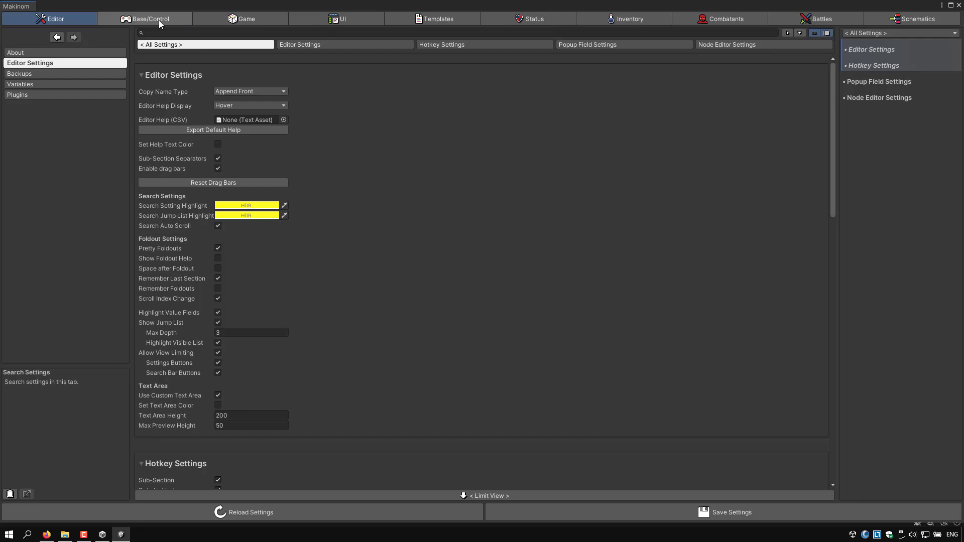
Step through Base/Control, Inventory and Battles, saving the editor data with Create Backup kept on.
left_click(337, 18)
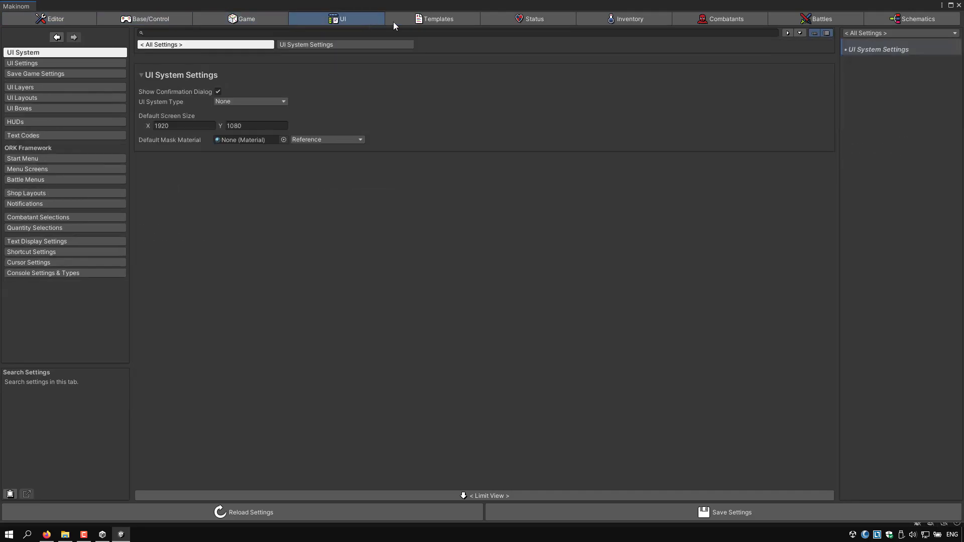
left_click(628, 18)
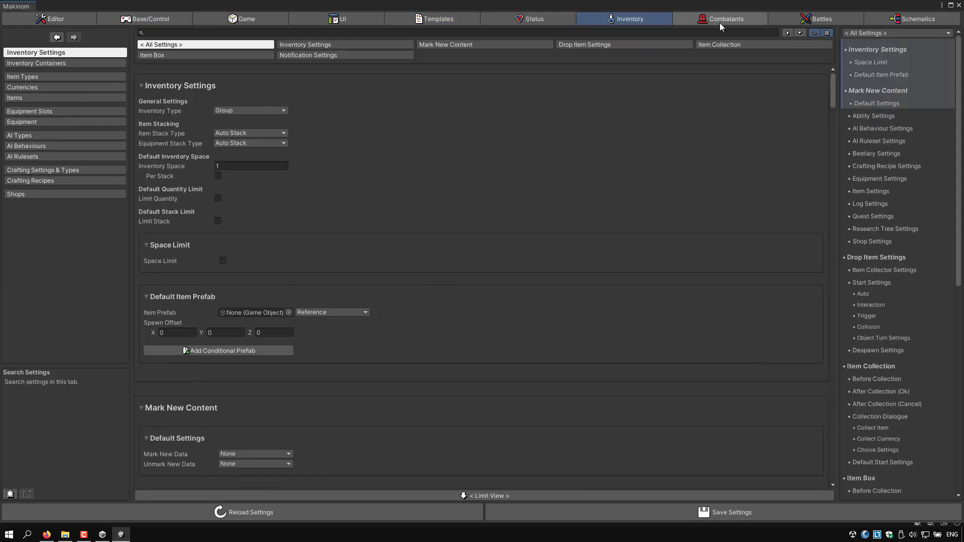
left_click(816, 18)
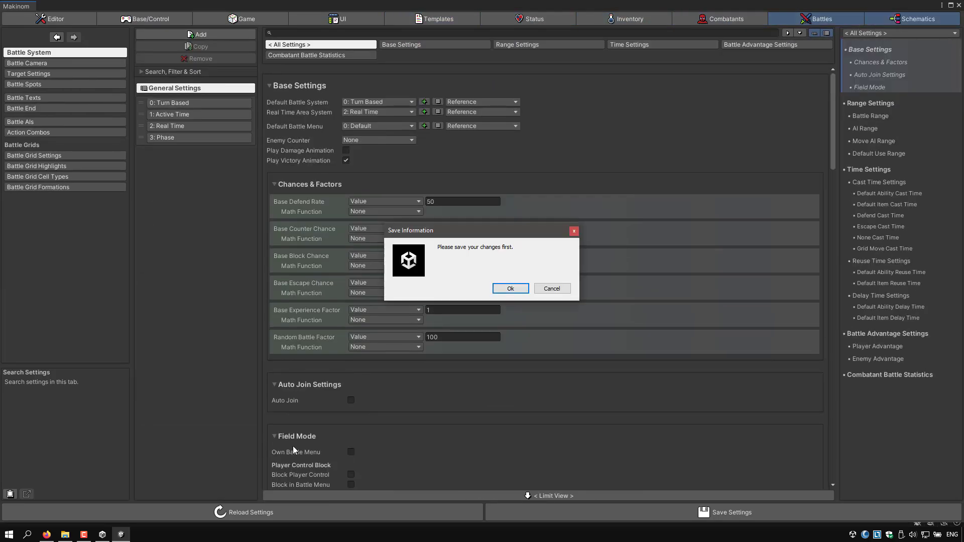
left_click(510, 288)
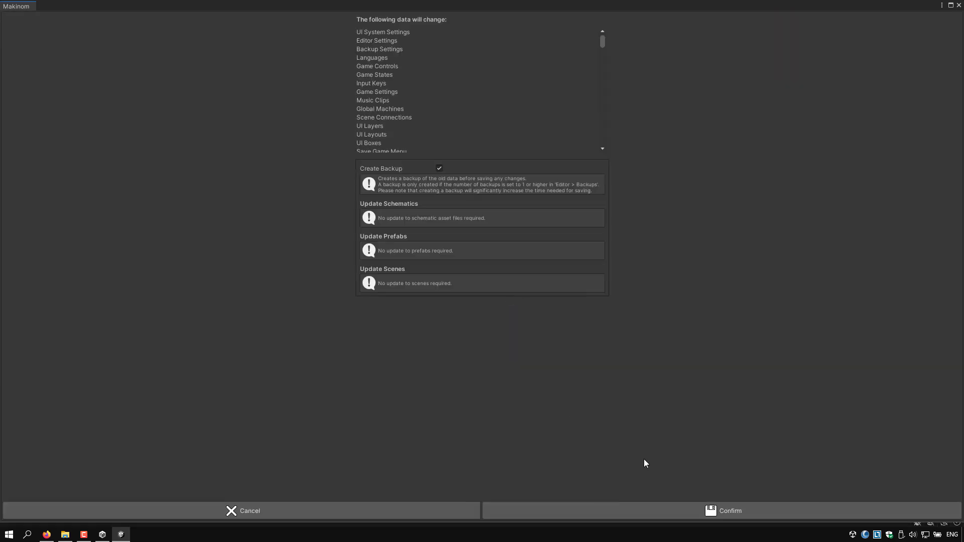
mouse_move(574, 67)
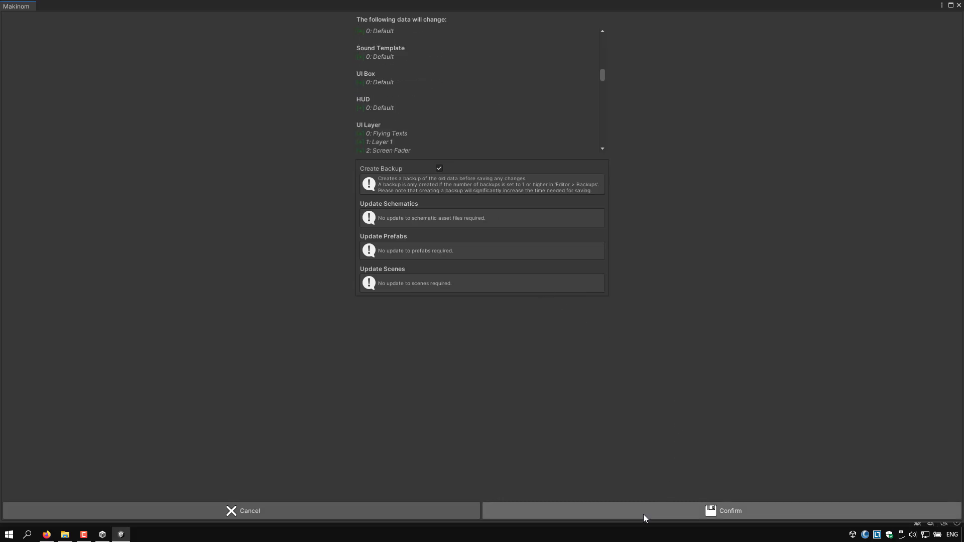
left_click(729, 511)
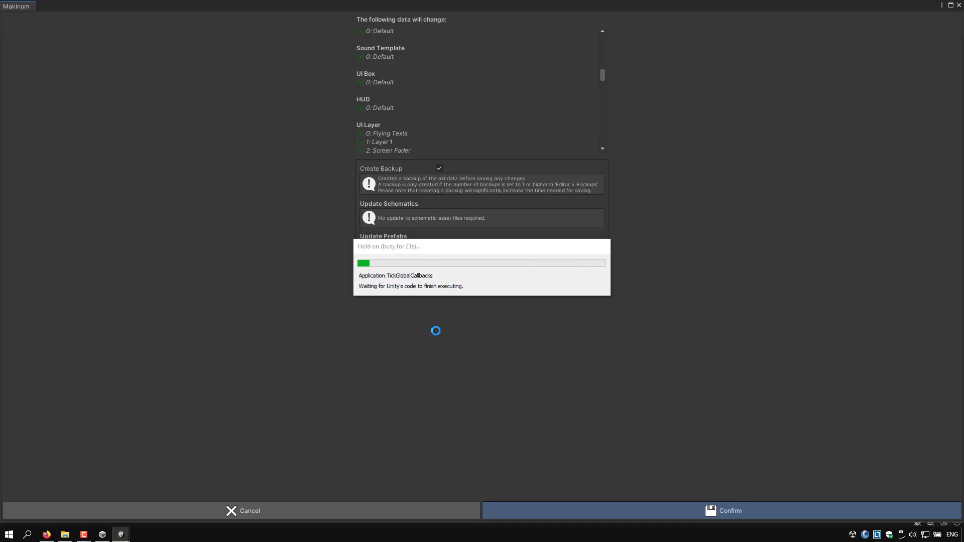
left_click(730, 510)
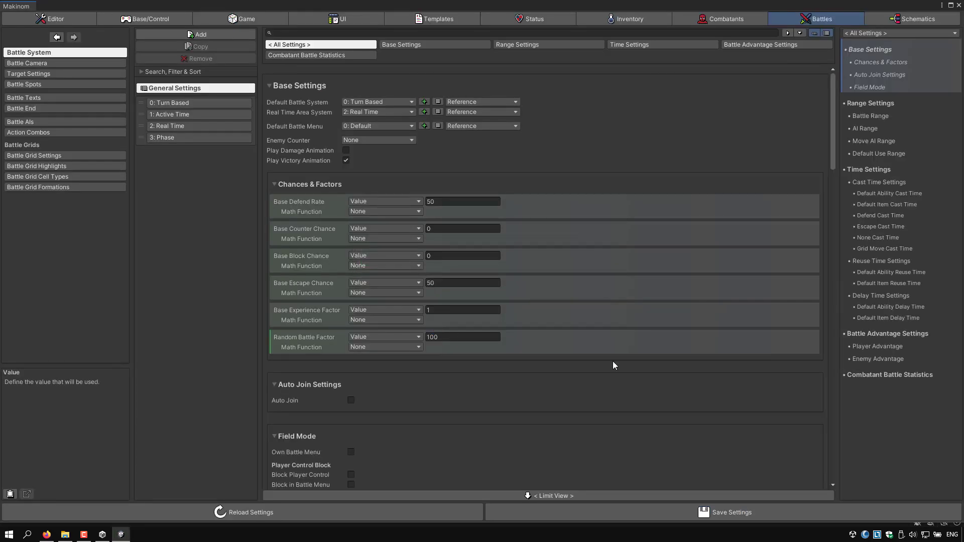
mouse_move(436, 18)
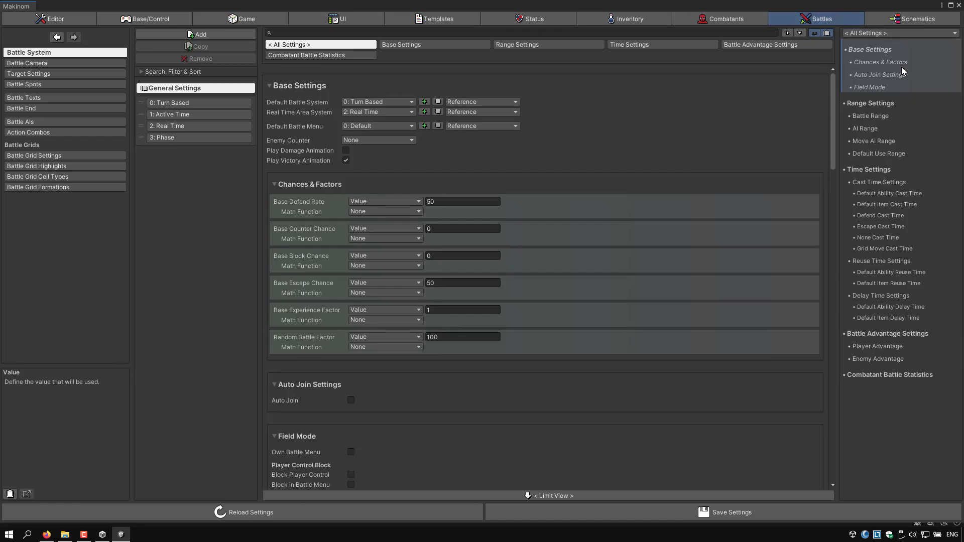
Browse Assets > Gaming Is Love > _Data in the Project window to check the saved data folders.
left_click(120, 534)
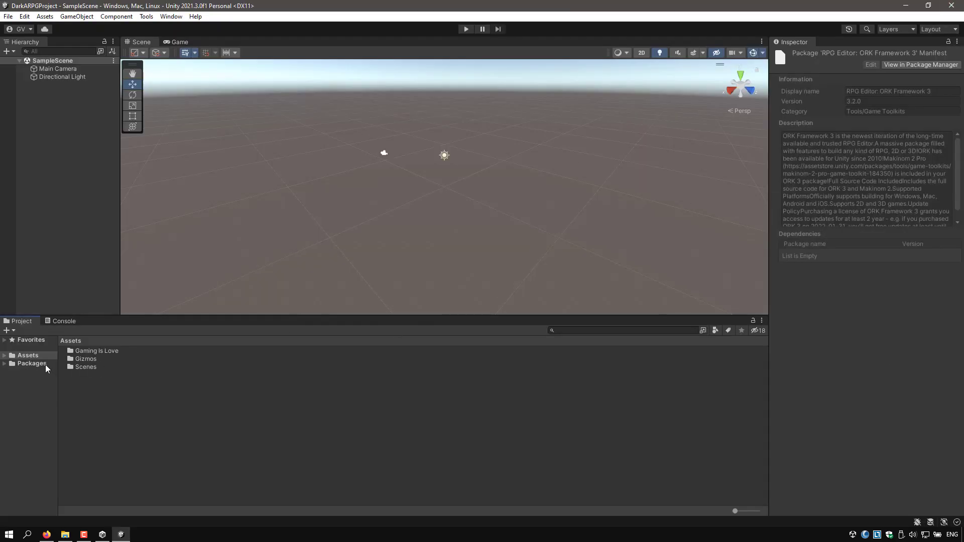
left_click(97, 351)
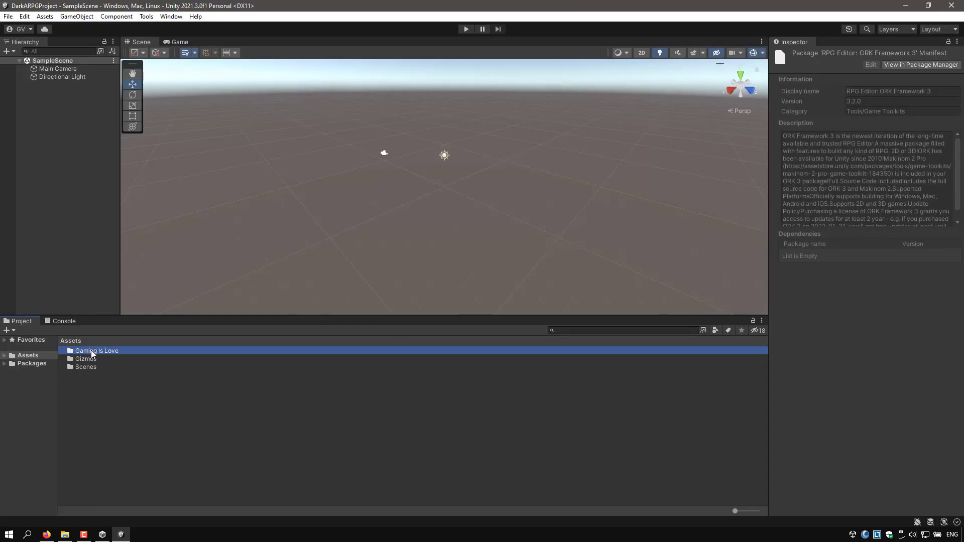
double_click(96, 351)
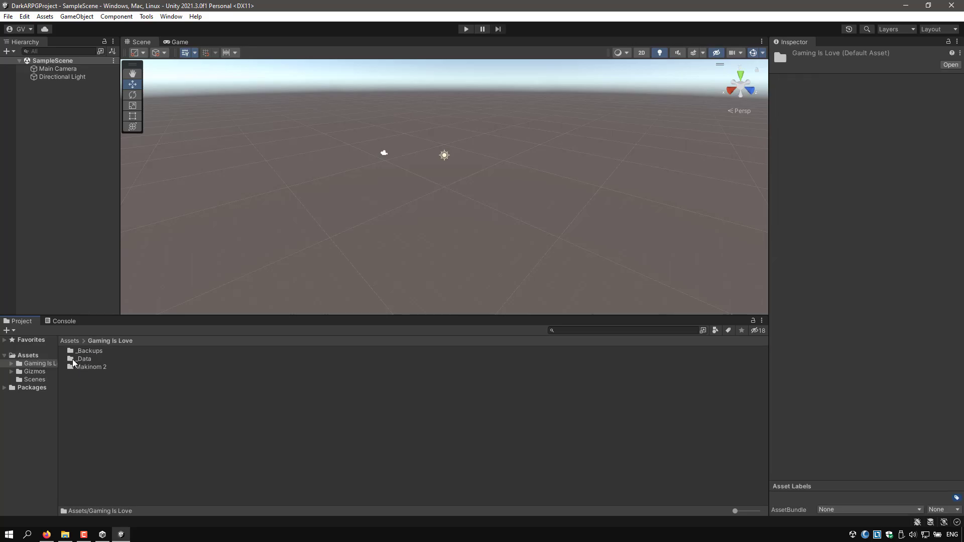
double_click(83, 358)
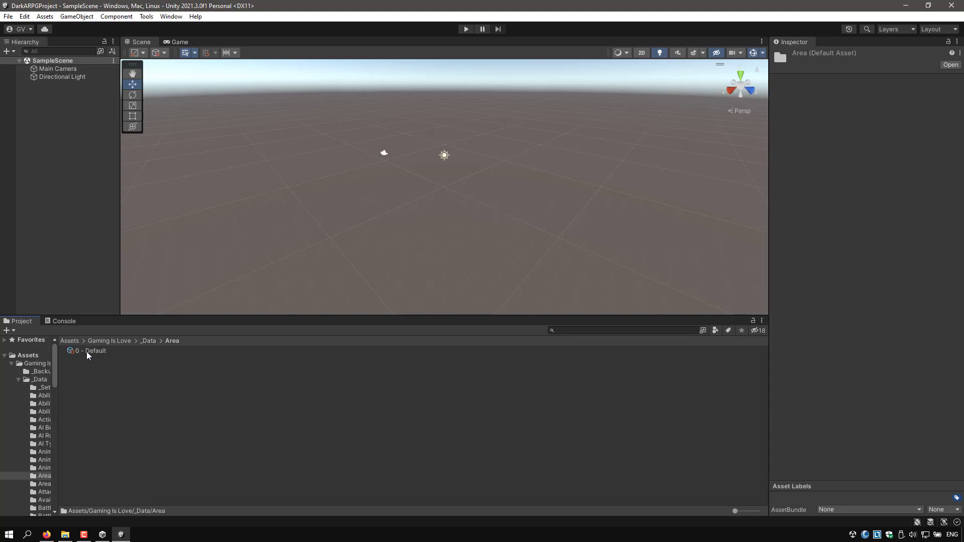
left_click(43, 396)
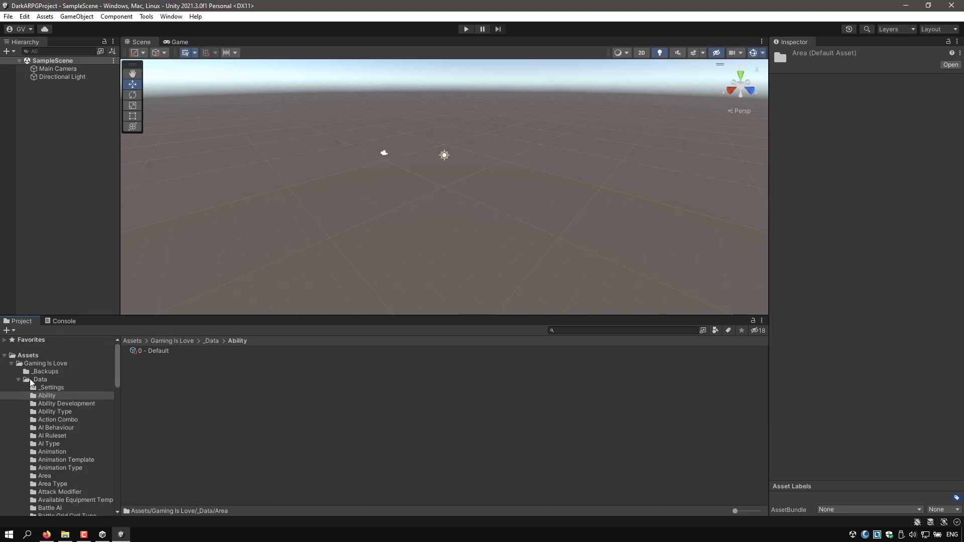
left_click(28, 355)
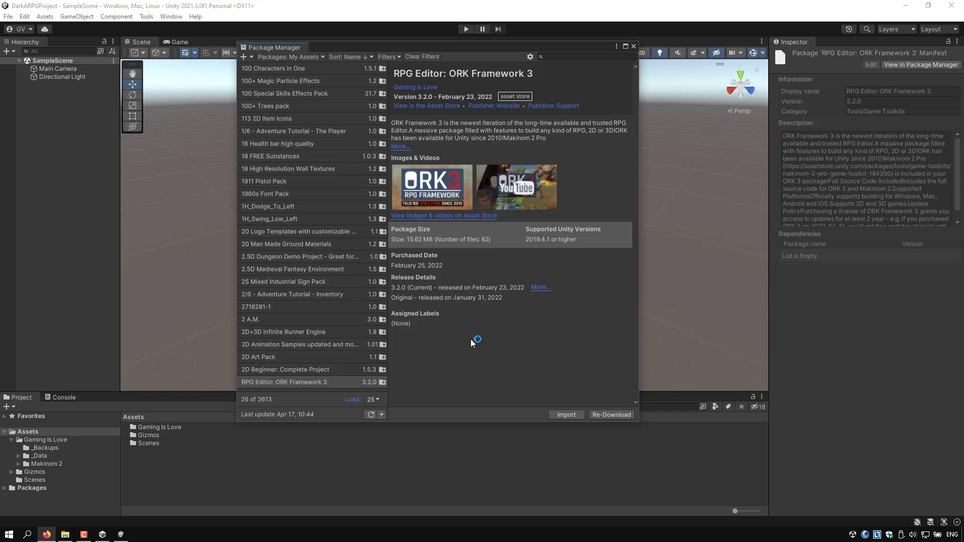
Import all Animancer Pro 7.2 files from My Assets, adding Plugins/Animancer to the project.
left_click(284, 382)
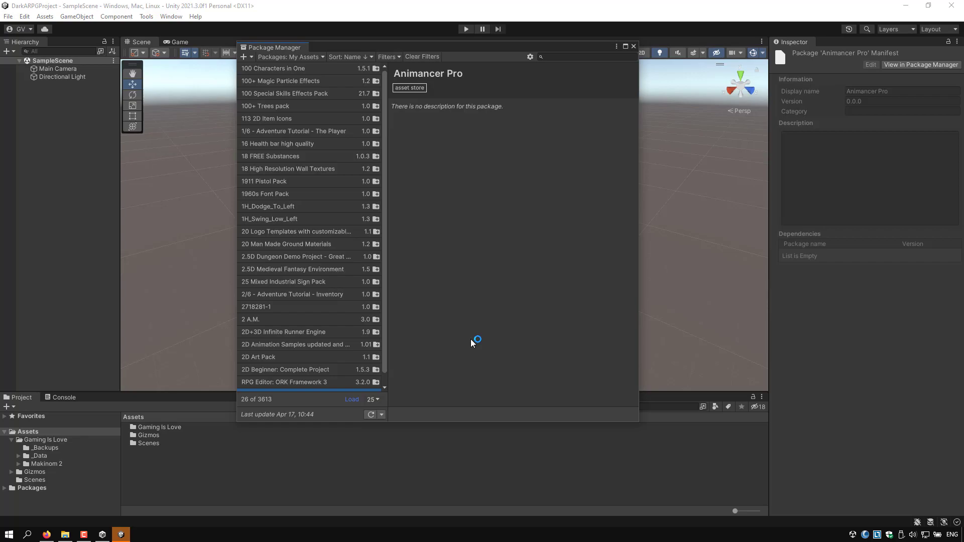
left_click(262, 382)
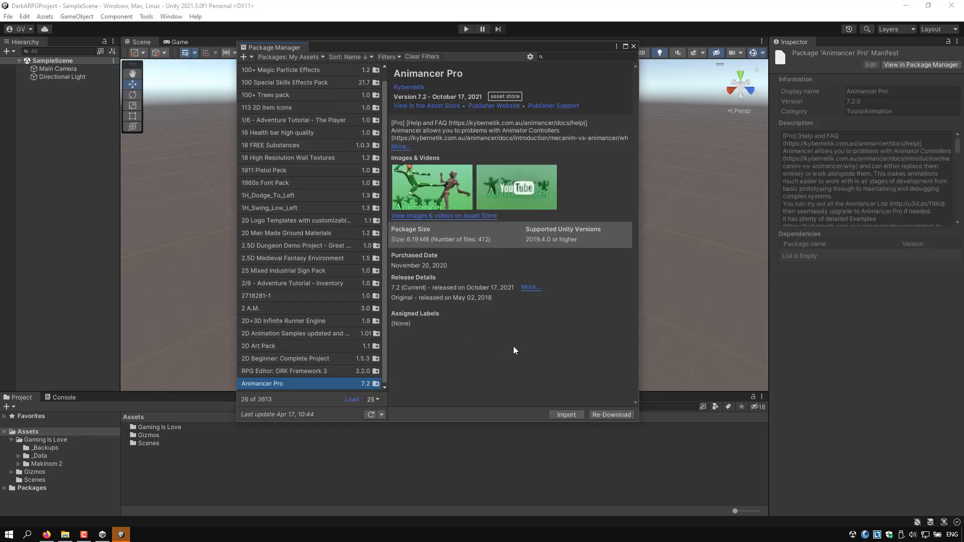
left_click(565, 414)
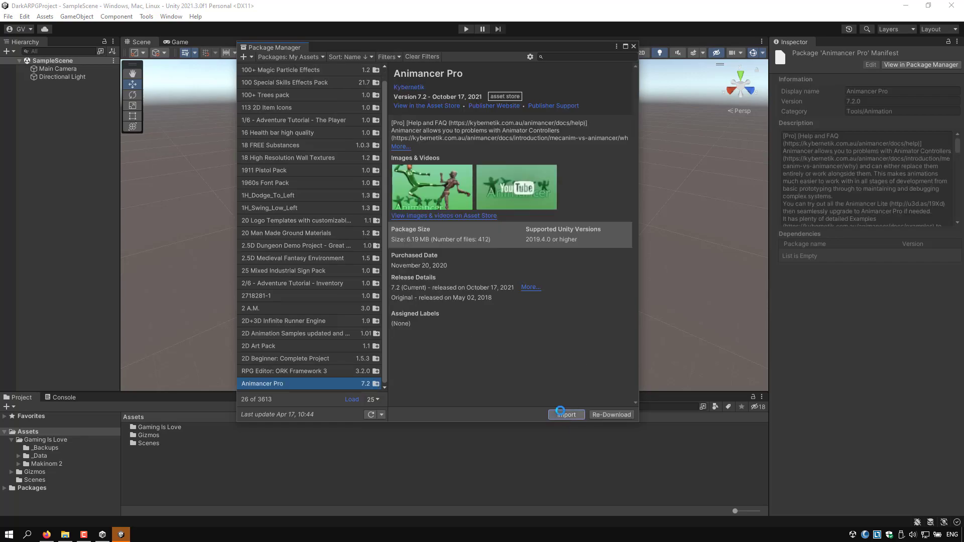
left_click(565, 414)
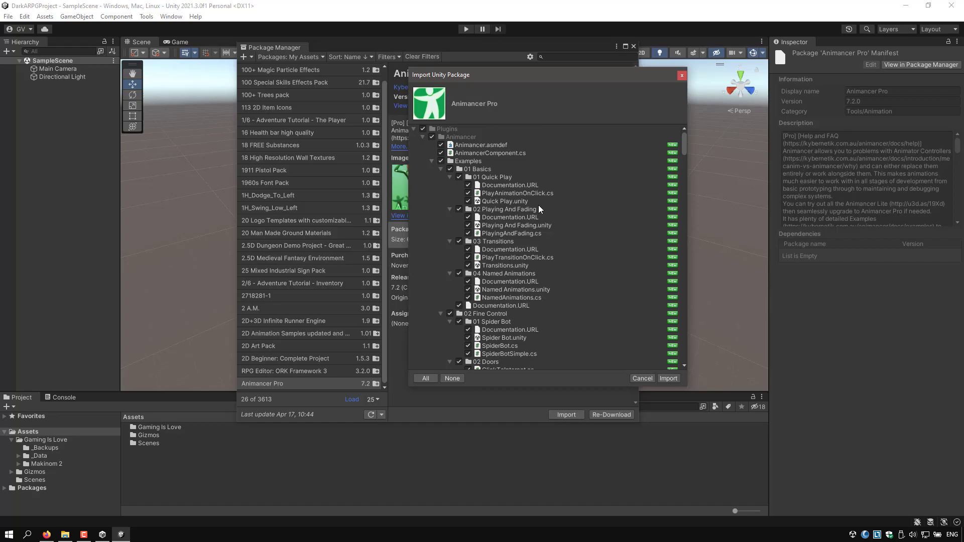
scroll("down", 3)
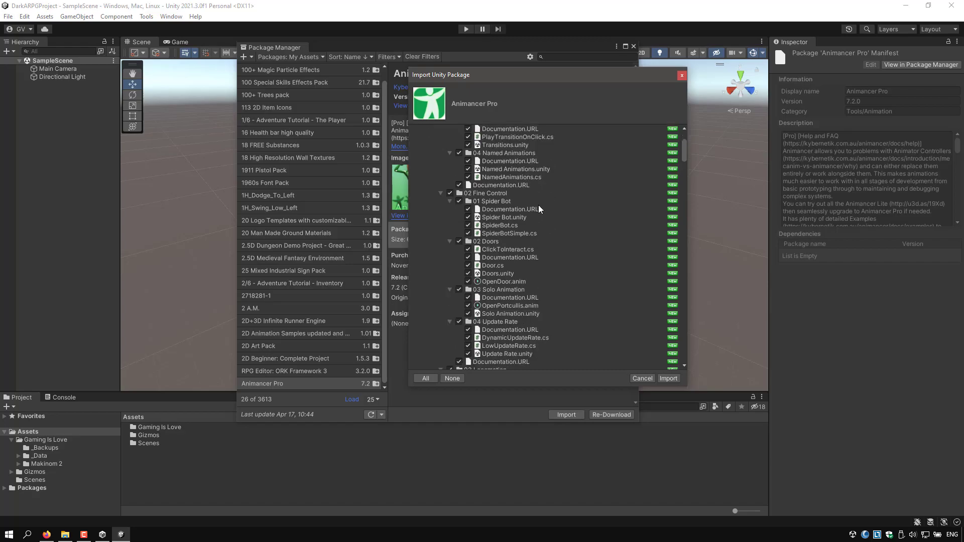
scroll("down", 3)
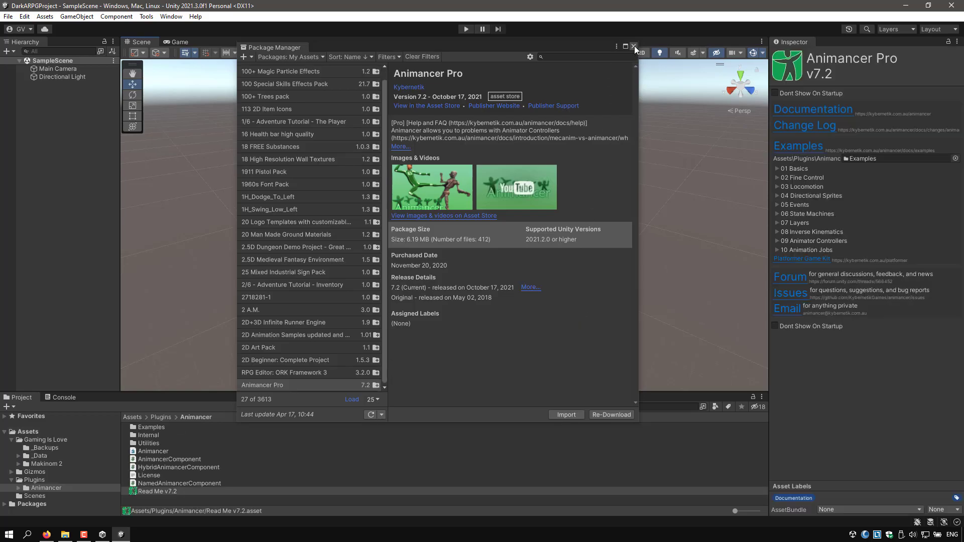
Close Package Manager, set the Animancer readme to not show on startup, and launch Makinom from Window.
left_click(636, 47)
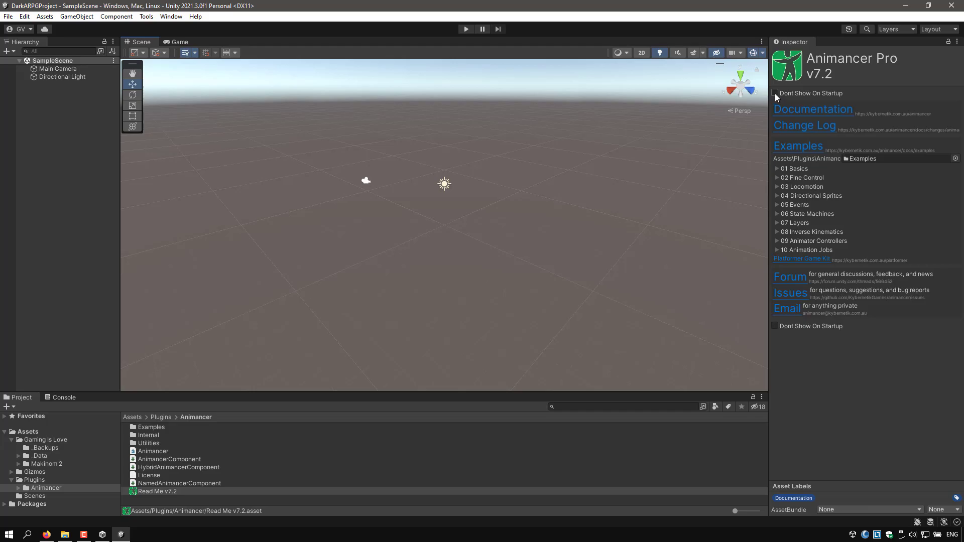
left_click(774, 93)
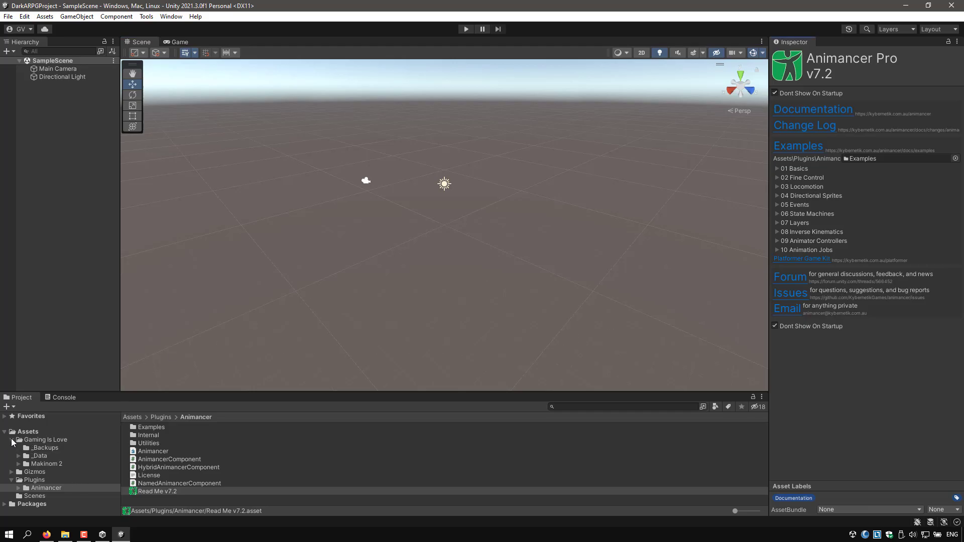
left_click(161, 491)
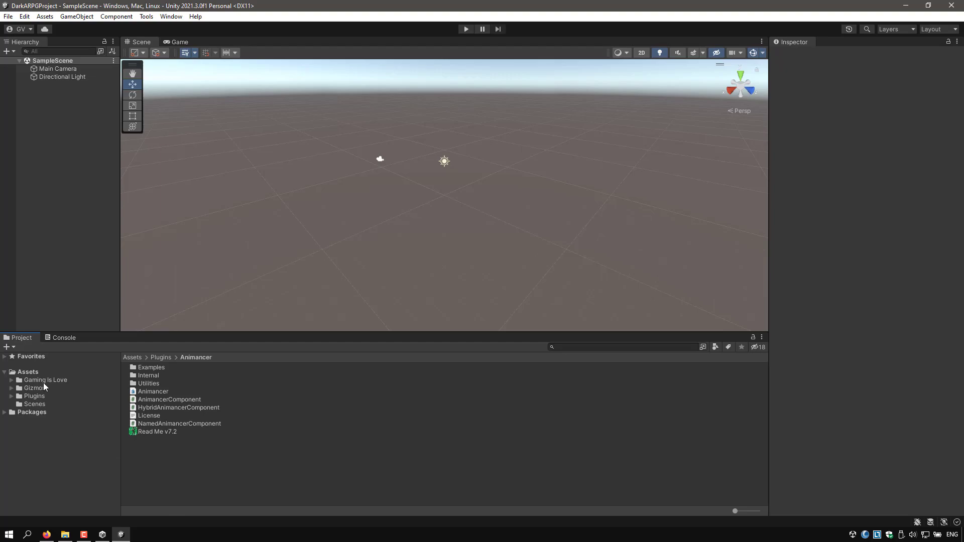
mouse_move(45, 386)
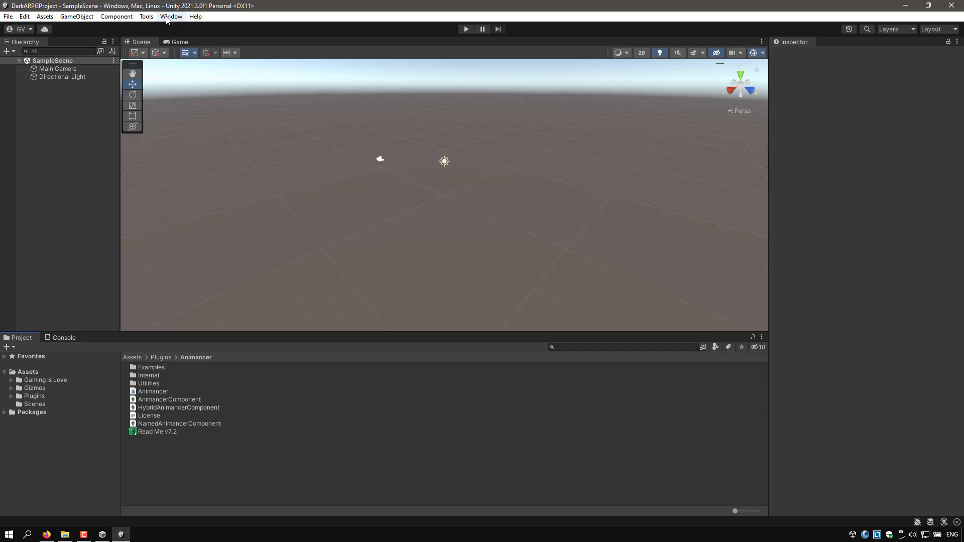
left_click(171, 16)
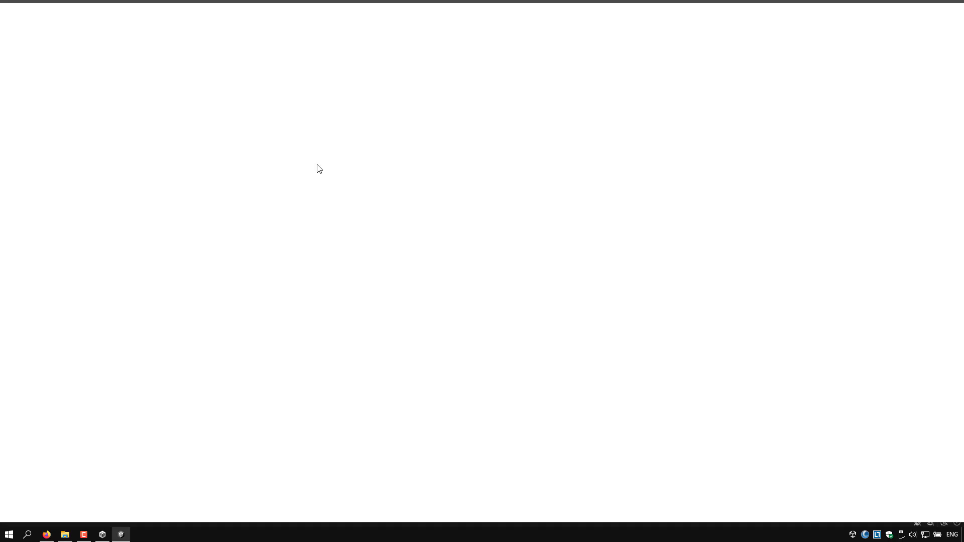
In the UI tab, view the UI System Type choices and cancel switching to Unity UI, leaving it None.
left_click(121, 533)
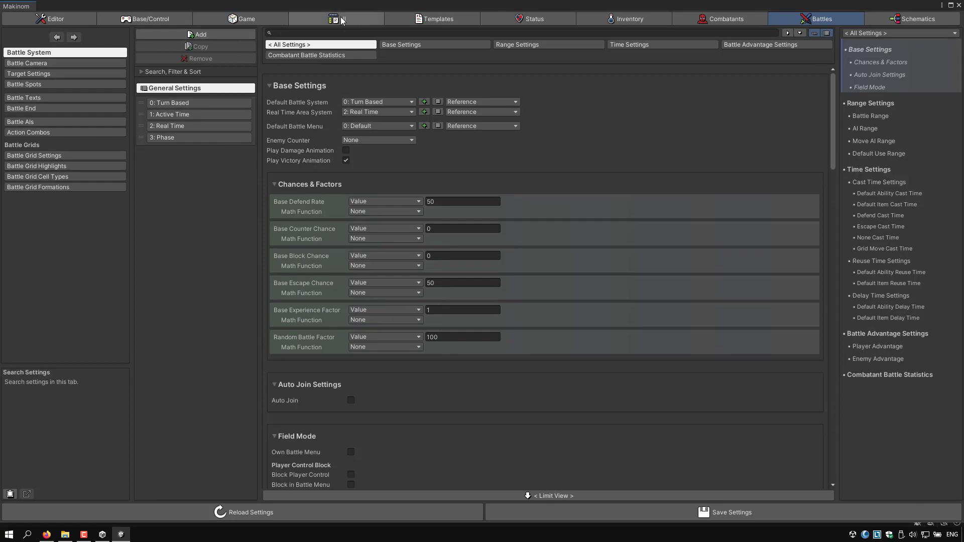
left_click(335, 18)
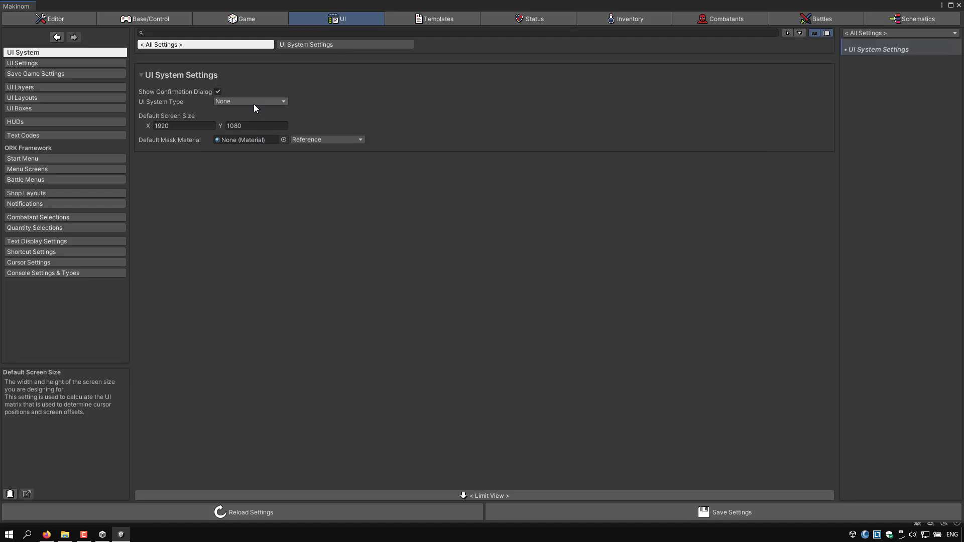
mouse_move(258, 105)
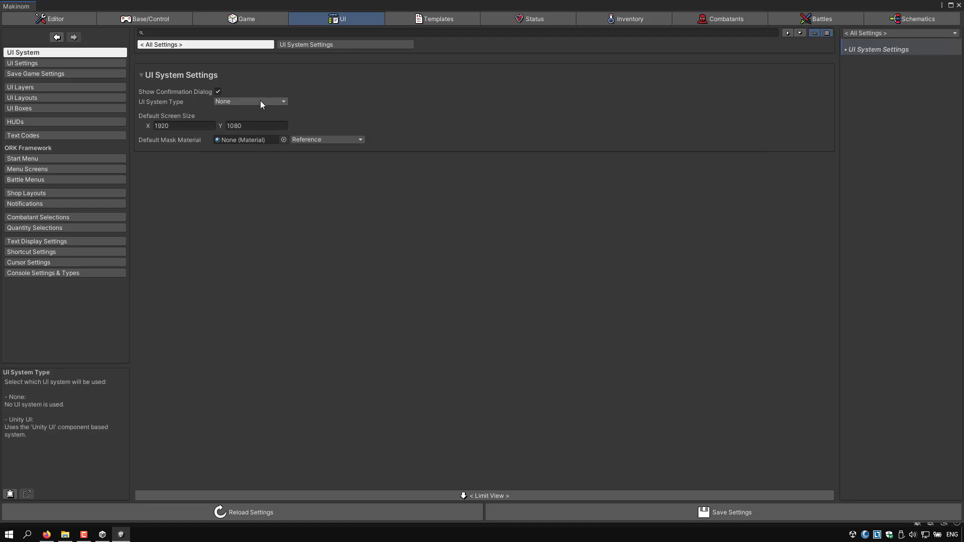
left_click(250, 101)
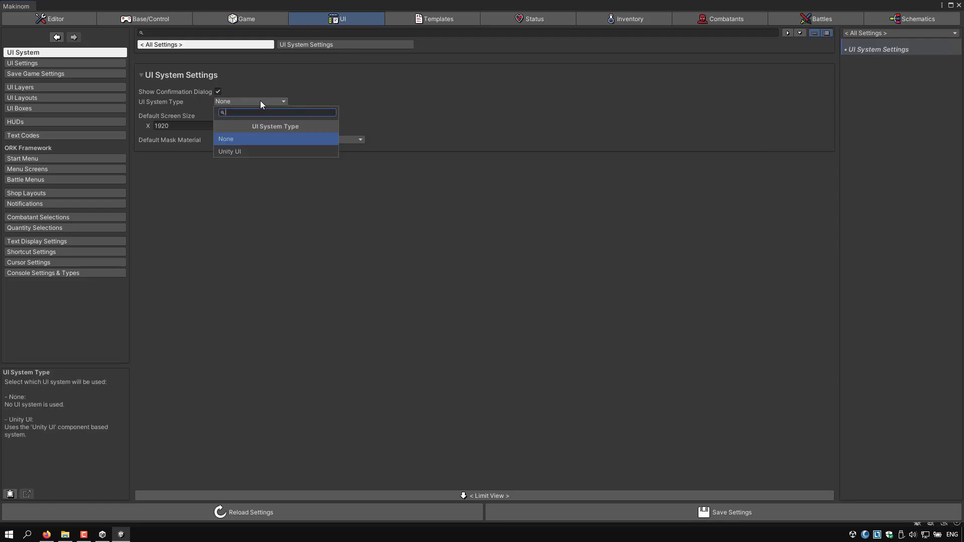
mouse_move(239, 151)
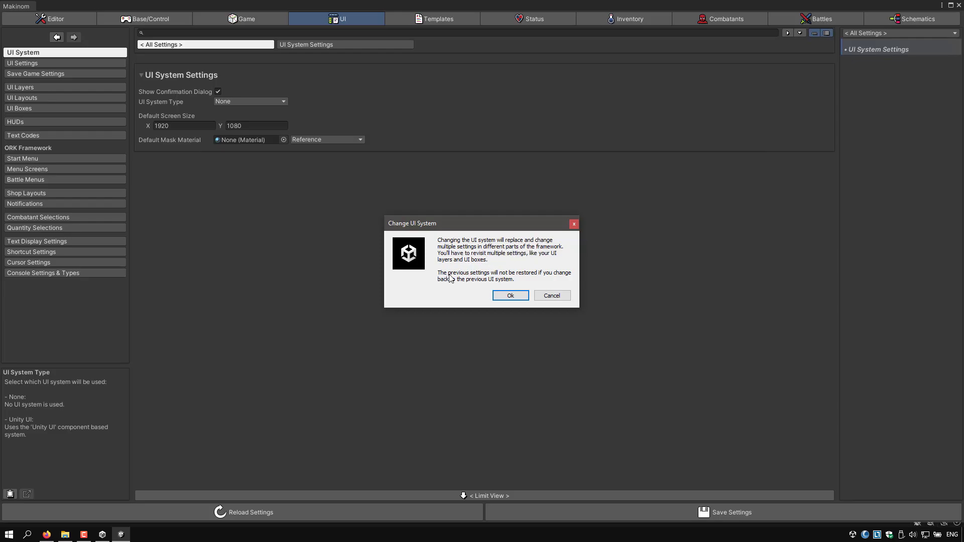
mouse_move(490, 267)
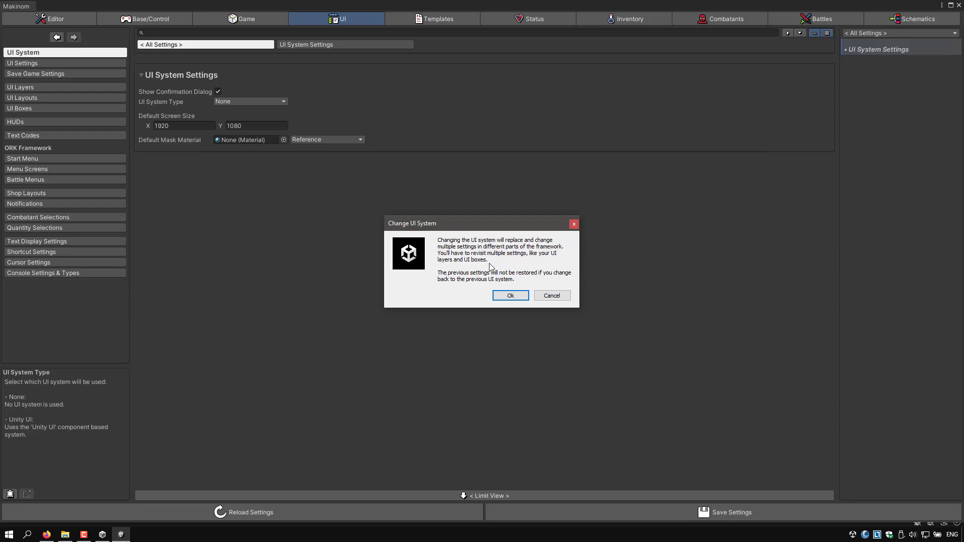
mouse_move(466, 285)
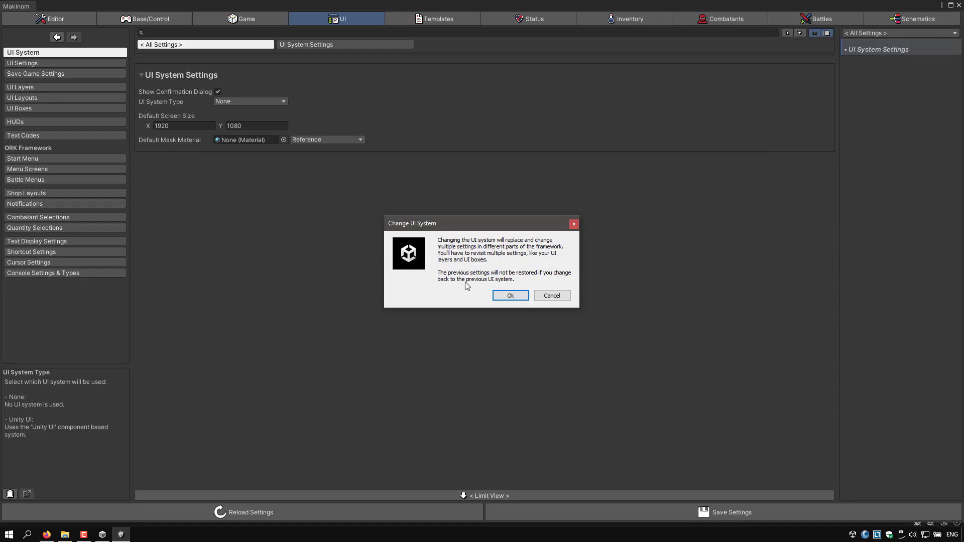
mouse_move(466, 285)
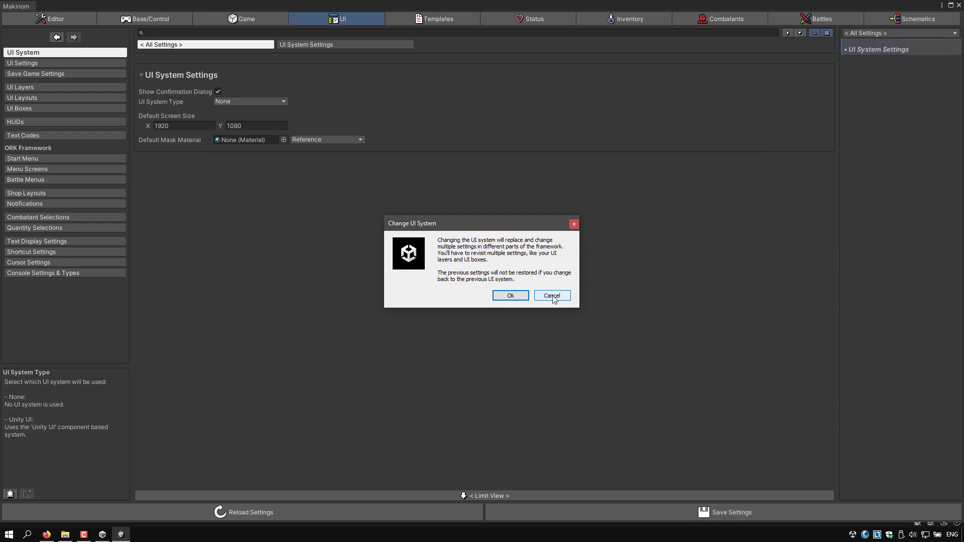
left_click(551, 295)
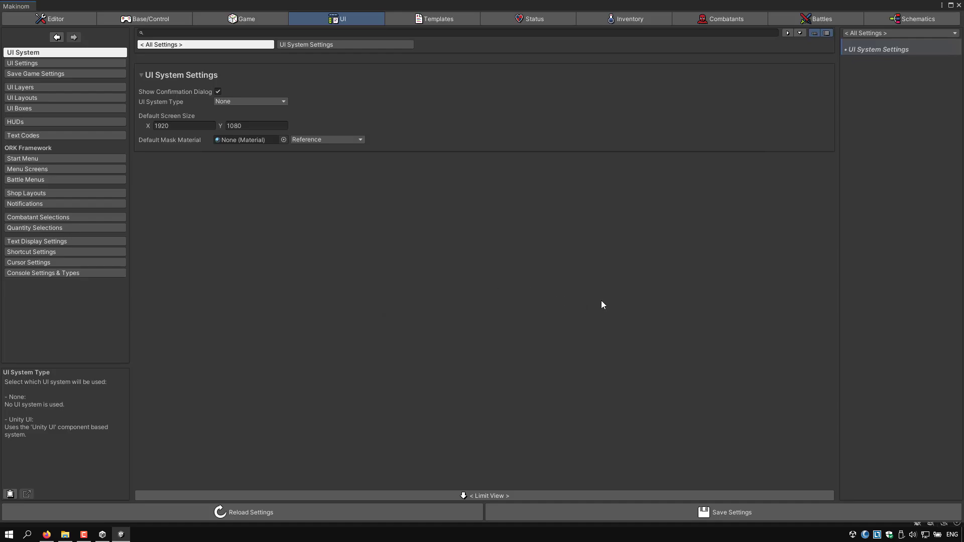
Save the Makinom settings and acknowledge the no-changes notice.
left_click(730, 512)
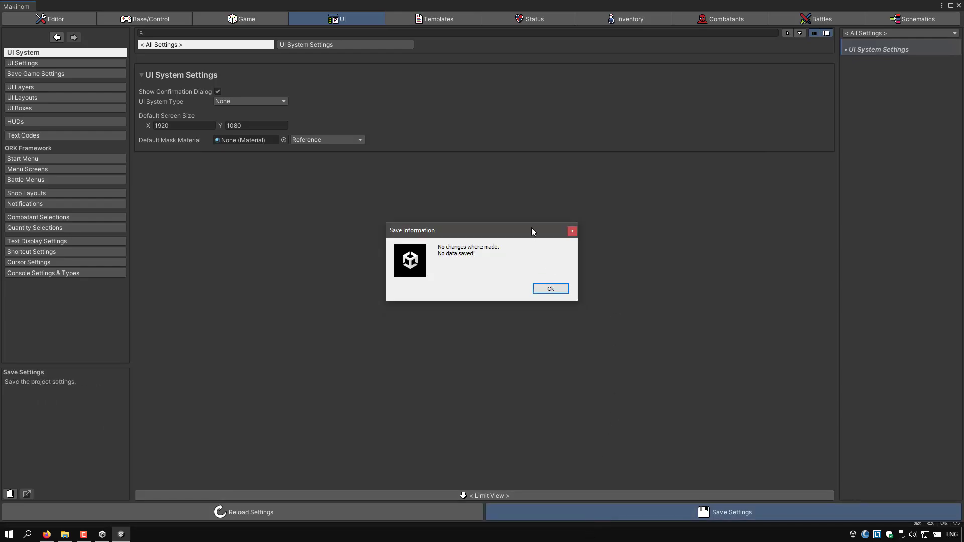
left_click(550, 289)
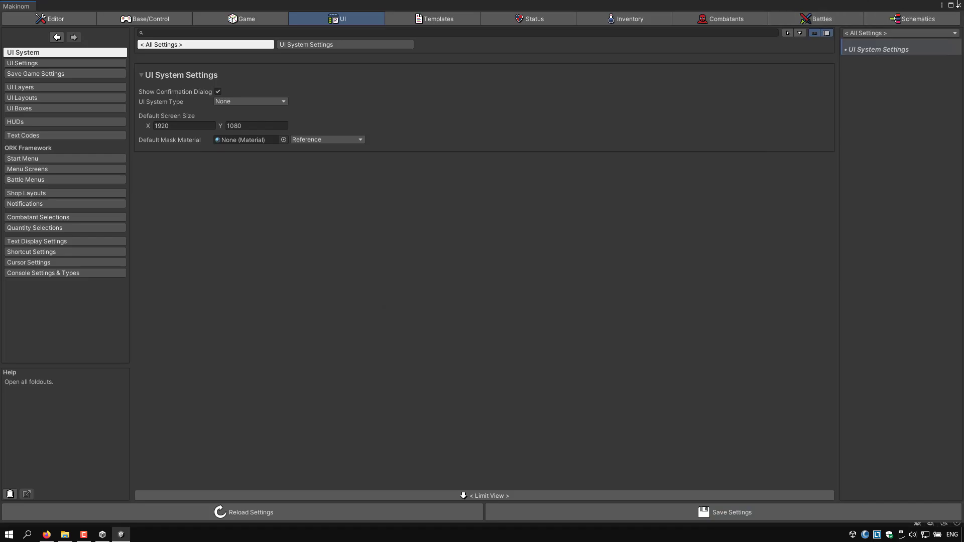